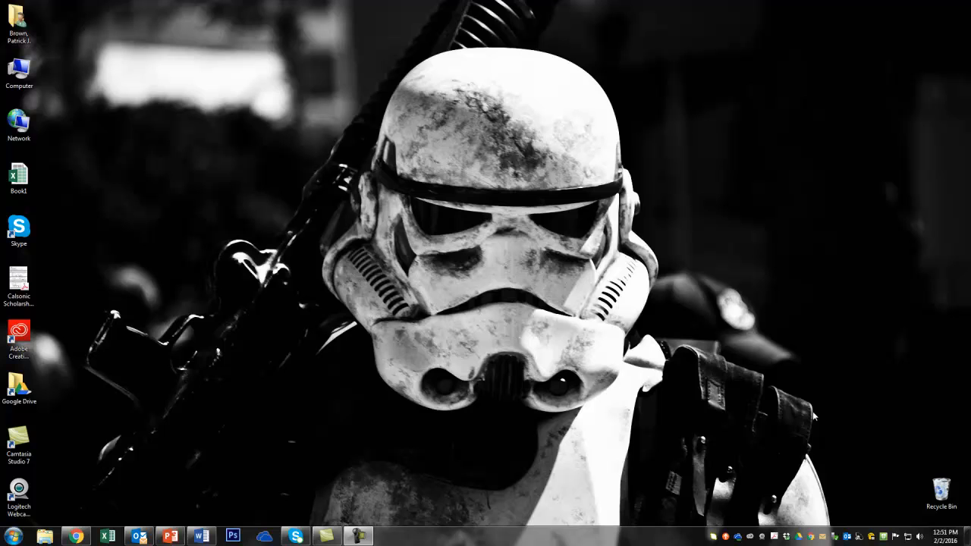
mouse_move(202, 492)
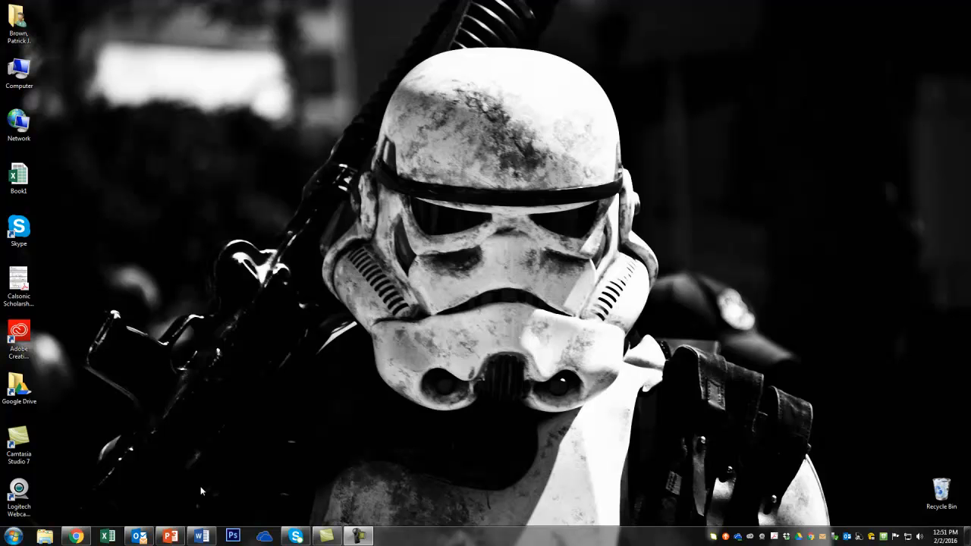
- Search Google for "npr news" in Chrome and land on NPR's U.S. and World News Headlines page
click(74, 537)
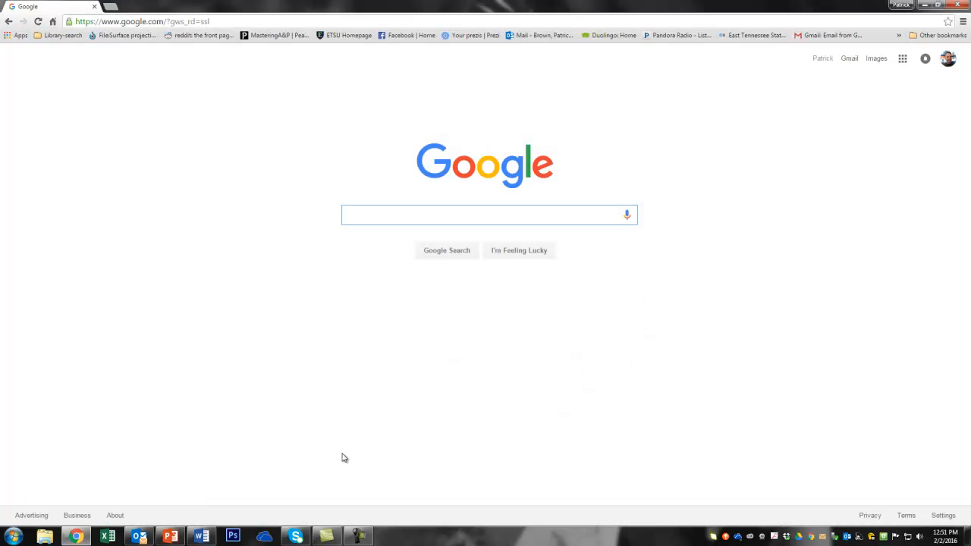
mouse_move(326, 381)
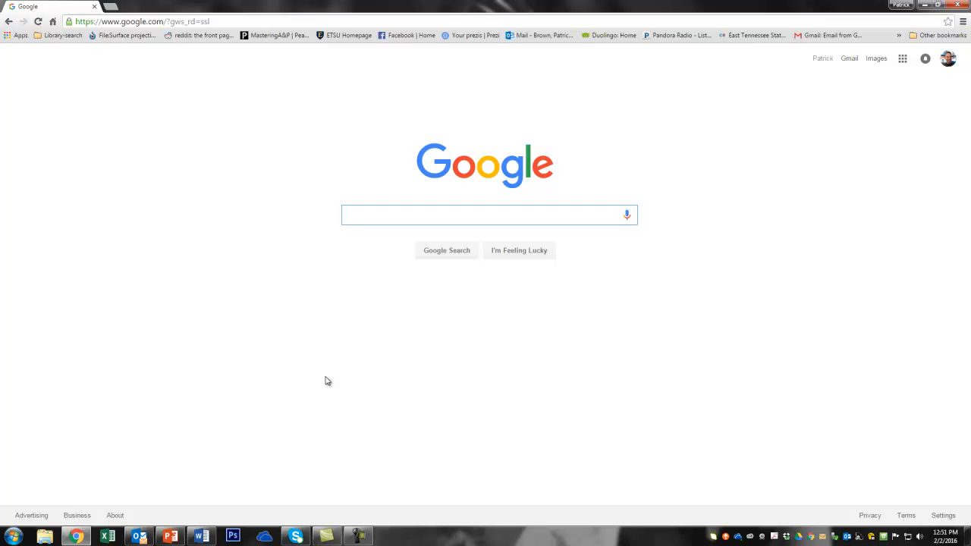
text(npr news)
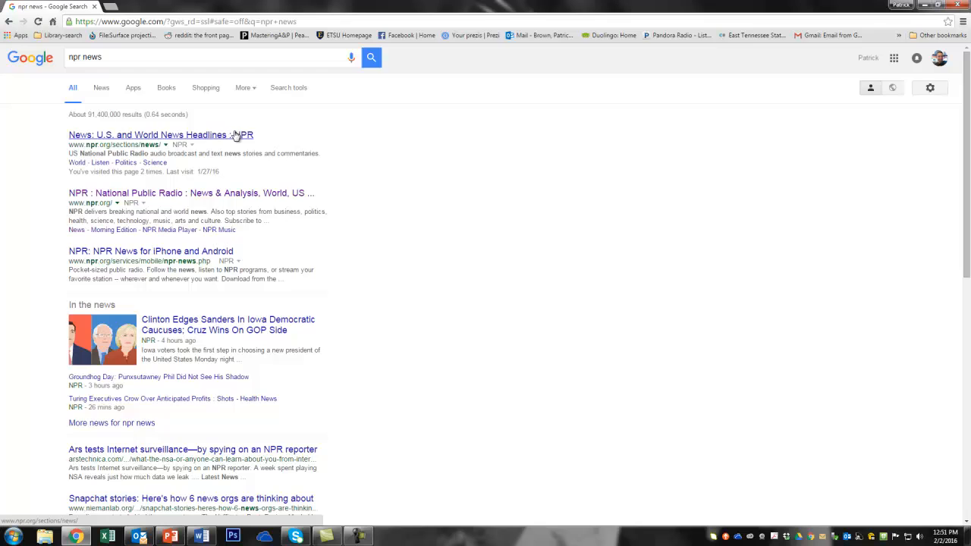
click(137, 135)
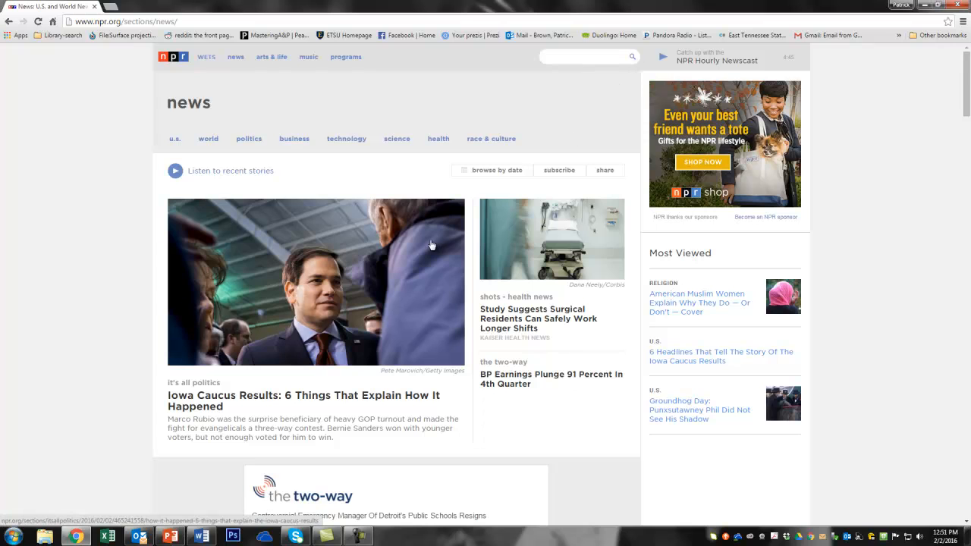
mouse_move(574, 88)
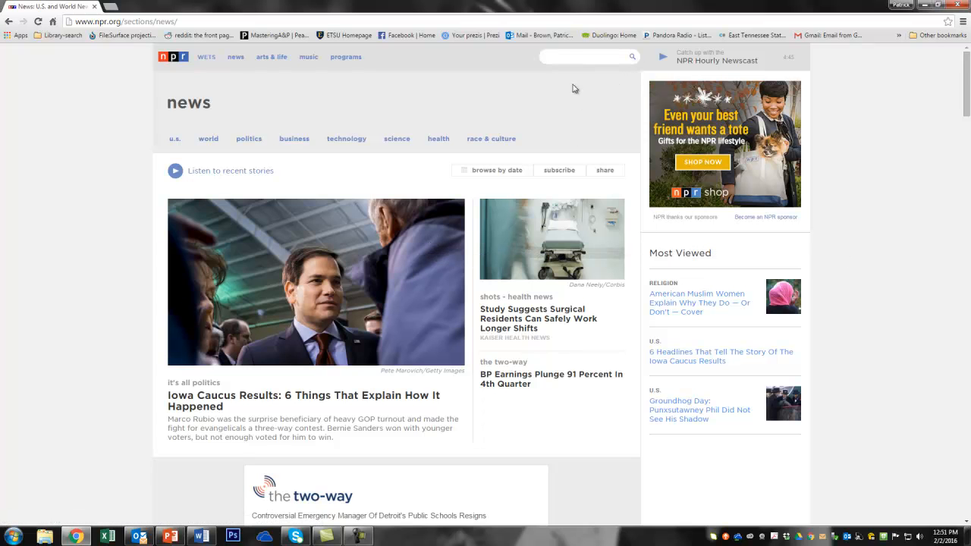
- Search NPR for "kissing bug" and bring up the Kissing Bug Disease article, reading down its body
text(kissing bug parasite)
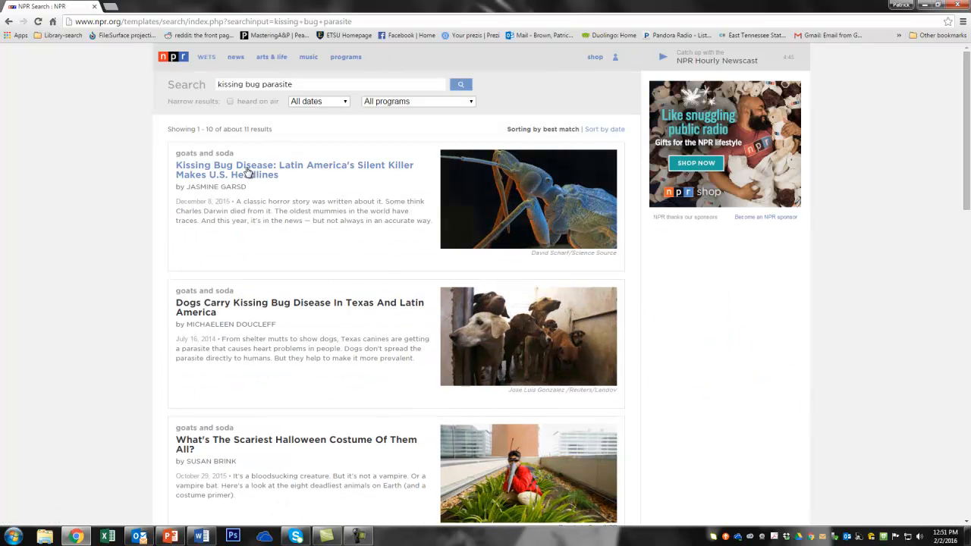
mouse_move(310, 237)
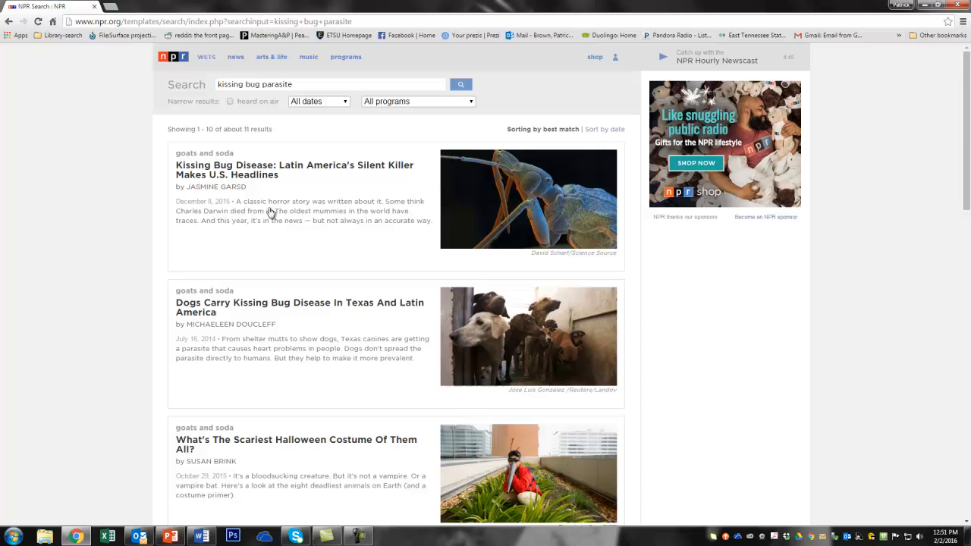
mouse_move(304, 328)
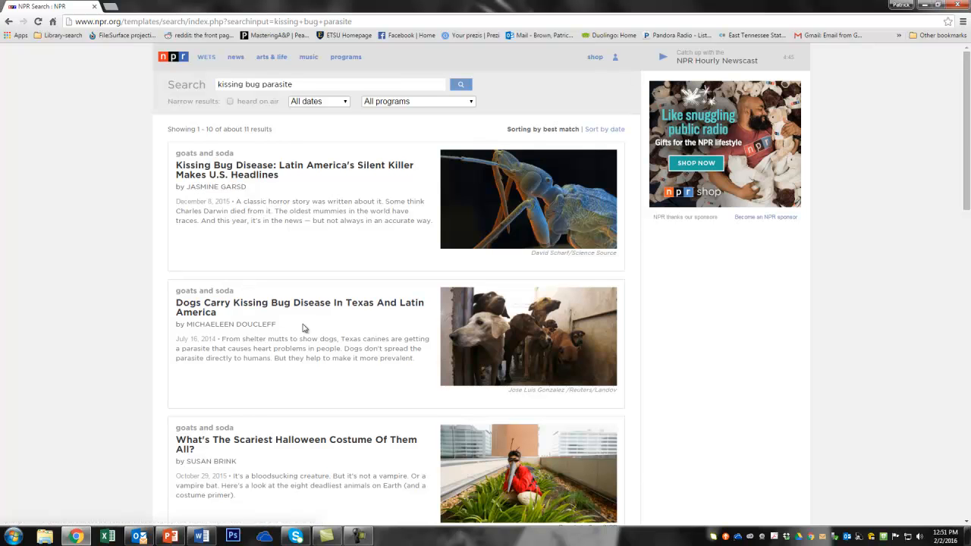
mouse_move(294, 252)
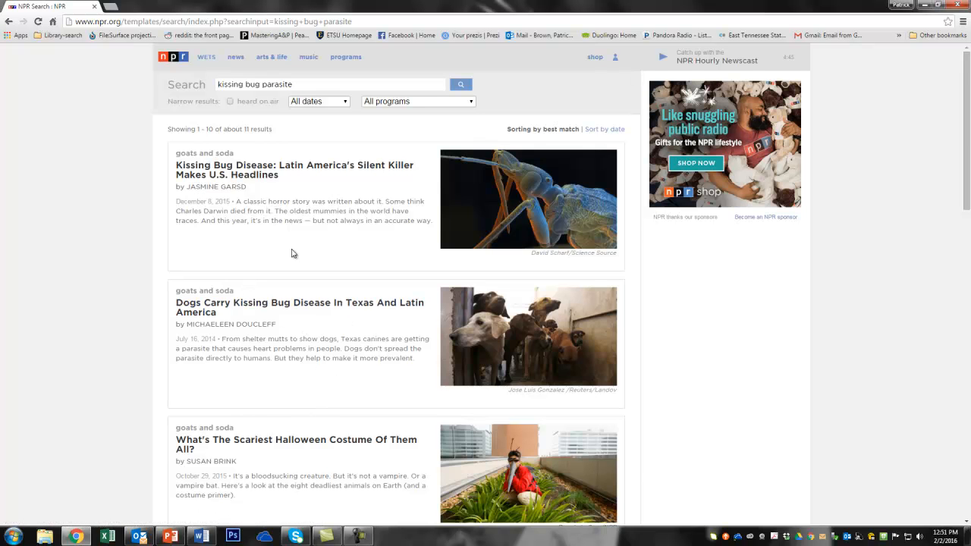
click(295, 170)
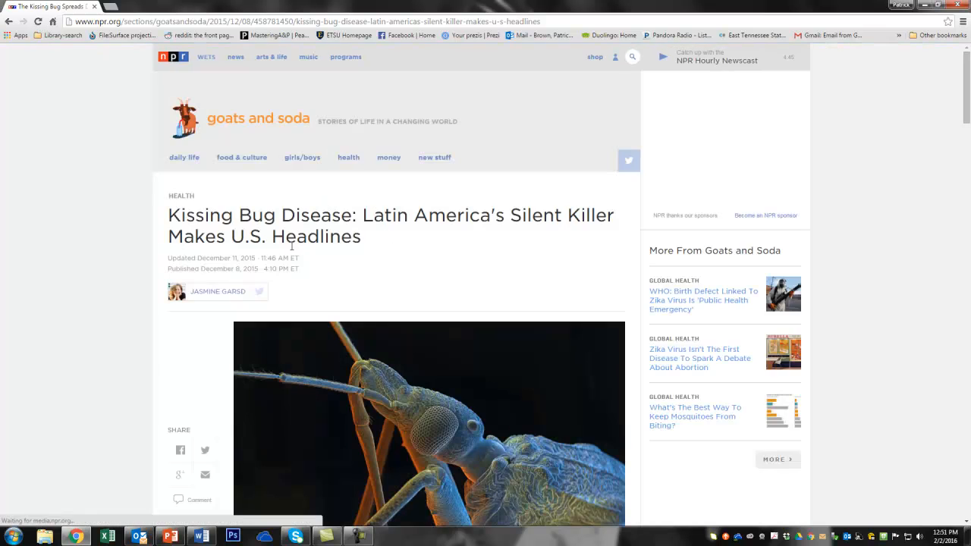
scroll(down, 3)
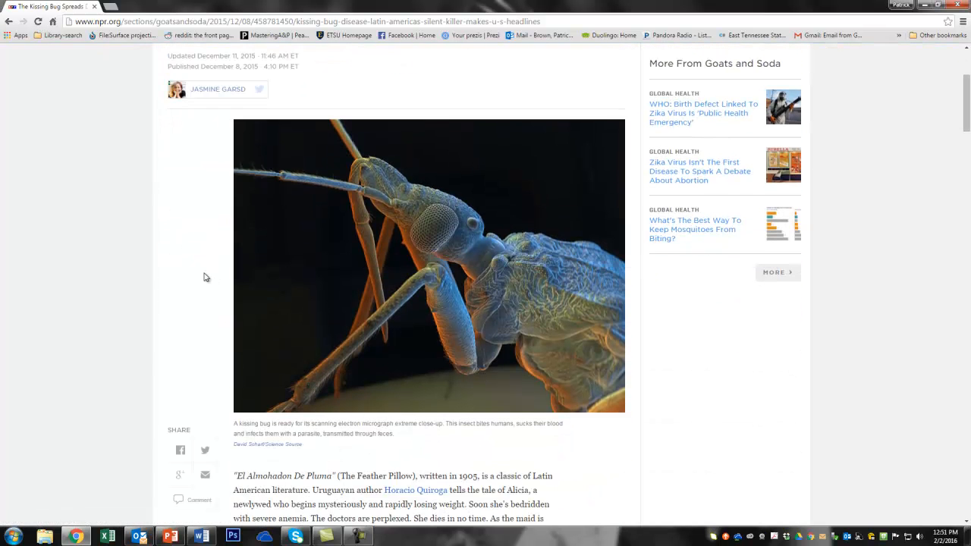
scroll(down, 3)
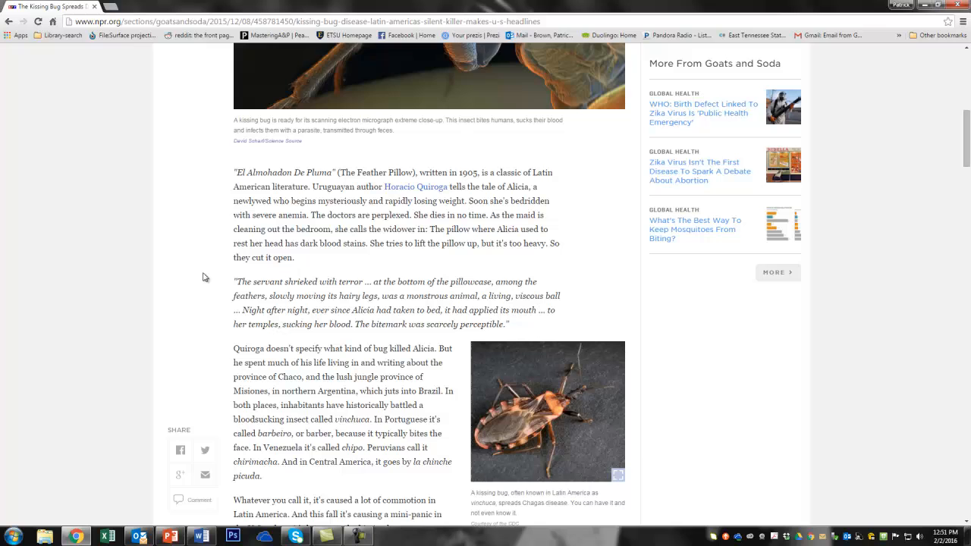
scroll(down, 3)
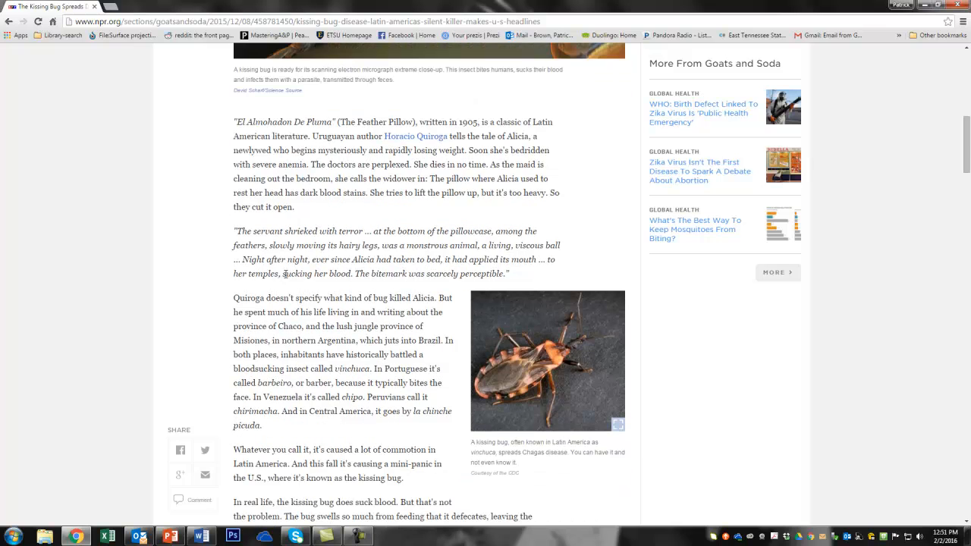
scroll(down, 3)
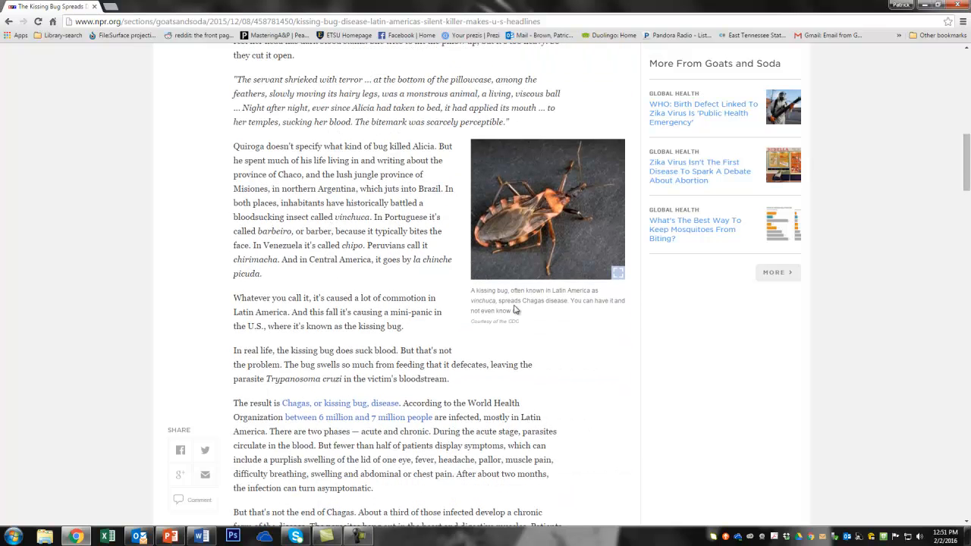
mouse_move(353, 384)
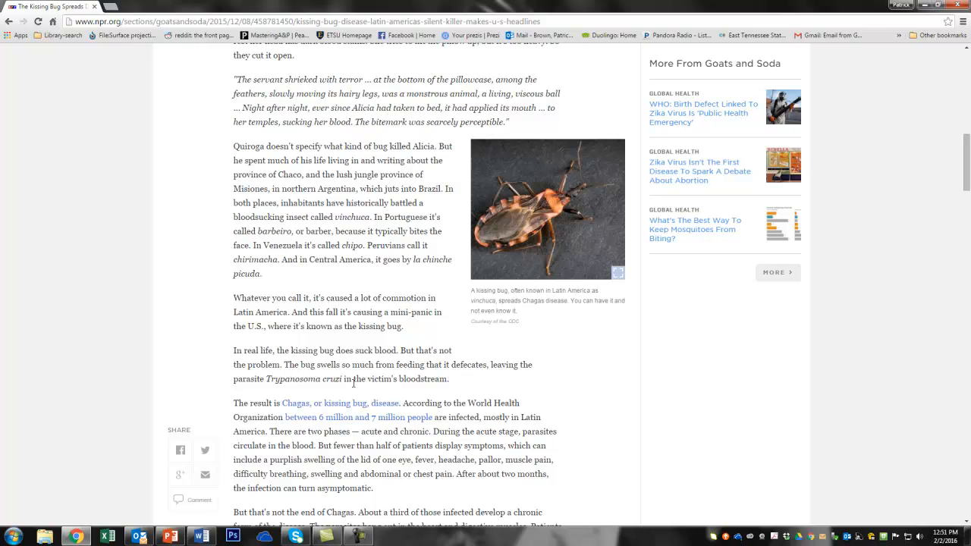
mouse_move(431, 343)
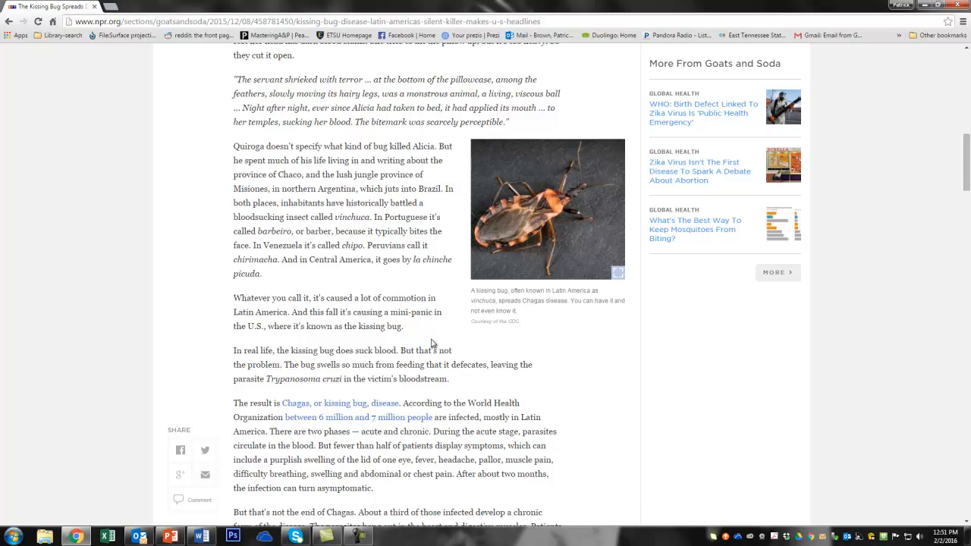
- Scroll back and forth through the Chagas article to review its middle sections
scroll(up, 3)
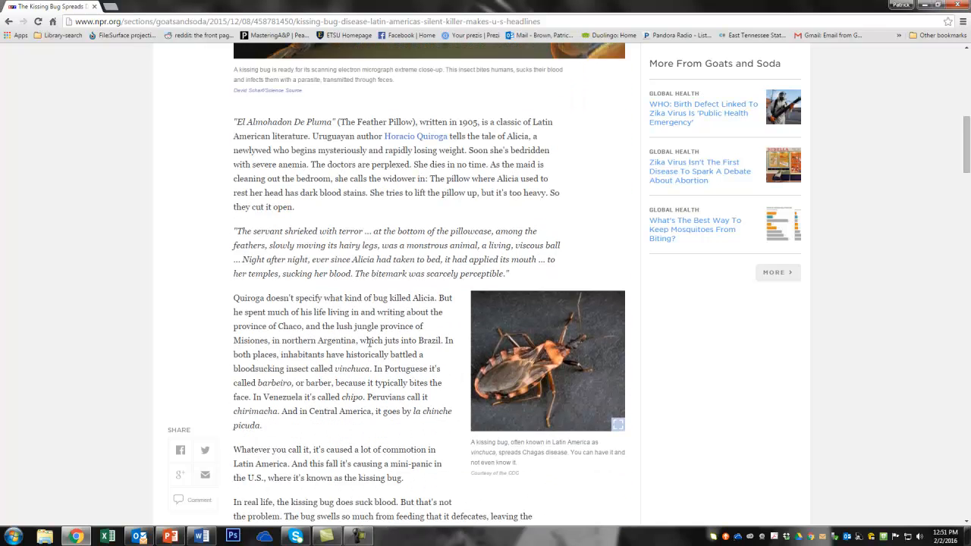
scroll(down, 3)
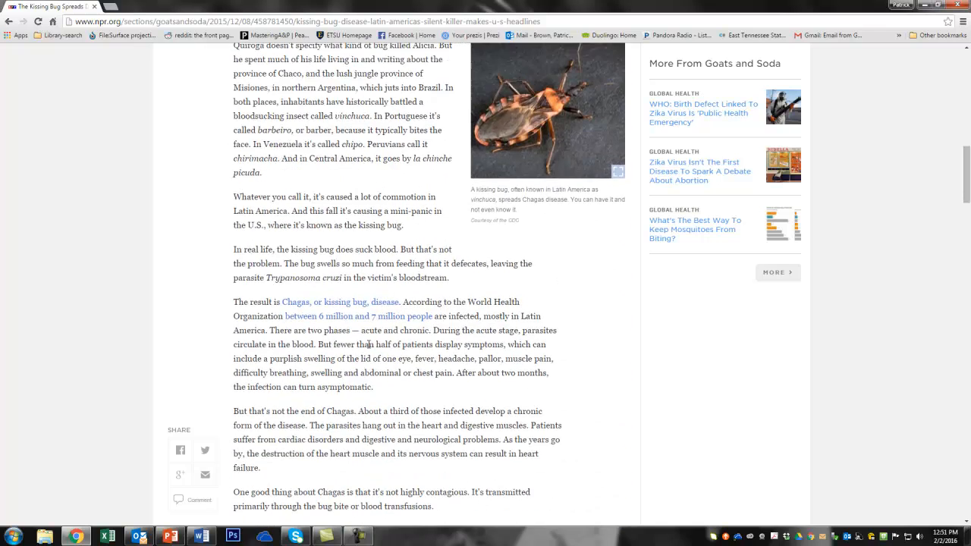
scroll(down, 3)
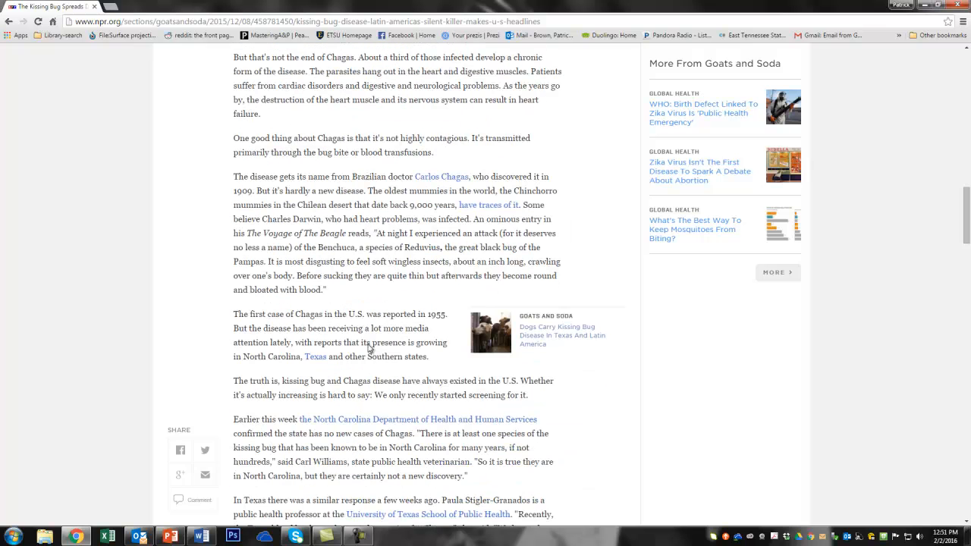
scroll(up, 3)
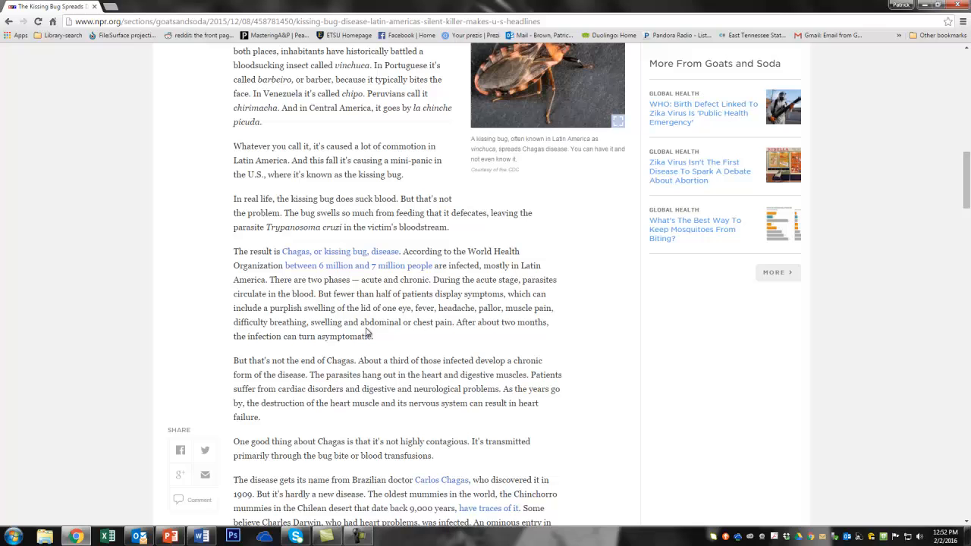
mouse_move(367, 328)
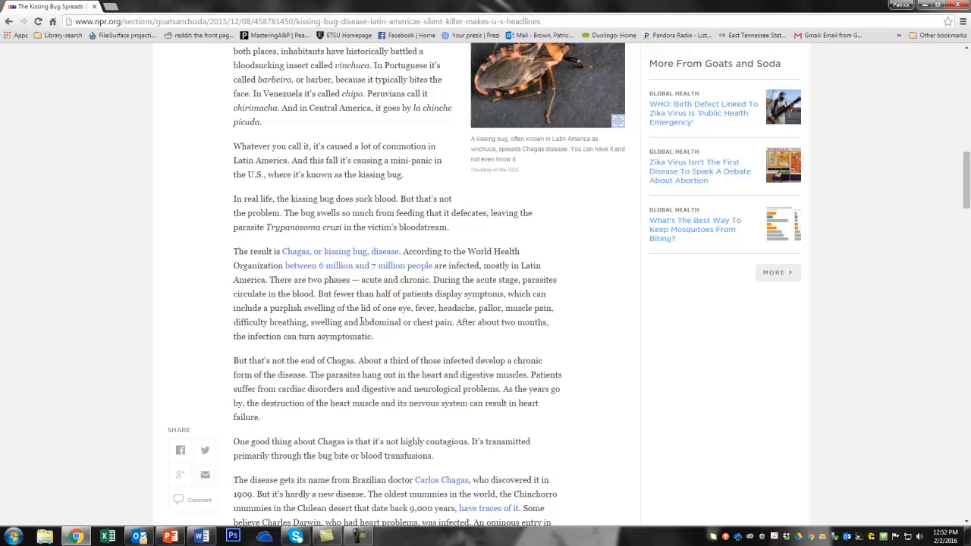
mouse_move(452, 352)
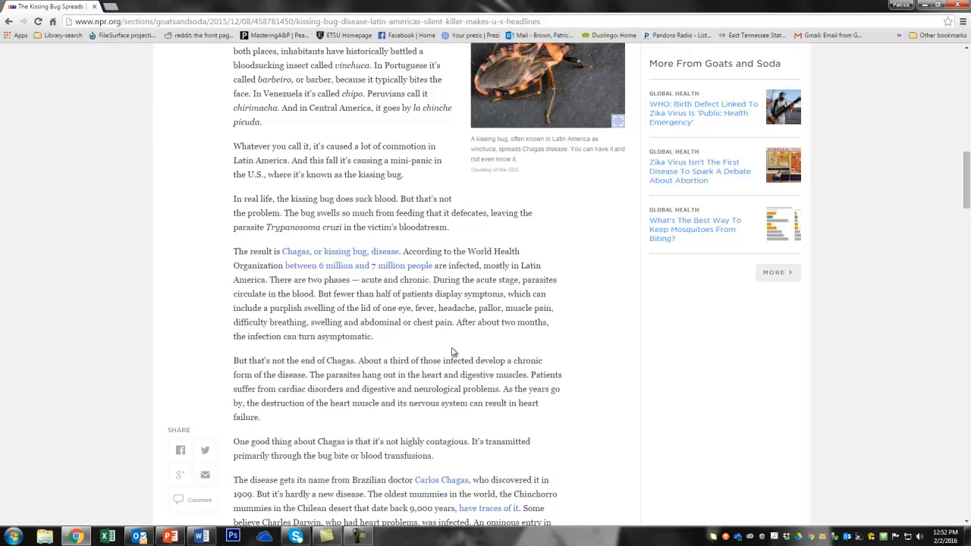
mouse_move(434, 333)
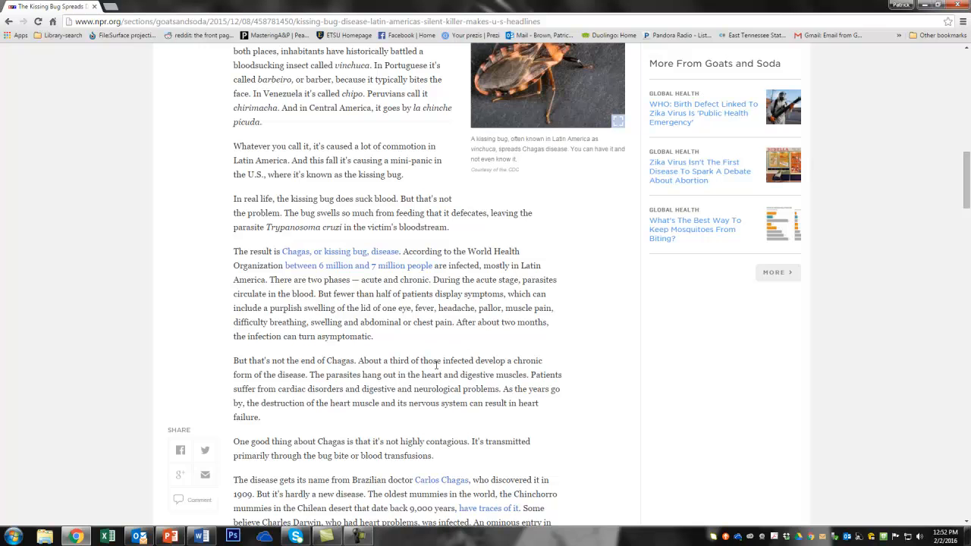
mouse_move(110, 56)
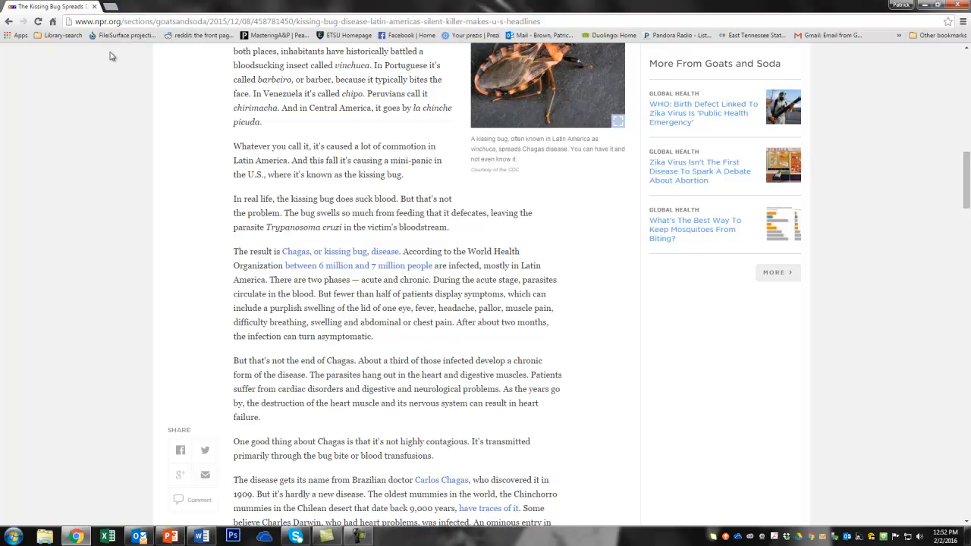
mouse_move(94, 77)
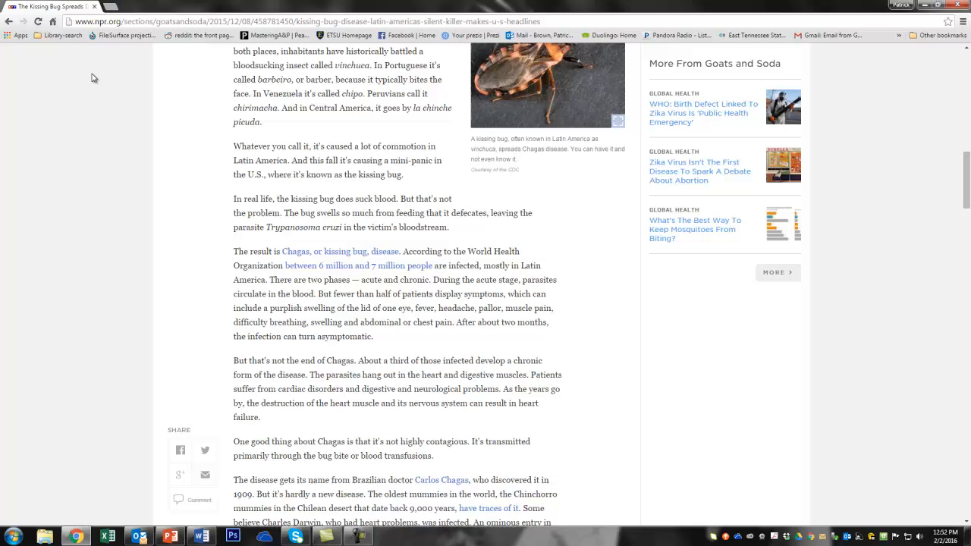
mouse_move(106, 109)
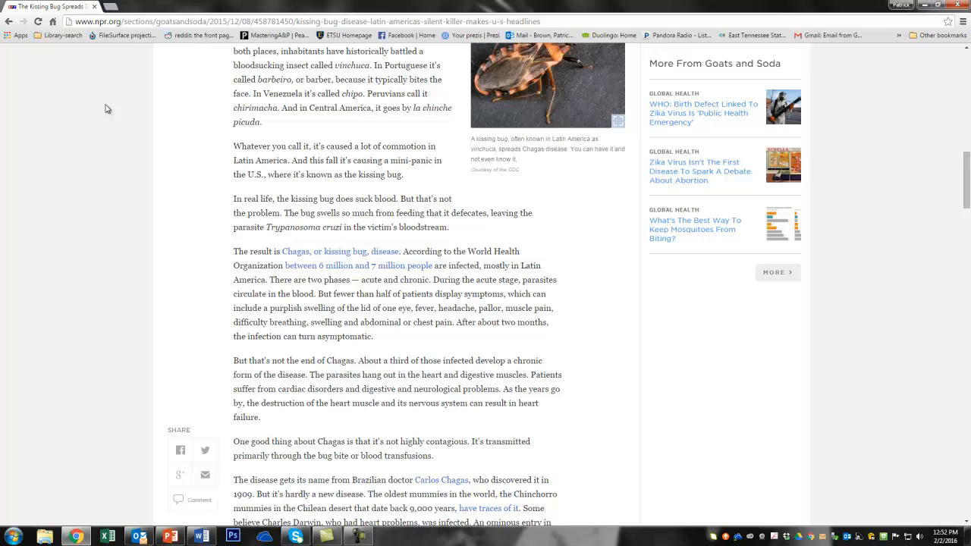
- Reach the Sherrod Library website from the saved shortcuts and bring up its Research resources
click(57, 35)
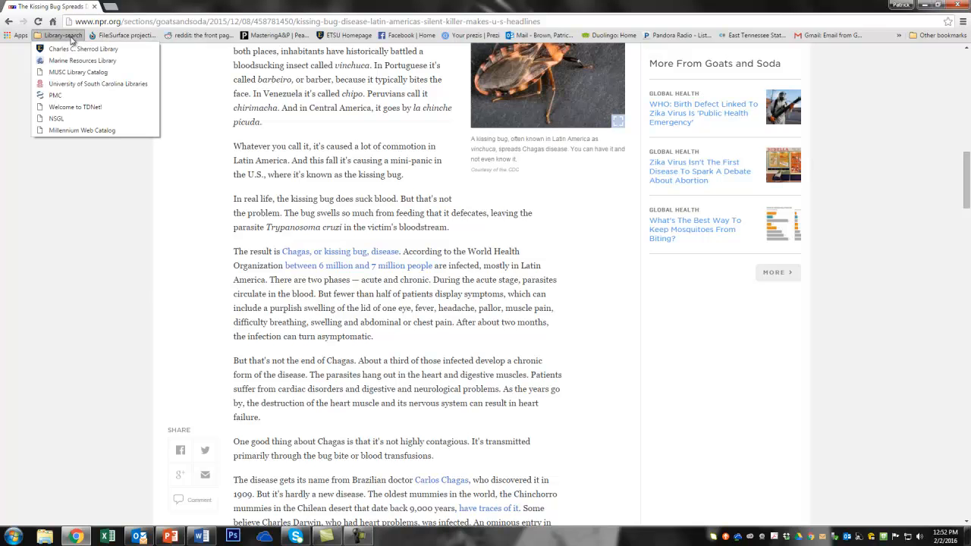
click(82, 48)
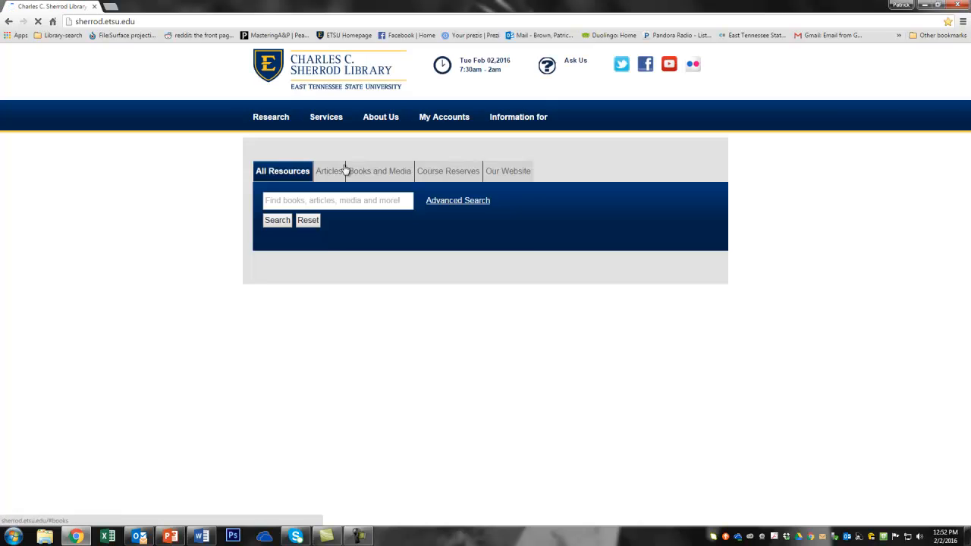
click(267, 116)
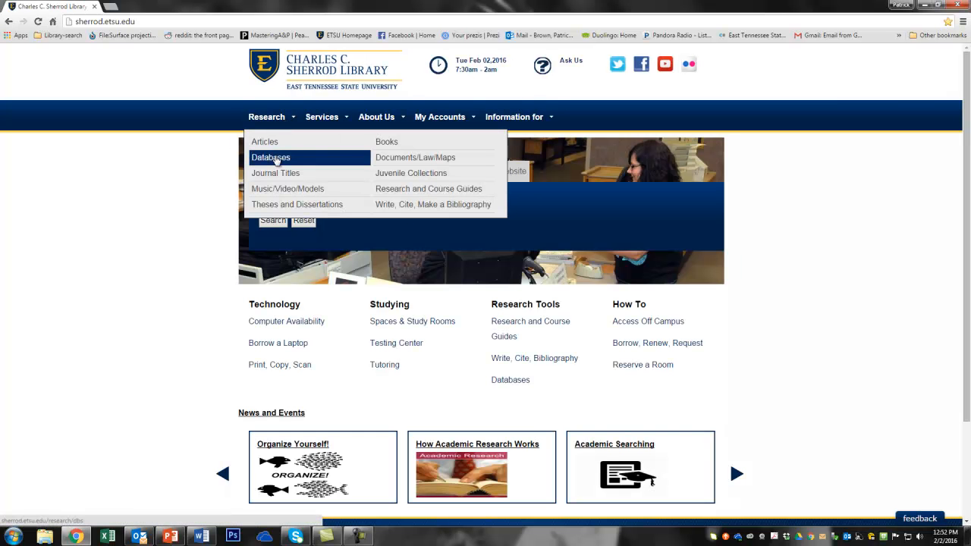
- Go to the A to Z Databases page and list the W entries including Web of Science
click(270, 156)
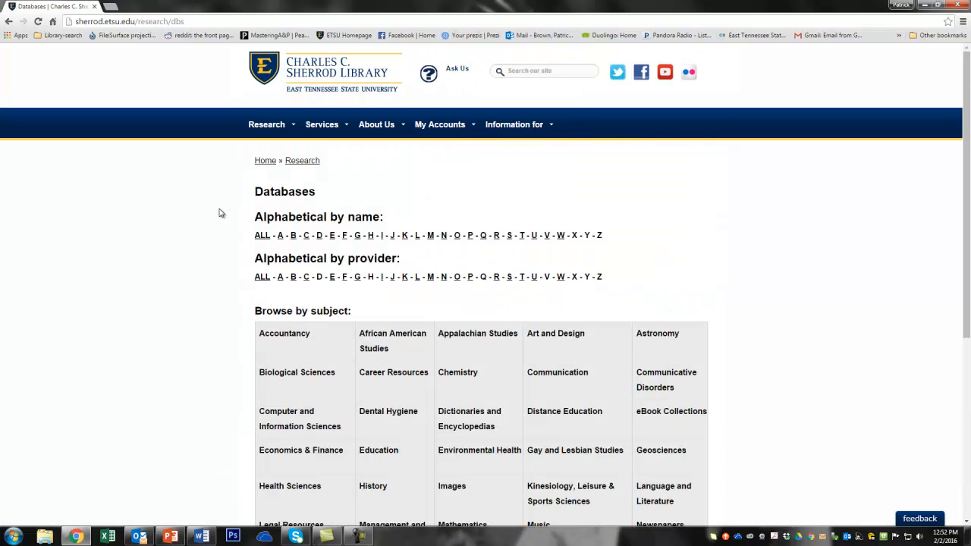
scroll(down, 3)
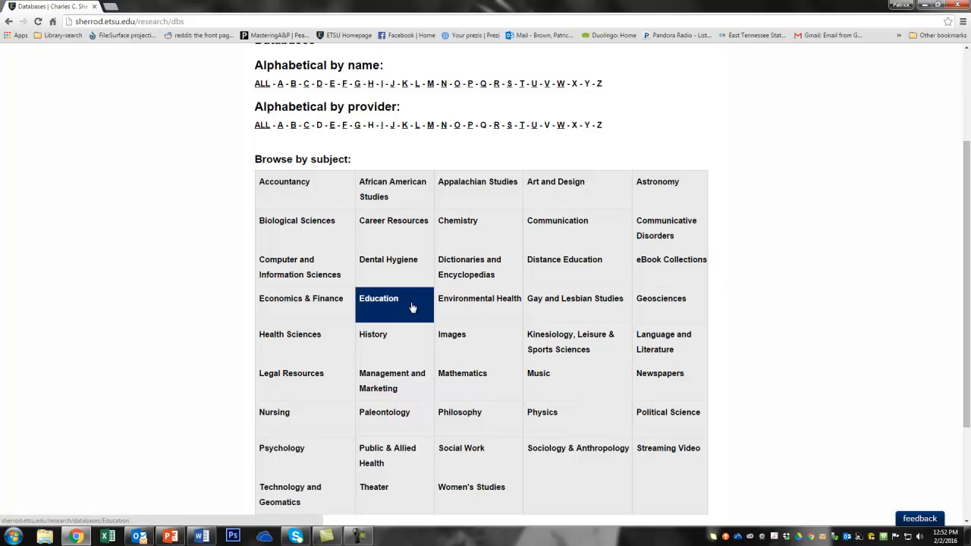
mouse_move(179, 318)
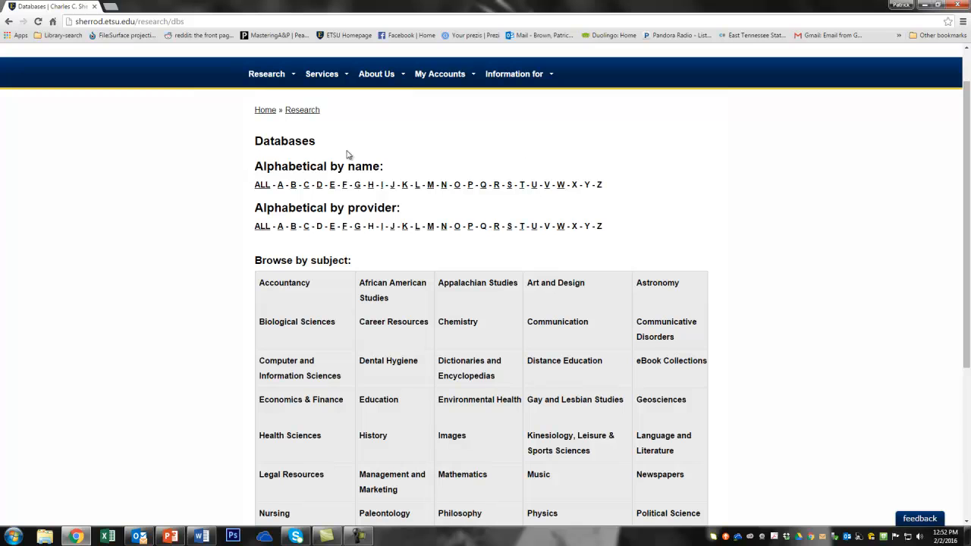
click(562, 185)
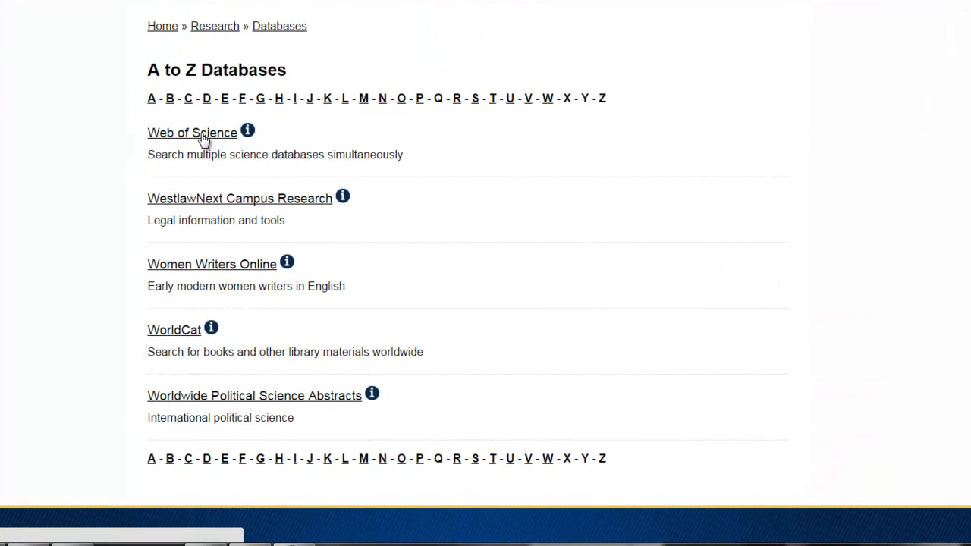
- Enter Web of Science and run a Topic search for trypanosoma cruzi, returning about 10,199 results
click(191, 134)
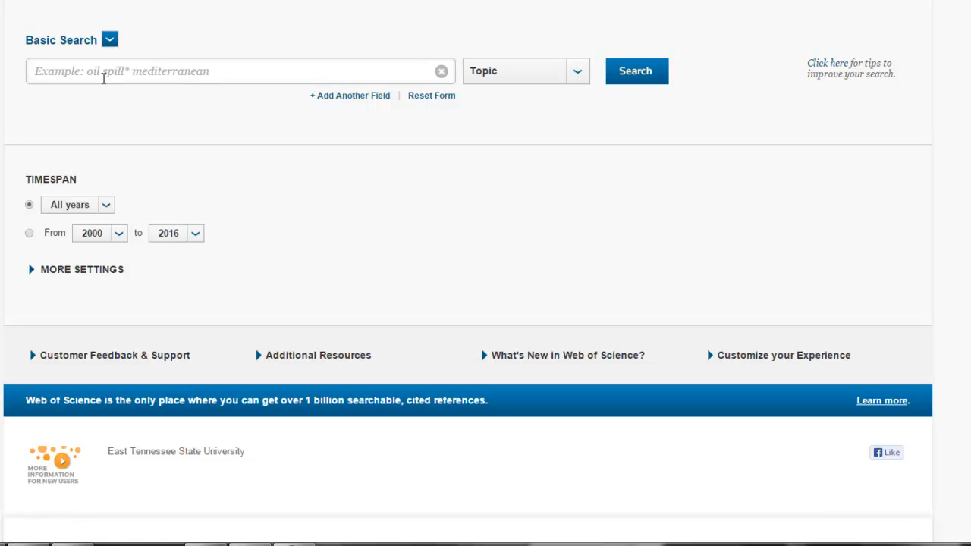
text(trypanosoma cr)
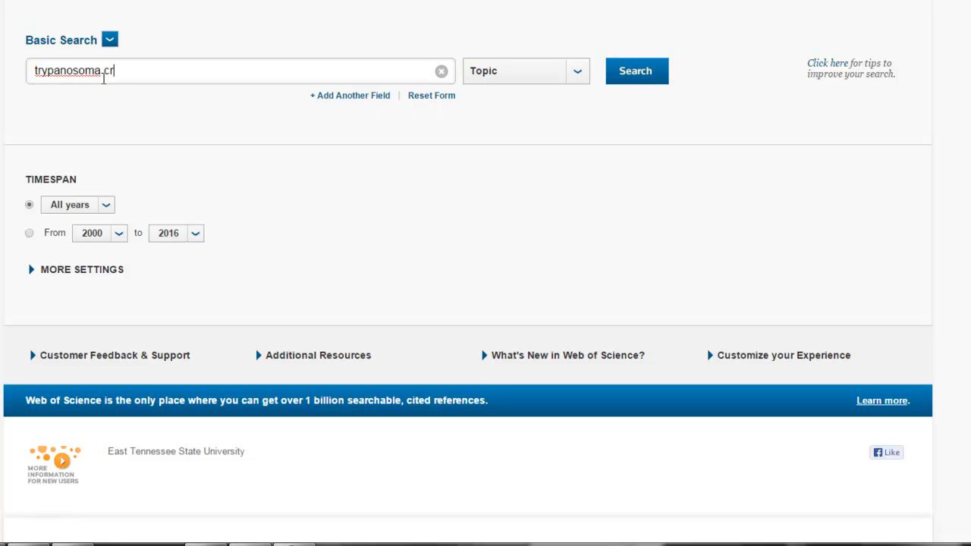
click(634, 71)
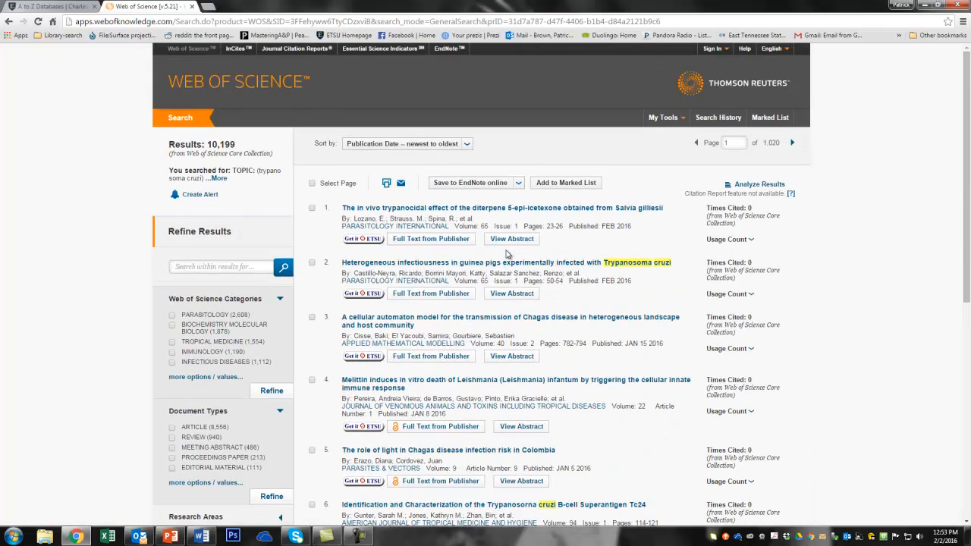
mouse_move(671, 234)
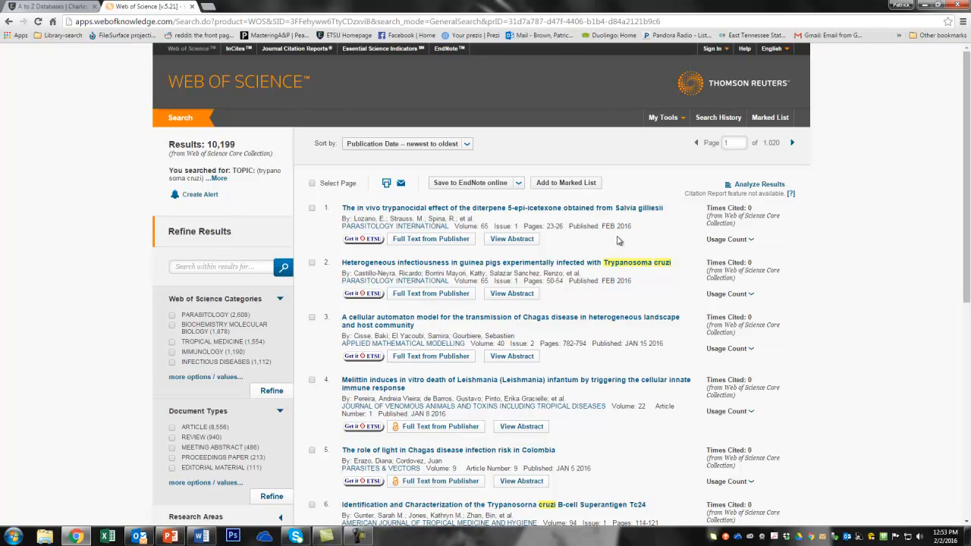
mouse_move(609, 236)
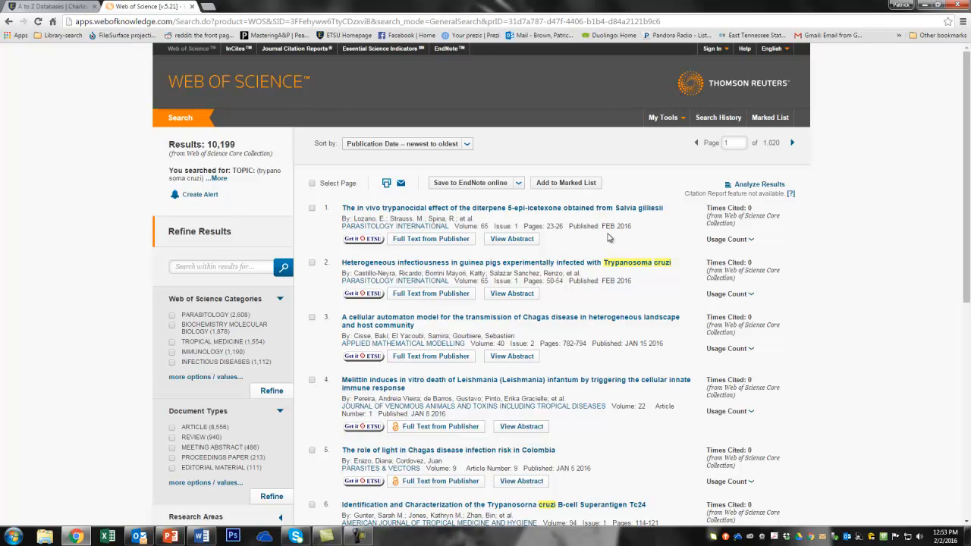
scroll(down, 3)
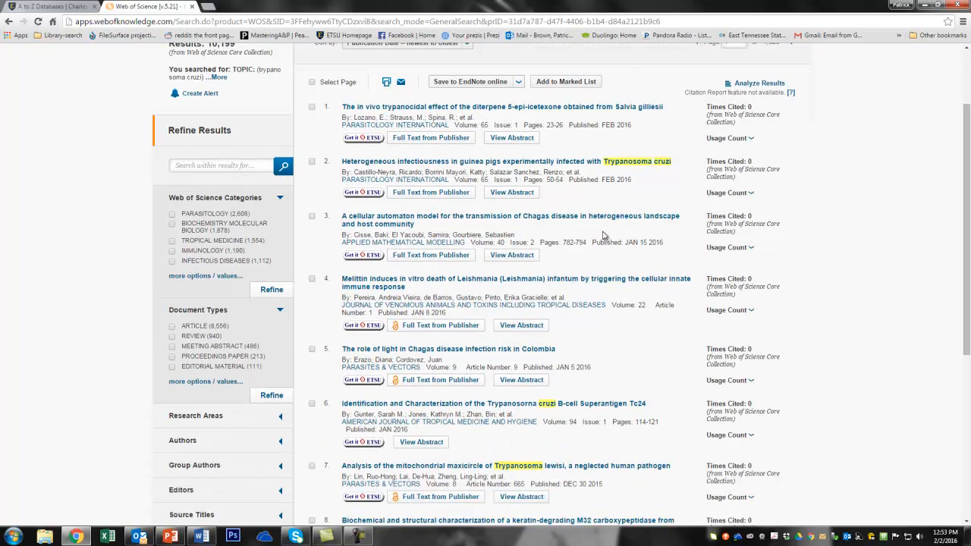
scroll(down, 3)
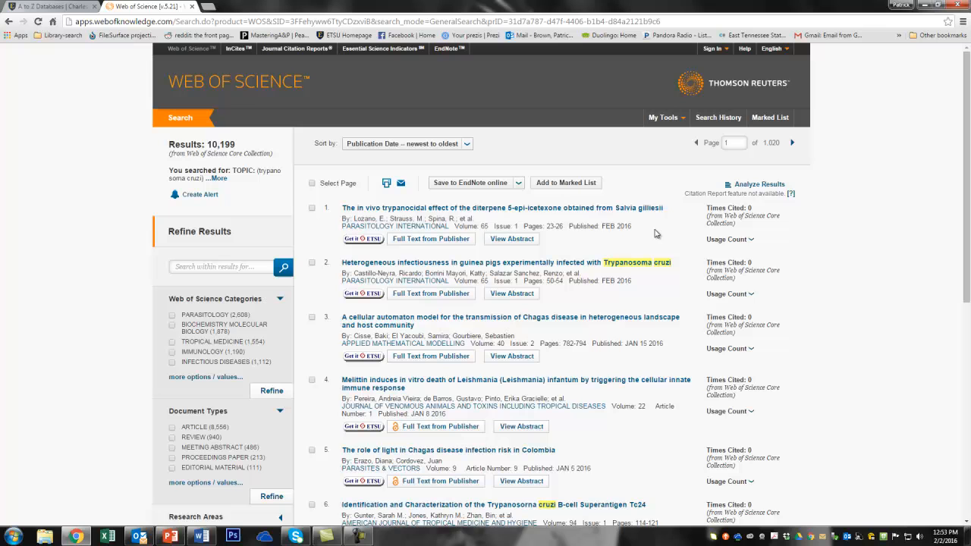
mouse_move(554, 218)
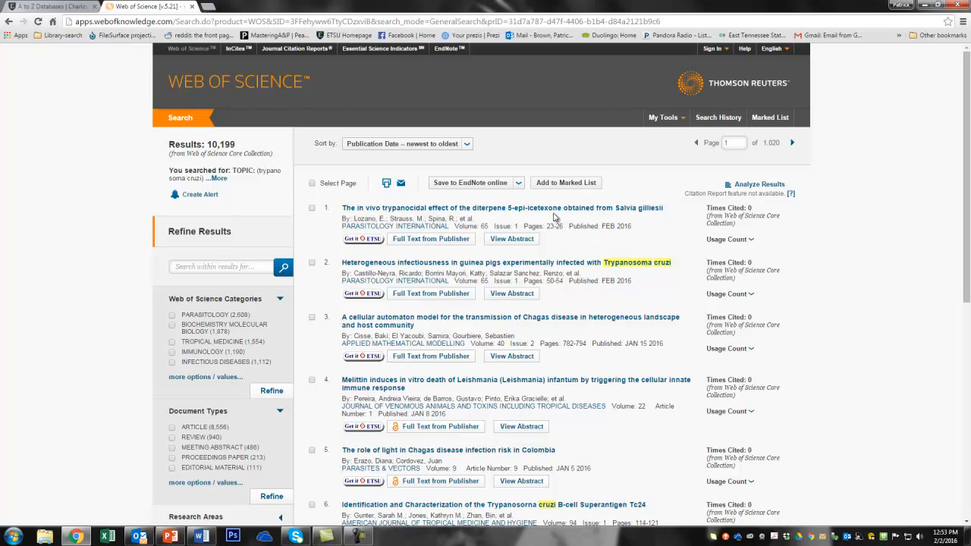
mouse_move(610, 224)
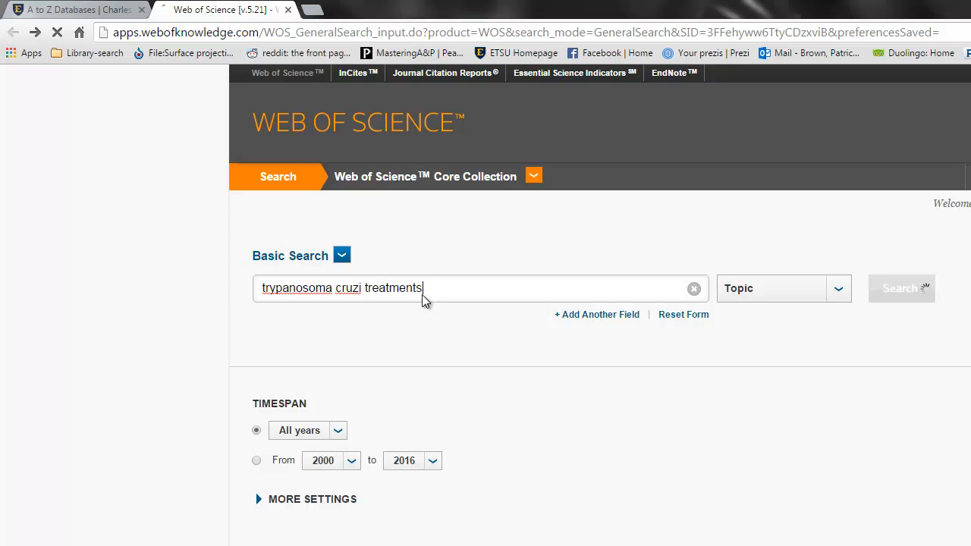
- Rerun the topic search as trypanosoma cruzi treatments, giving 1,663 results
click(901, 288)
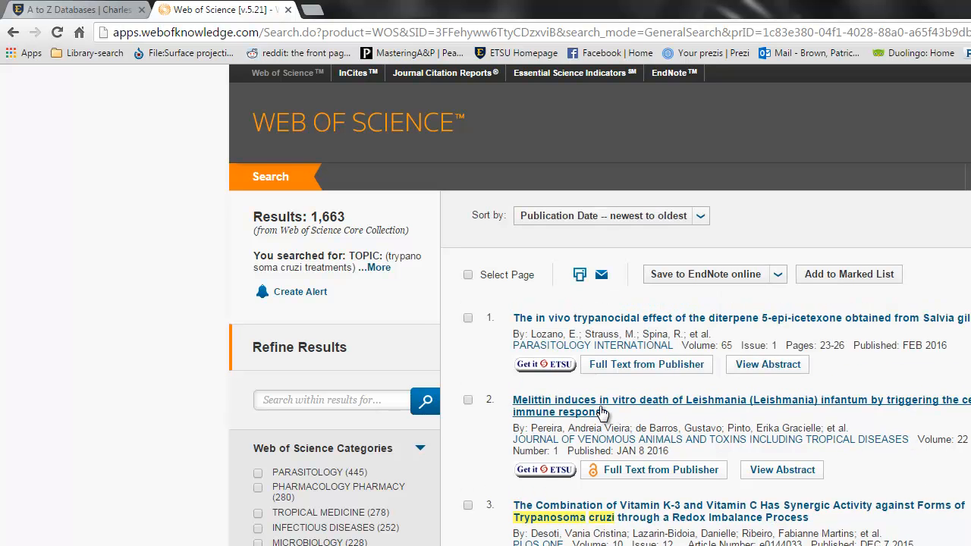
mouse_move(764, 421)
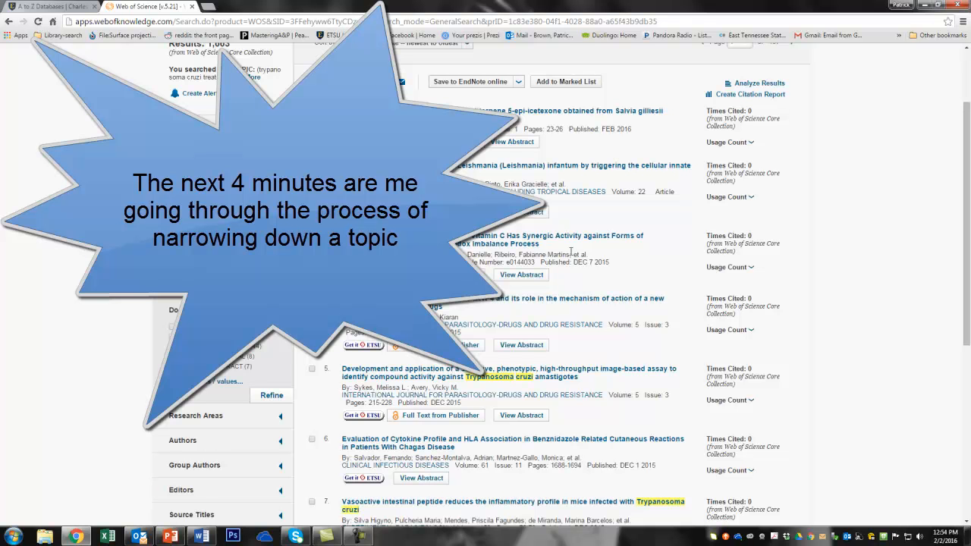
scroll(down, 3)
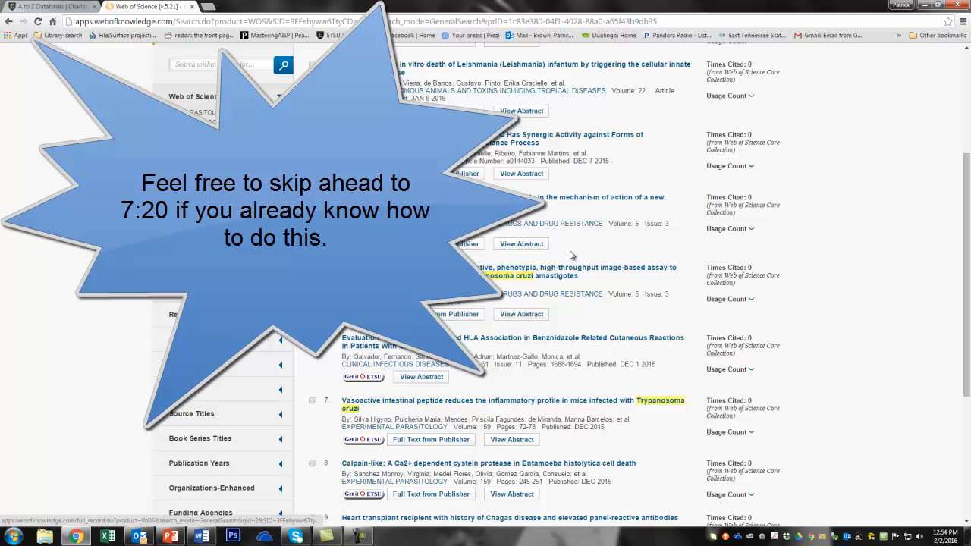
scroll(down, 3)
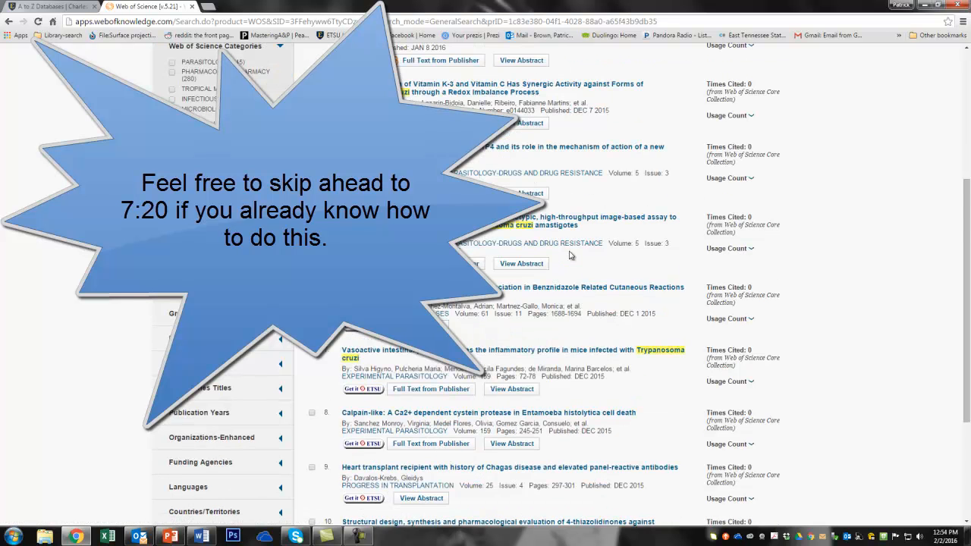
scroll(down, 3)
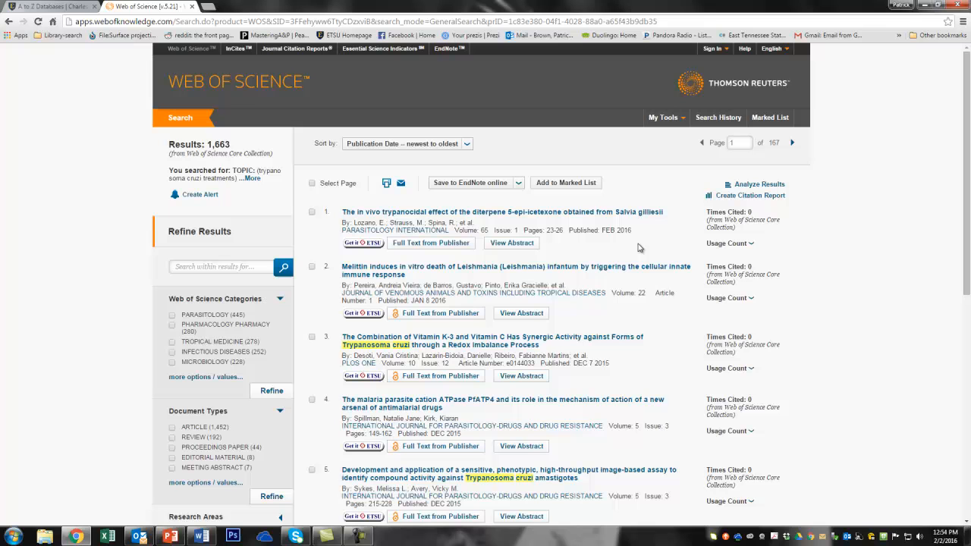
mouse_move(491, 331)
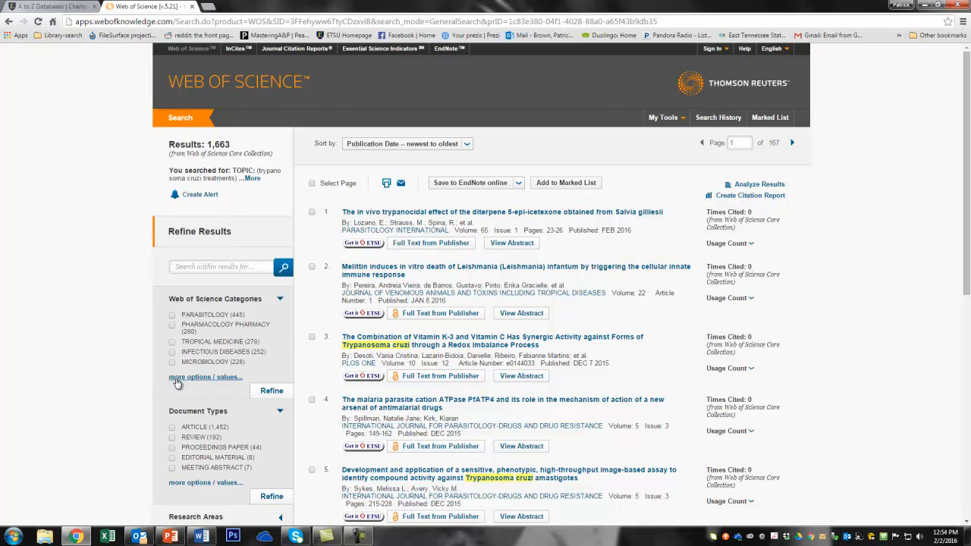
- Browse down the first page of the treatments results
scroll(down, 3)
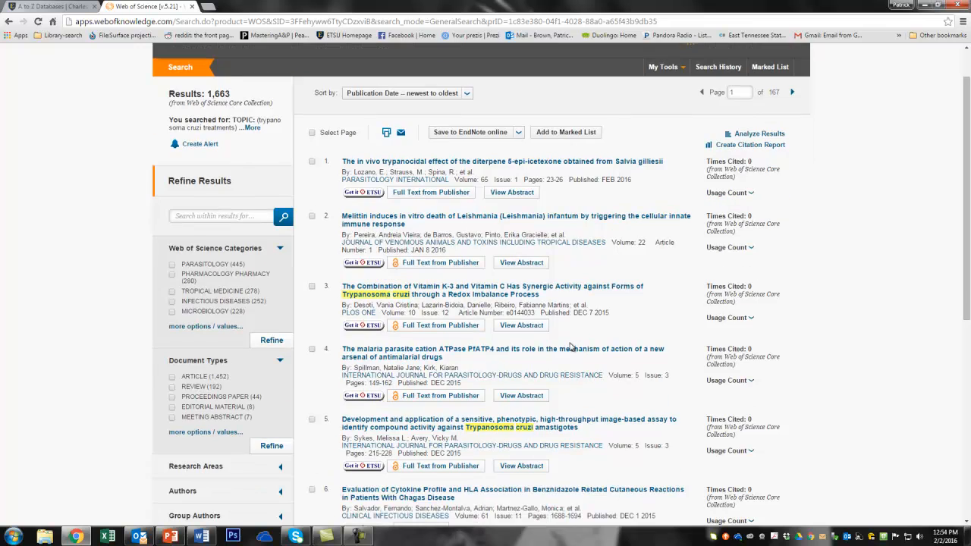
scroll(down, 3)
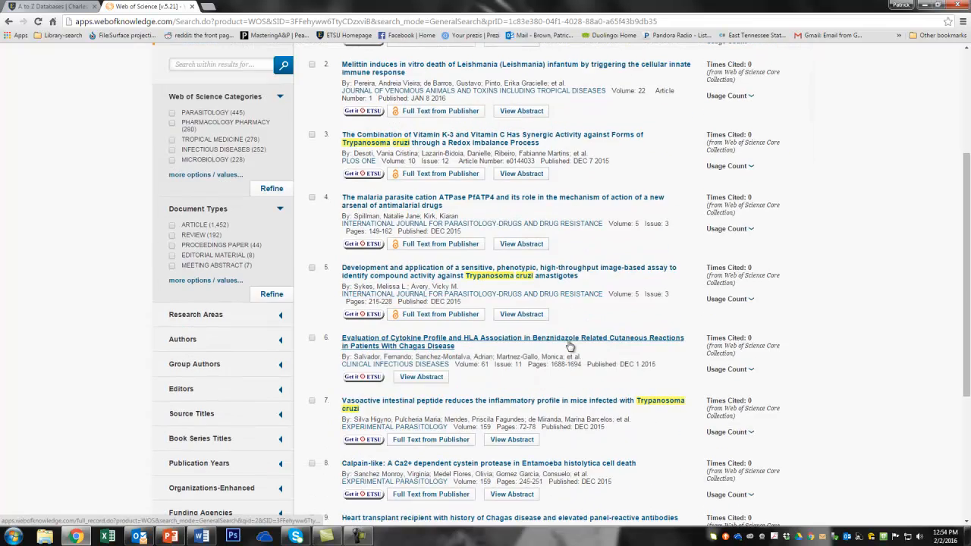
scroll(down, 3)
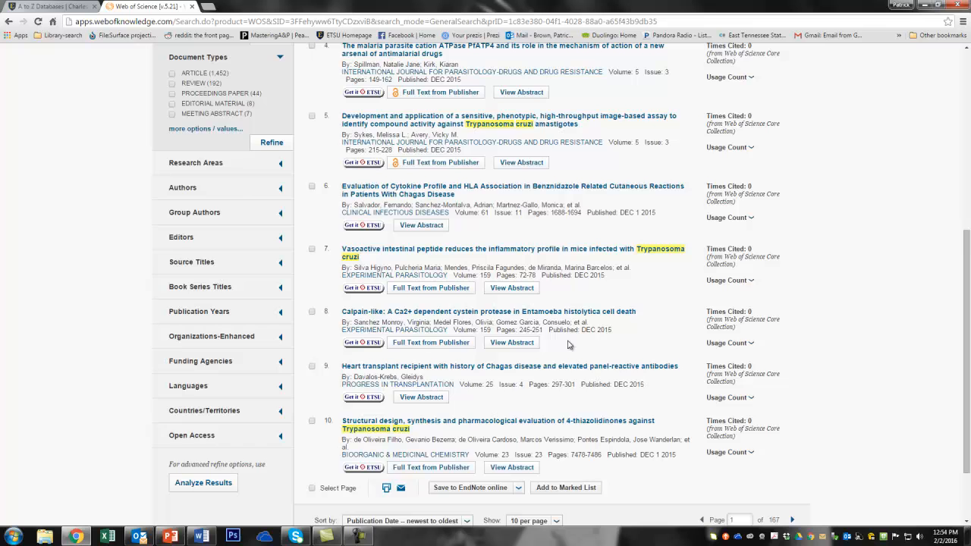
scroll(down, 3)
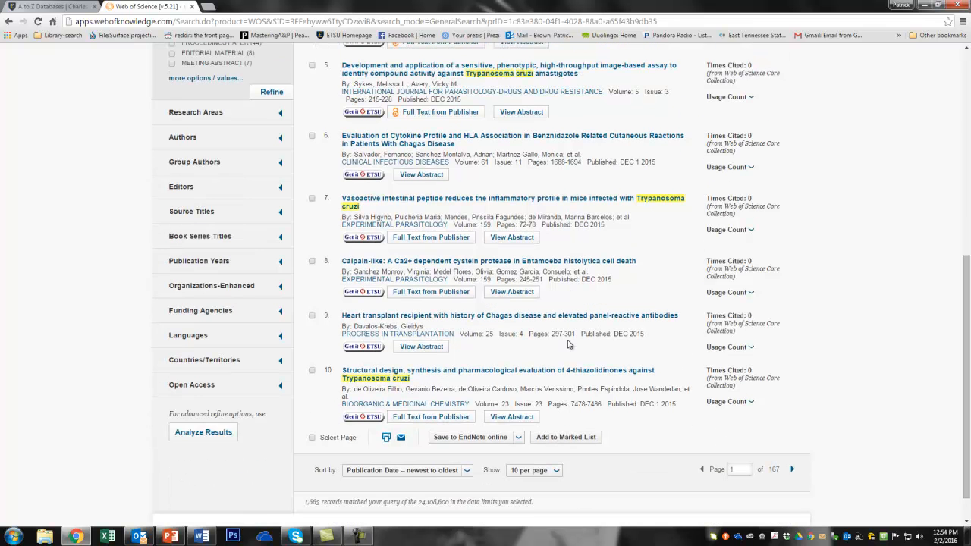
scroll(down, 3)
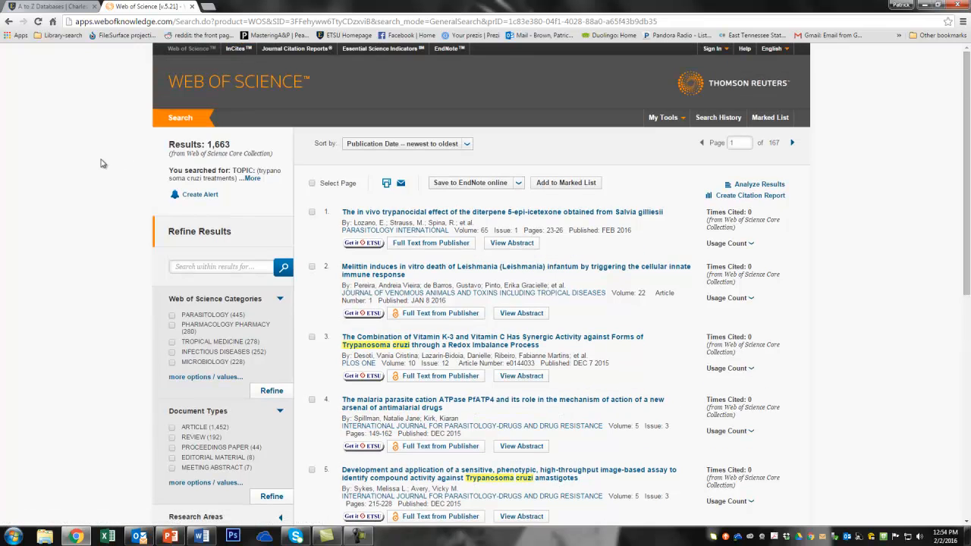
- Search within the 1,663 results for thiazol
click(220, 267)
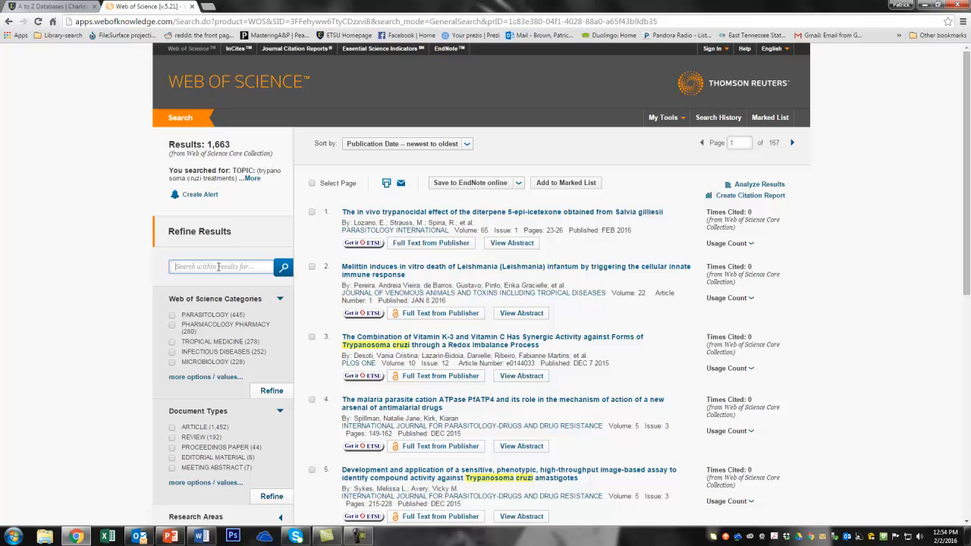
text(thiazoli)
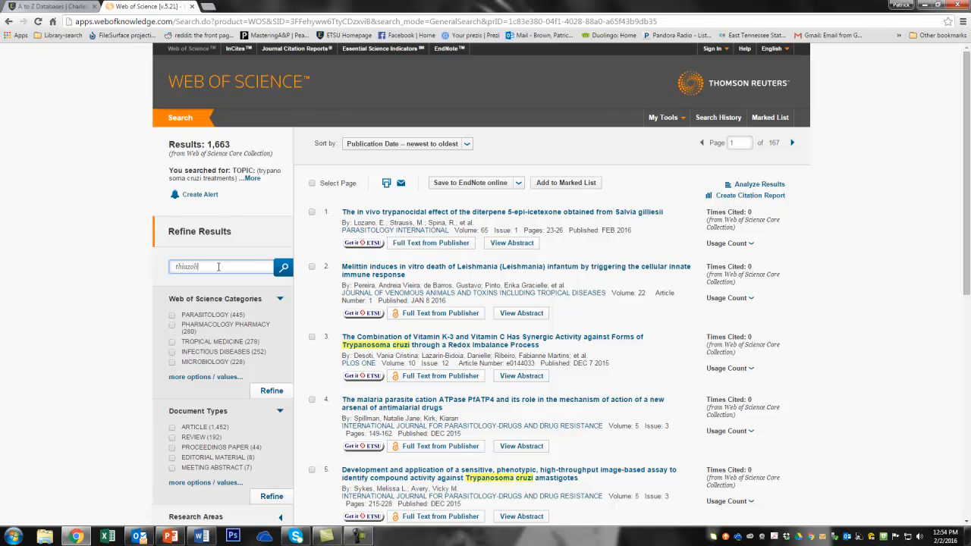
click(282, 267)
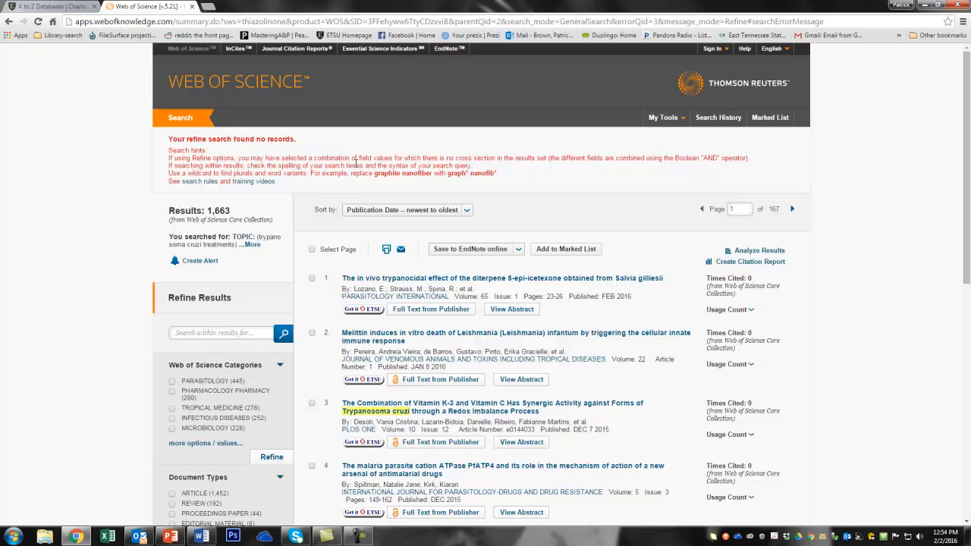
mouse_move(355, 200)
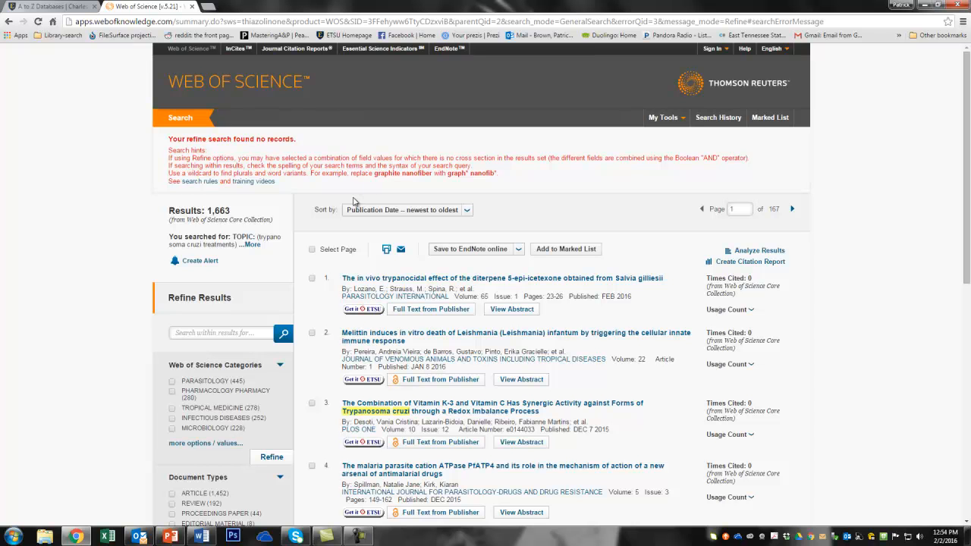
- Refine within results again with the term nan, leaving just 3 records
double_click(412, 173)
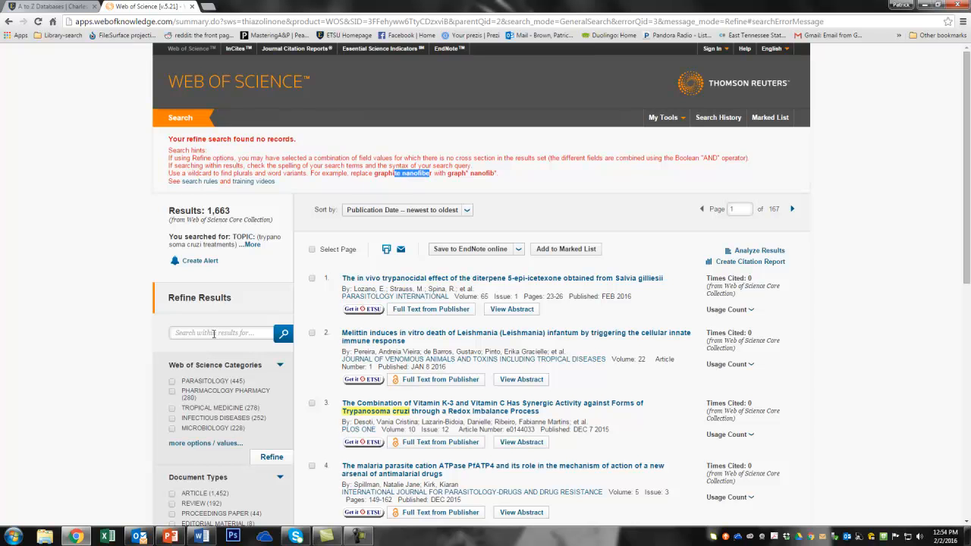
text(nano)
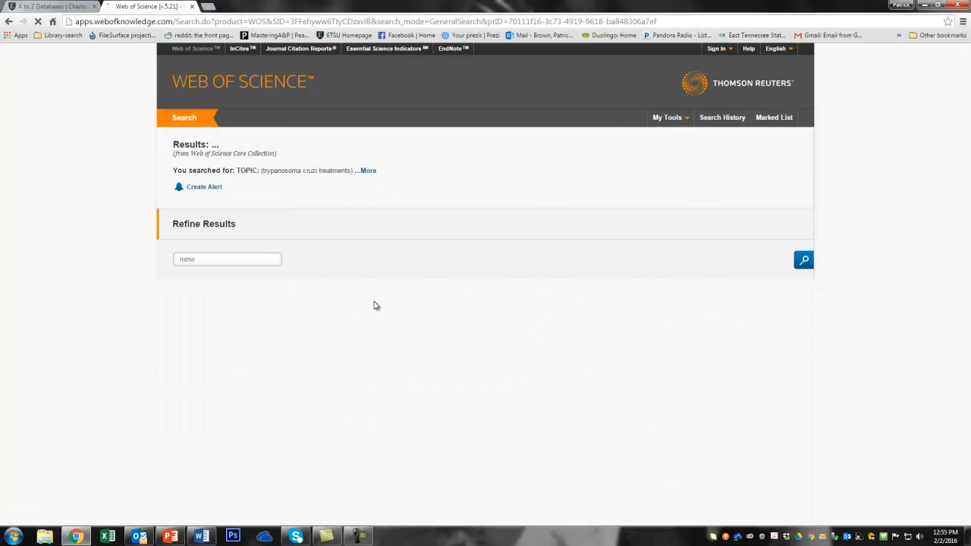
click(804, 259)
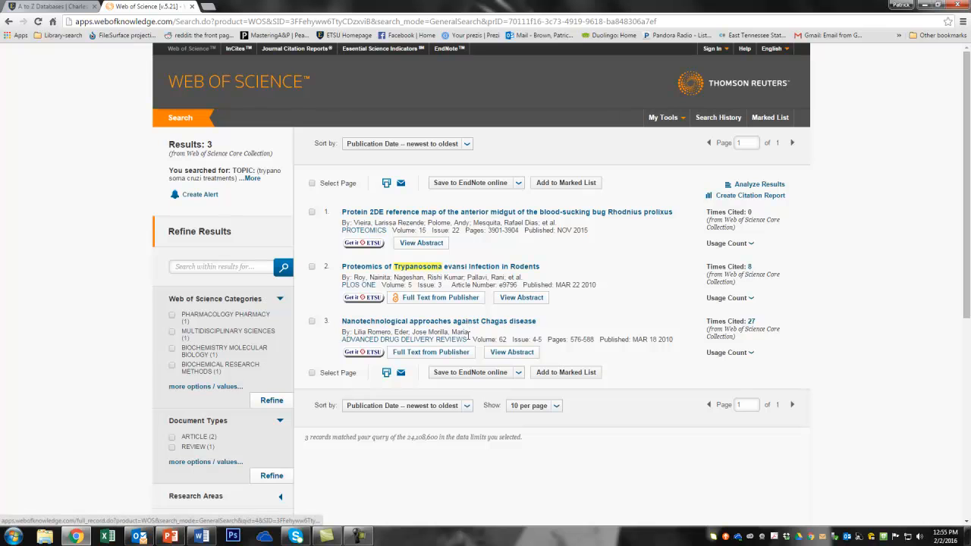
mouse_move(538, 339)
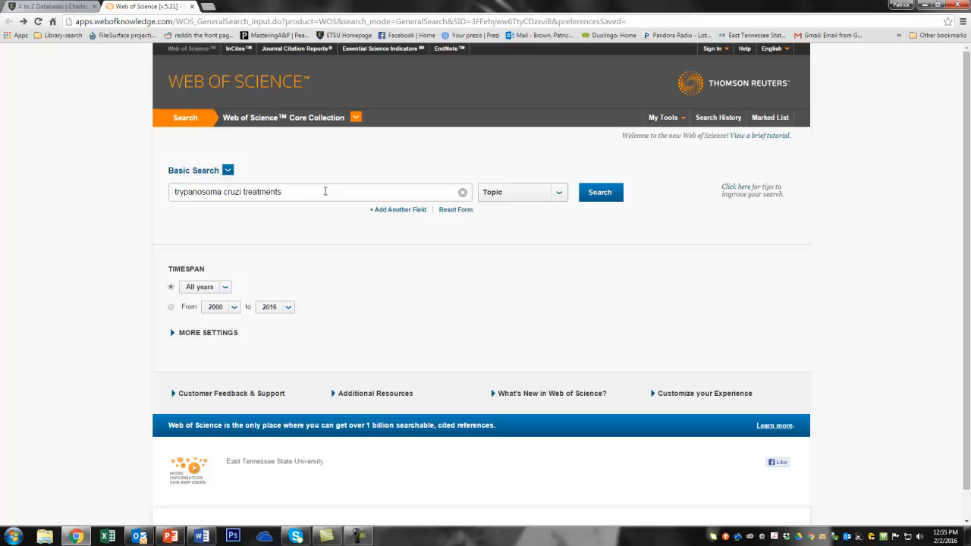
- Replace treatments with drug delivery in the query and run the search, giving 28 results
double_click(263, 191)
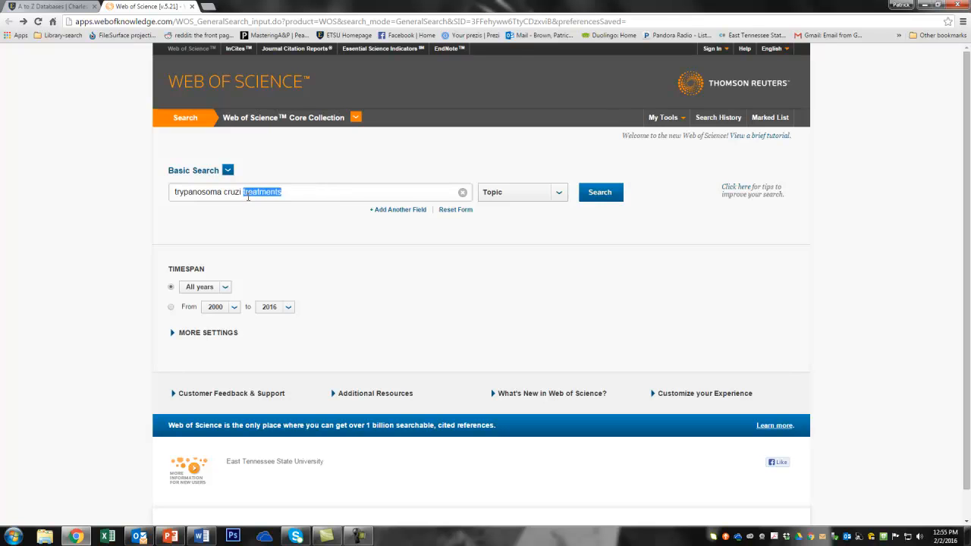
text(drug deliver)
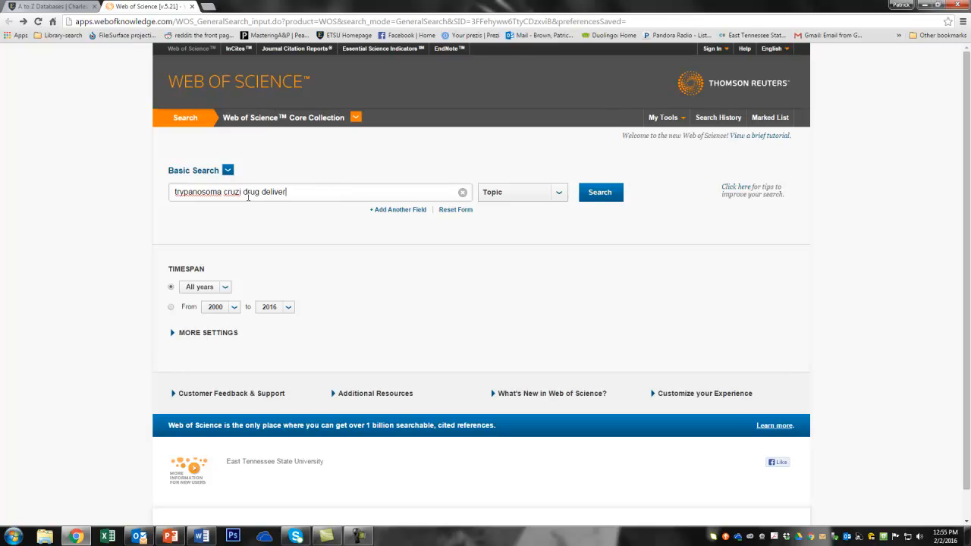
click(600, 192)
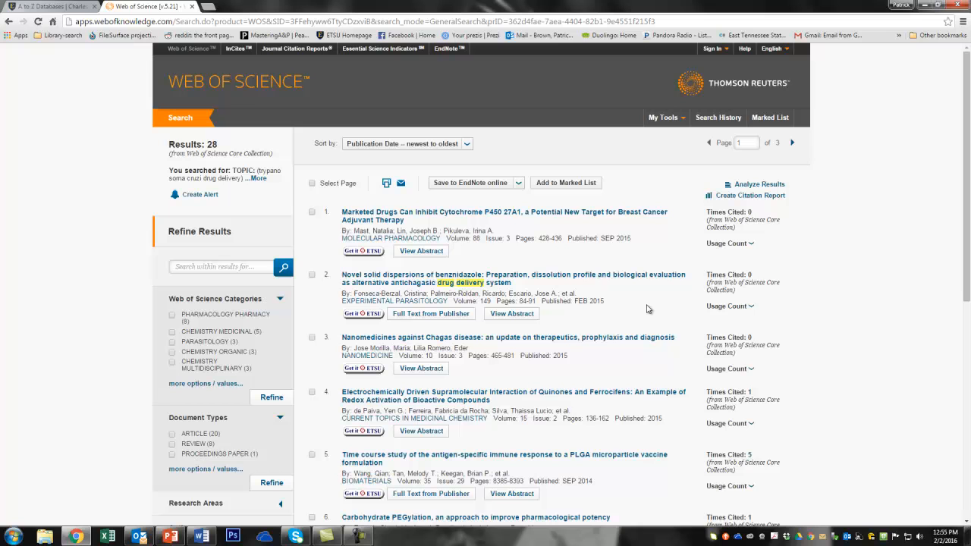
mouse_move(610, 240)
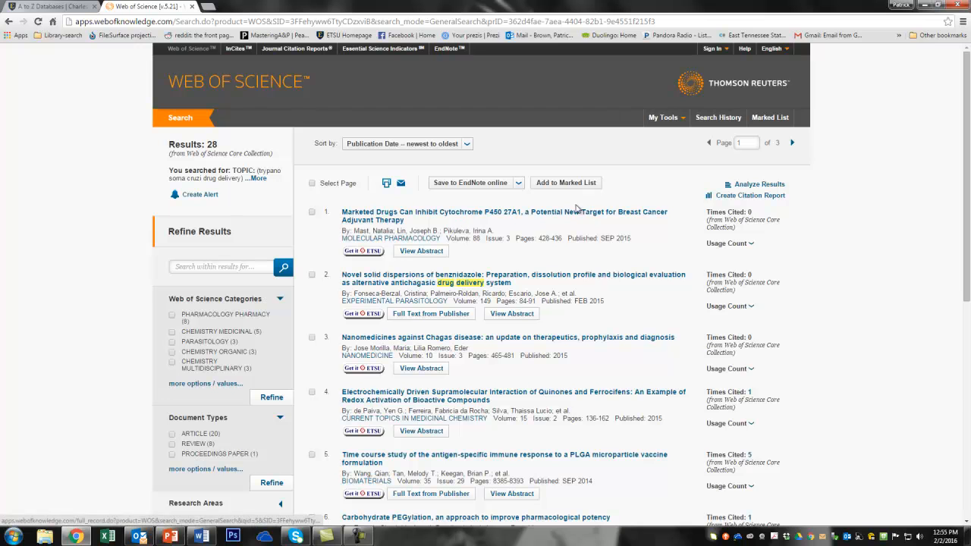
mouse_move(592, 250)
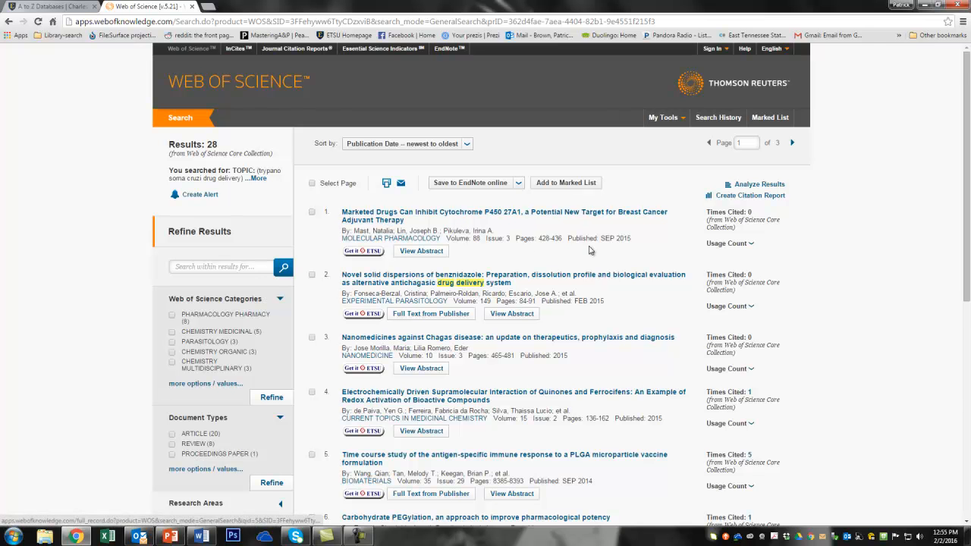
- Browse down the first page of the drug delivery results
scroll(down, 3)
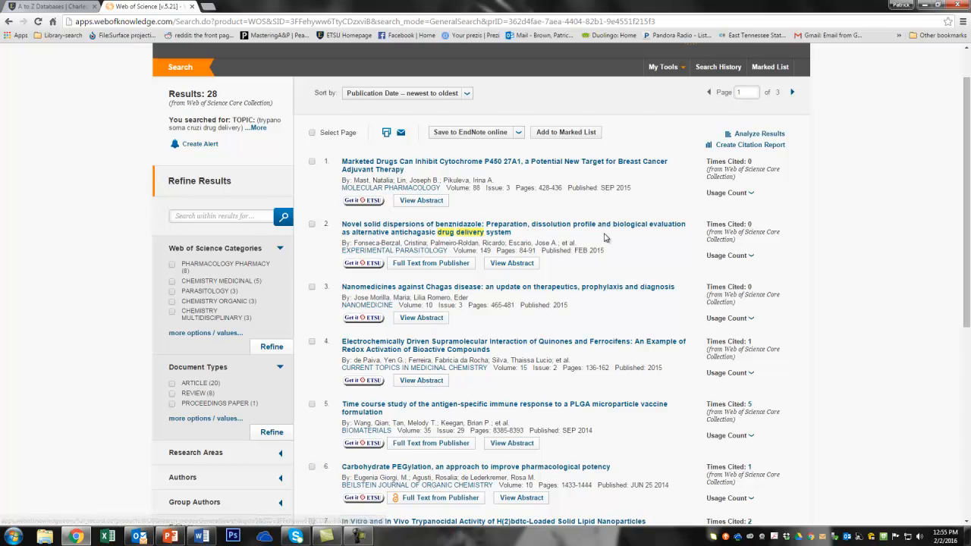
scroll(down, 3)
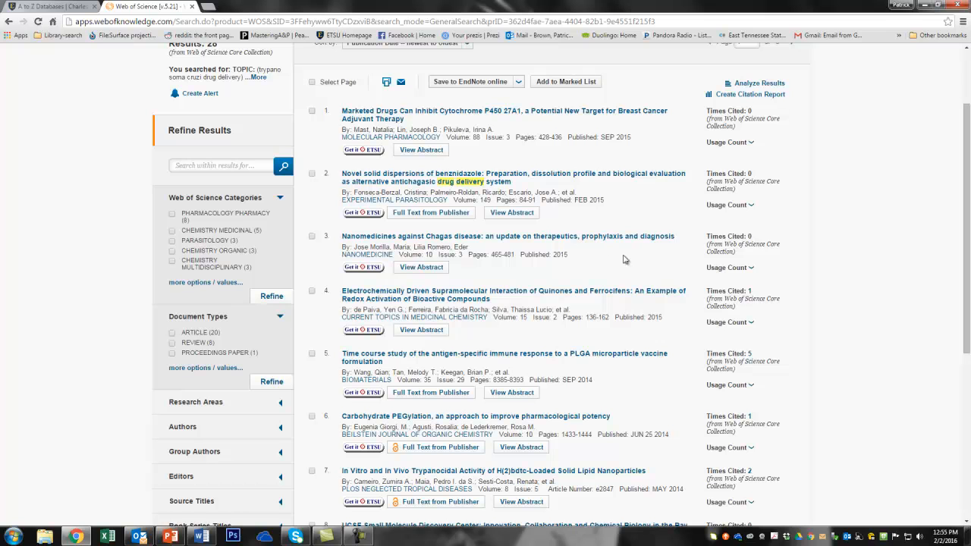
mouse_move(491, 236)
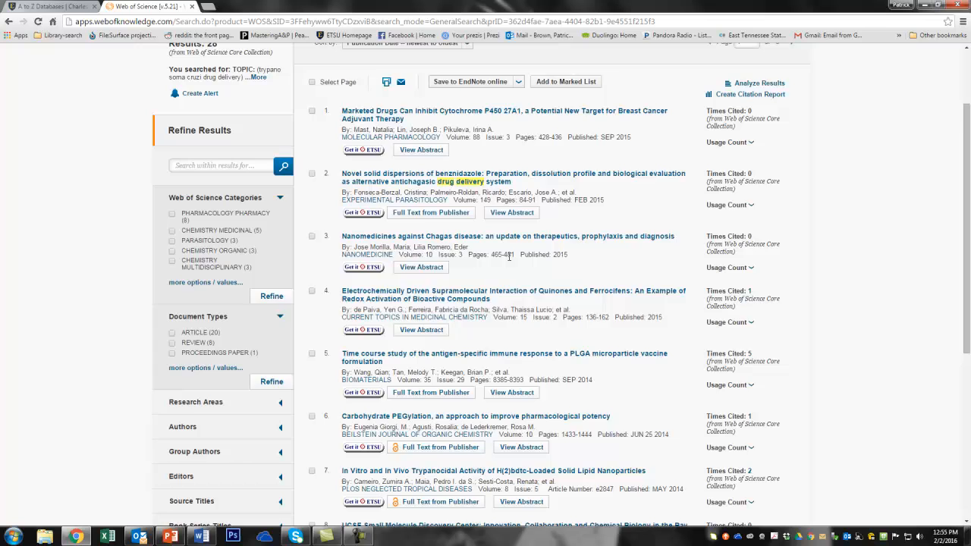
scroll(down, 3)
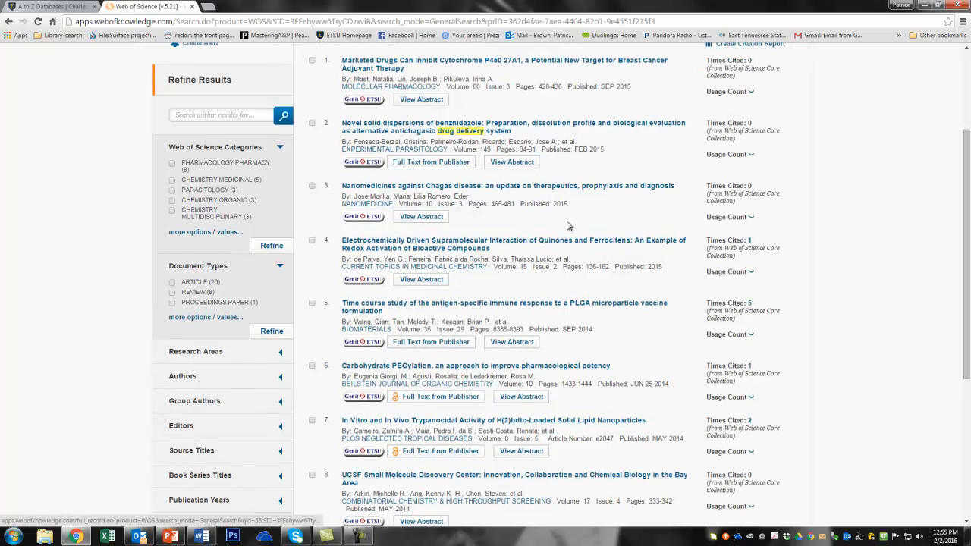
scroll(down, 3)
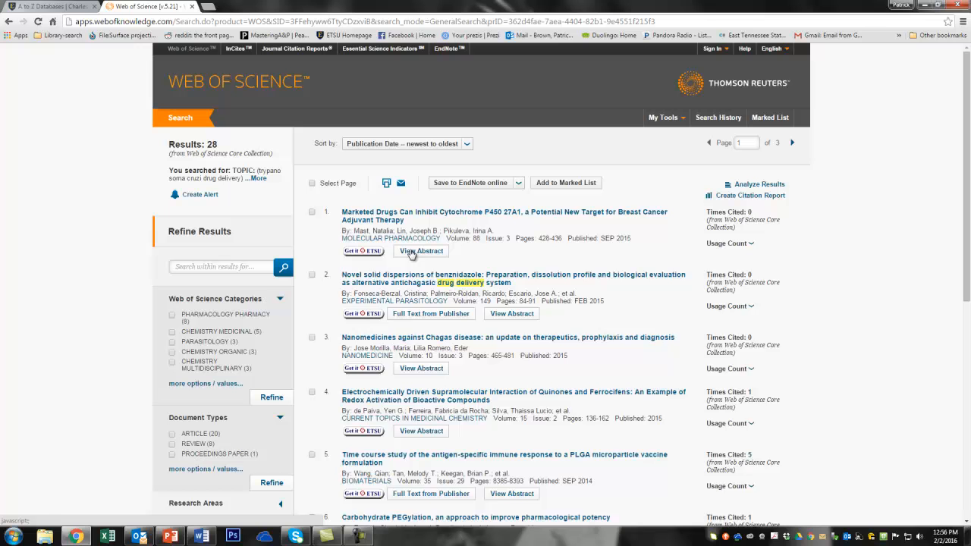
- Expand the benznidazole solid dispersions abstract and mark the Nanomedicines against Chagas disease article
click(420, 251)
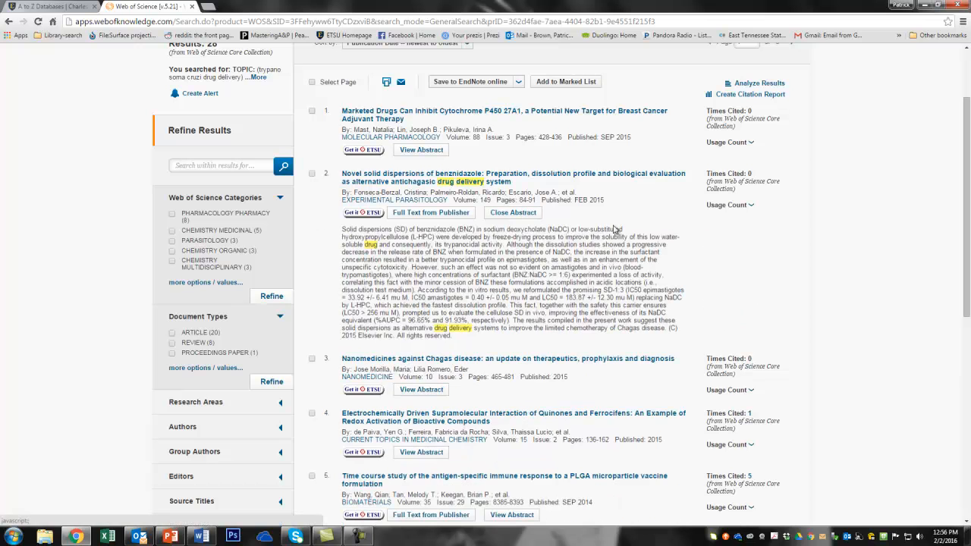
mouse_move(561, 298)
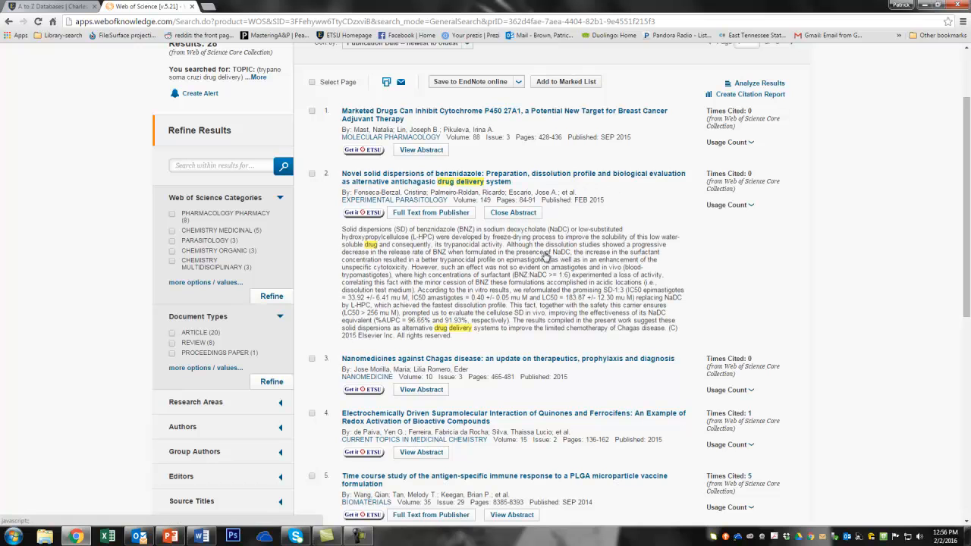
mouse_move(540, 261)
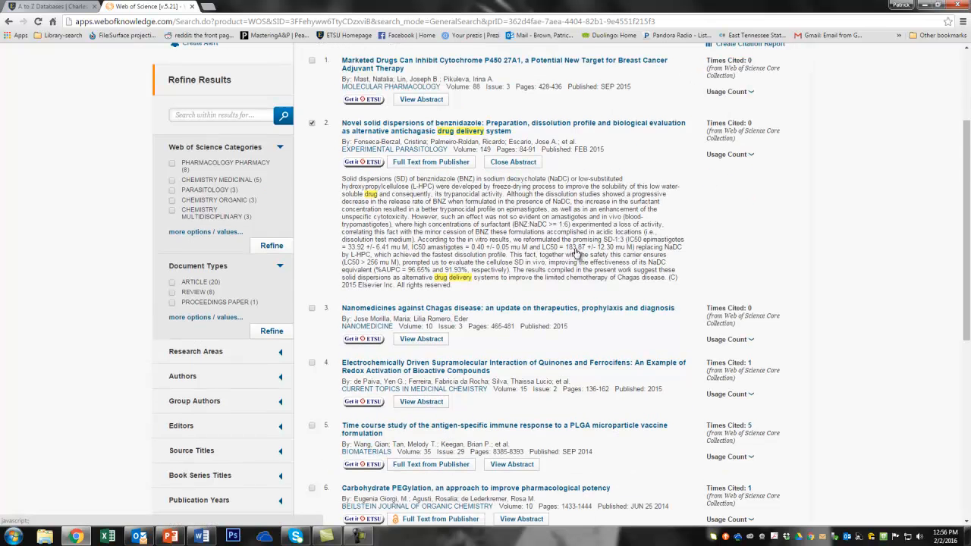
scroll(down, 3)
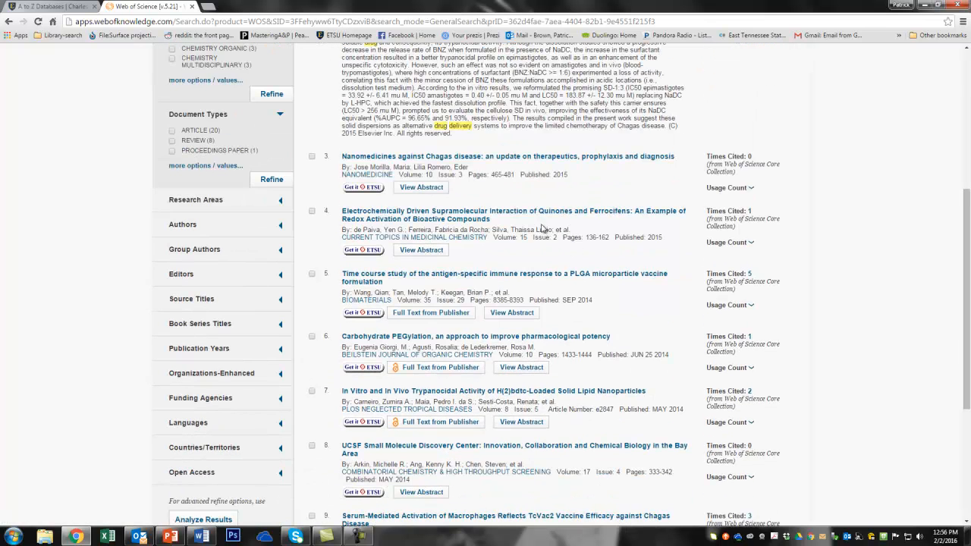
mouse_move(313, 159)
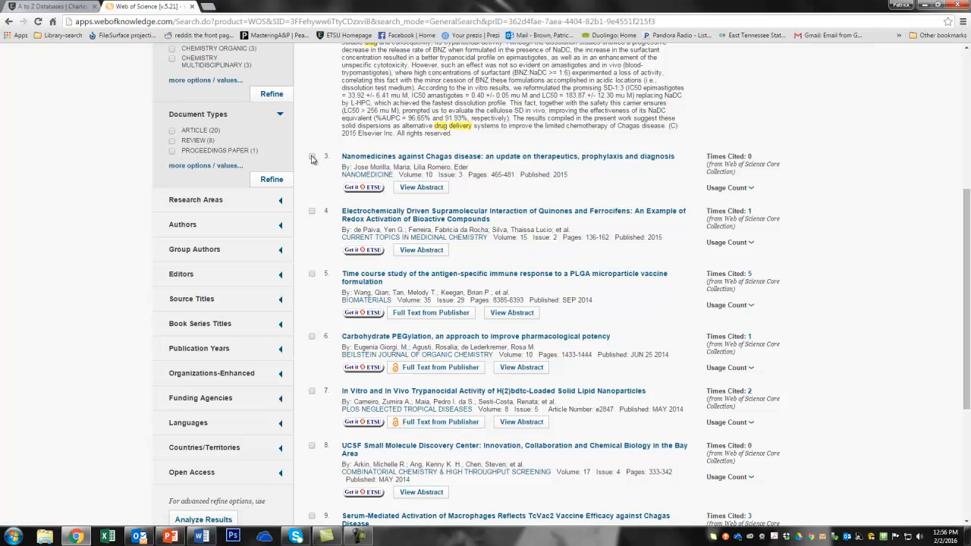
click(420, 188)
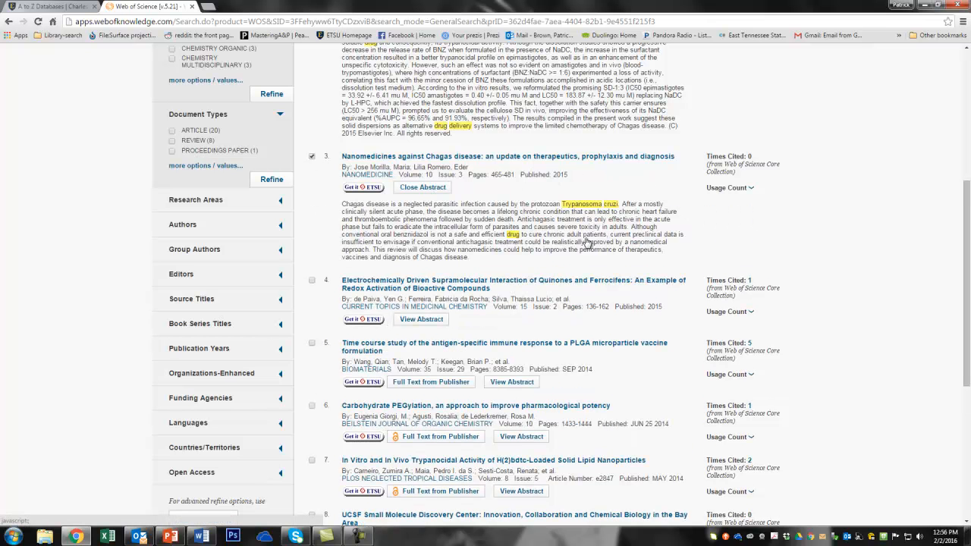
mouse_move(590, 244)
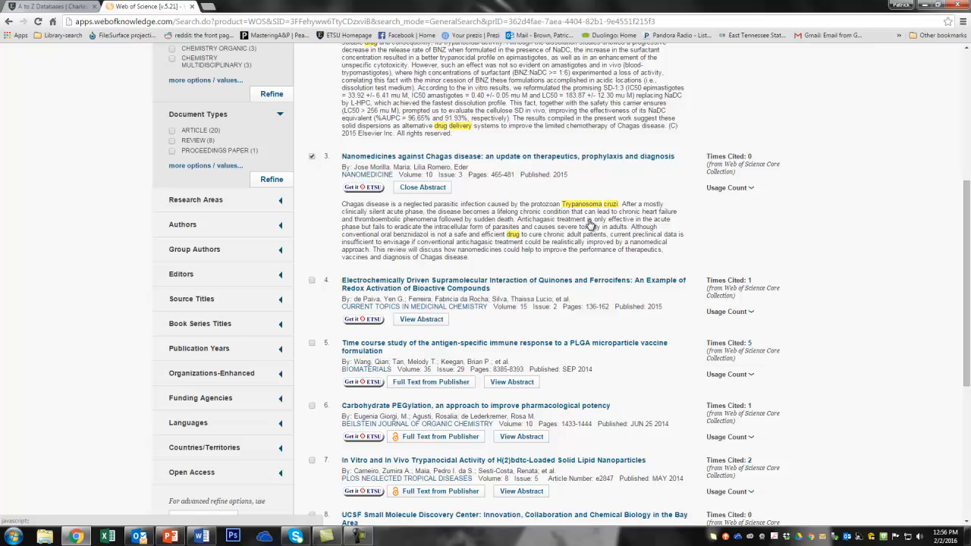
mouse_move(519, 261)
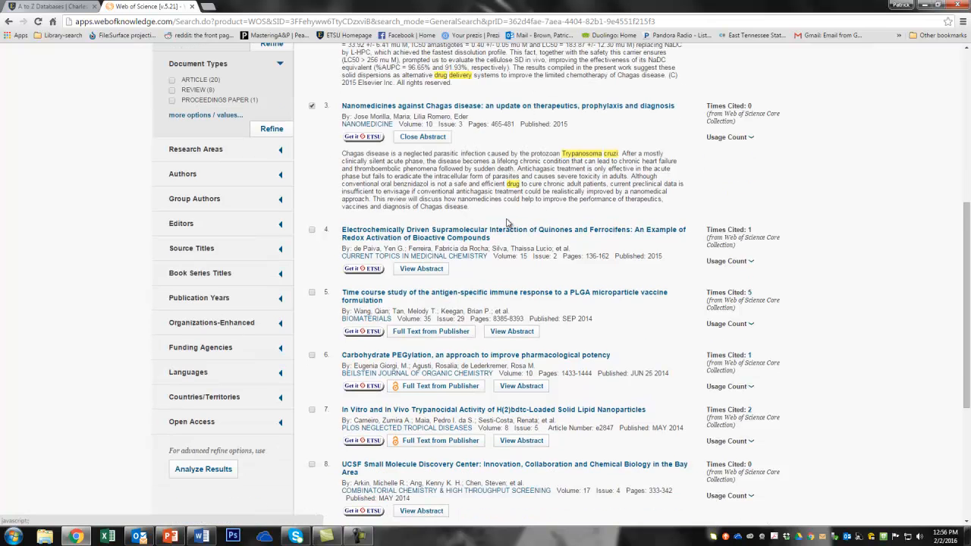
scroll(down, 3)
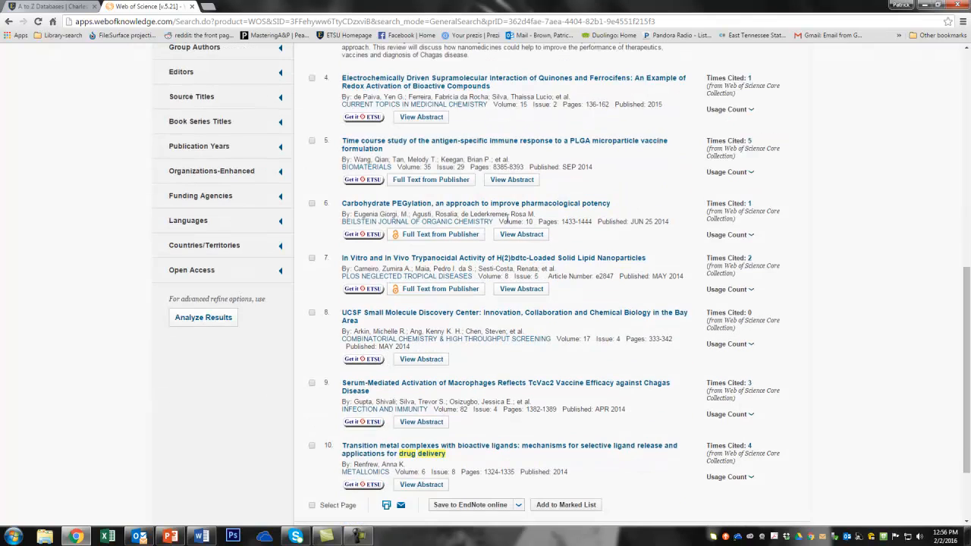
mouse_move(561, 209)
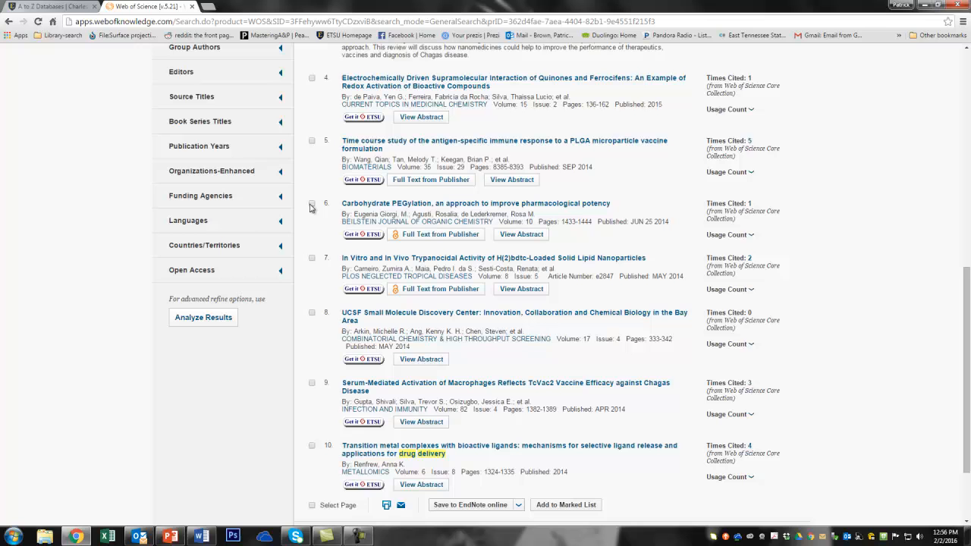
- Expand the Carbohydrate PEGylation abstract and mark it together with the solid lipid nanoparticles article
click(522, 233)
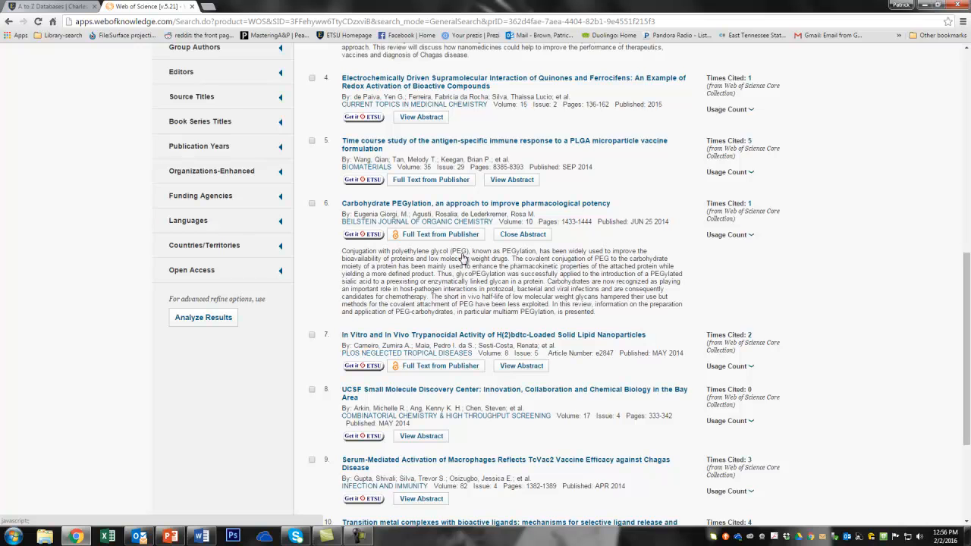
mouse_move(565, 261)
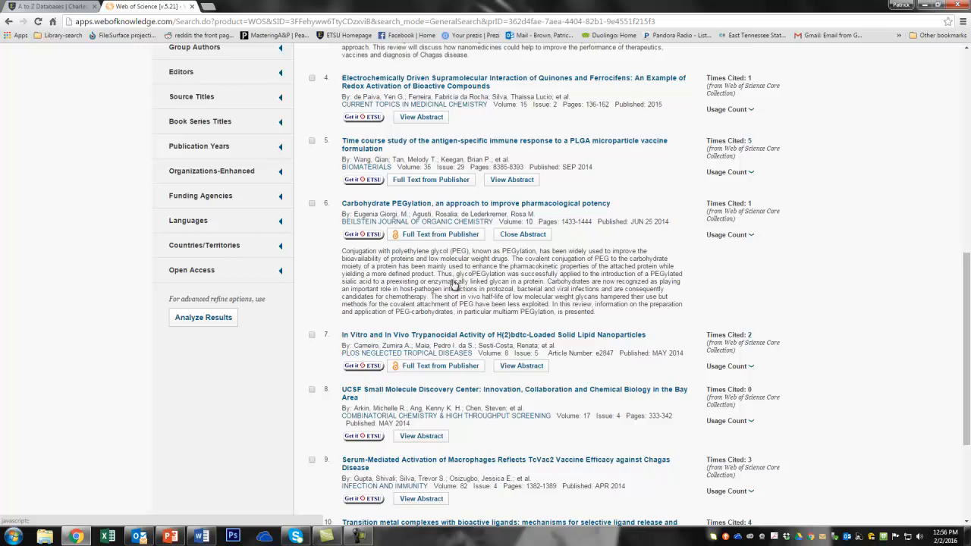
mouse_move(340, 231)
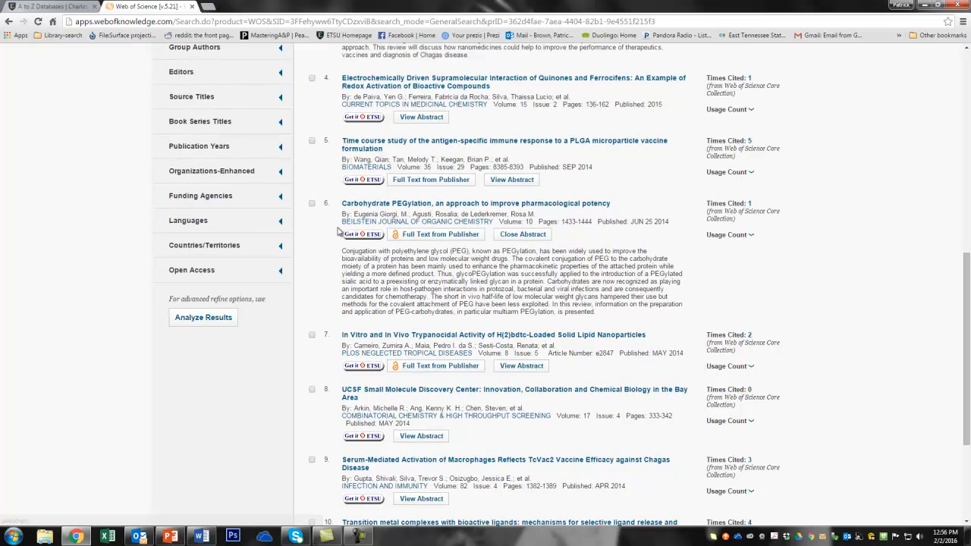
click(312, 203)
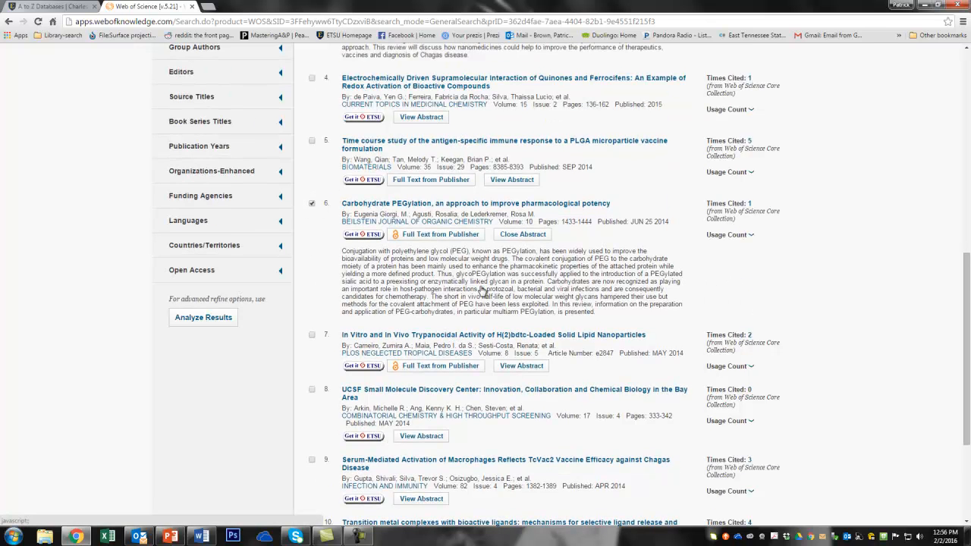
scroll(down, 3)
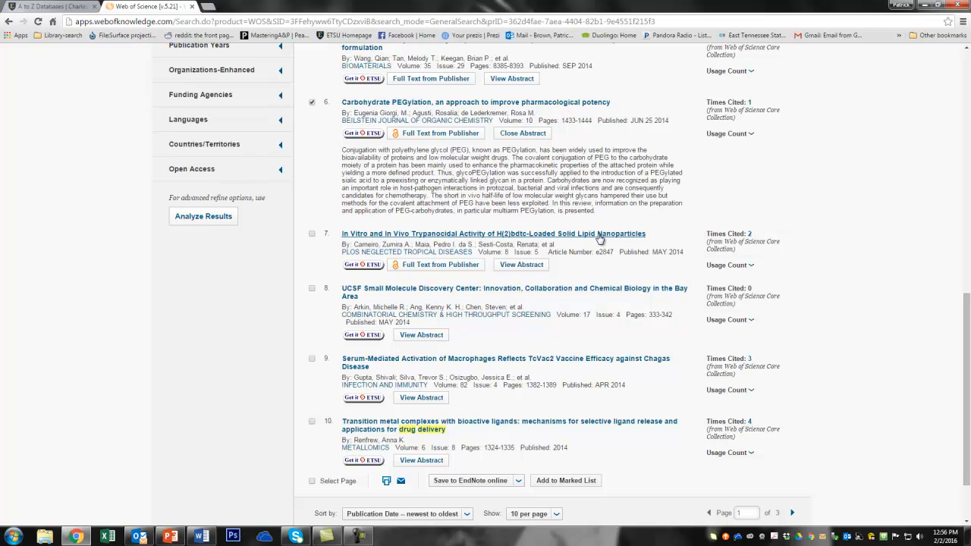
click(311, 233)
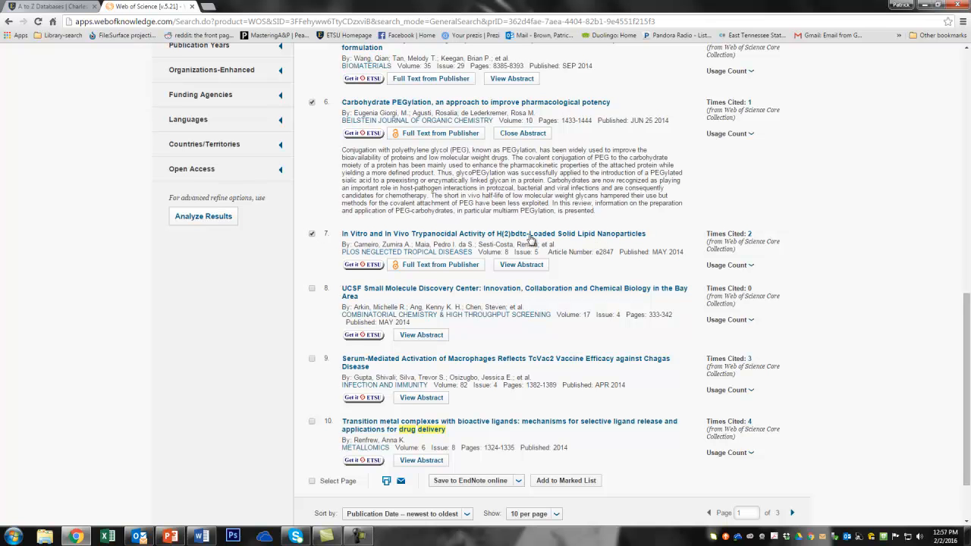
- Scroll through the reloaded drug delivery results showing the marked articles
scroll(down, 3)
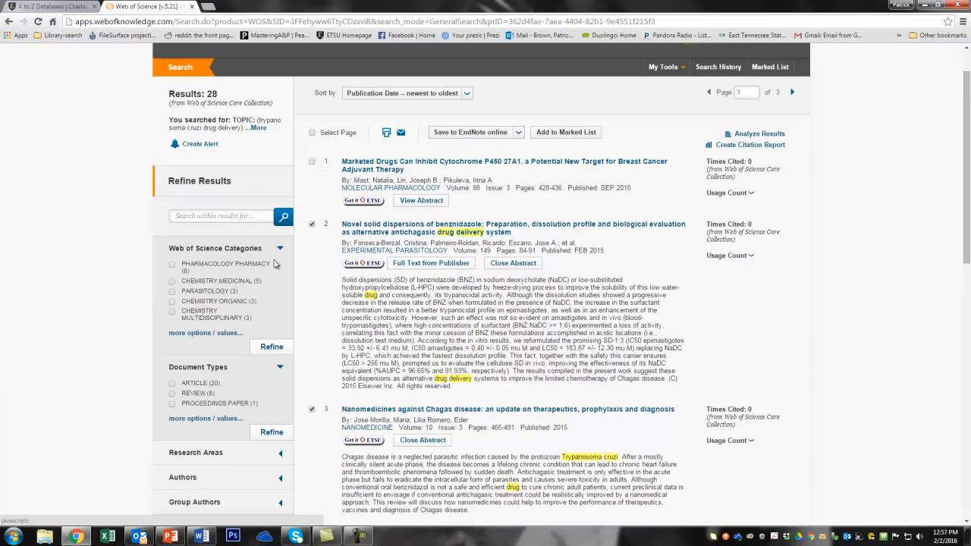
scroll(down, 3)
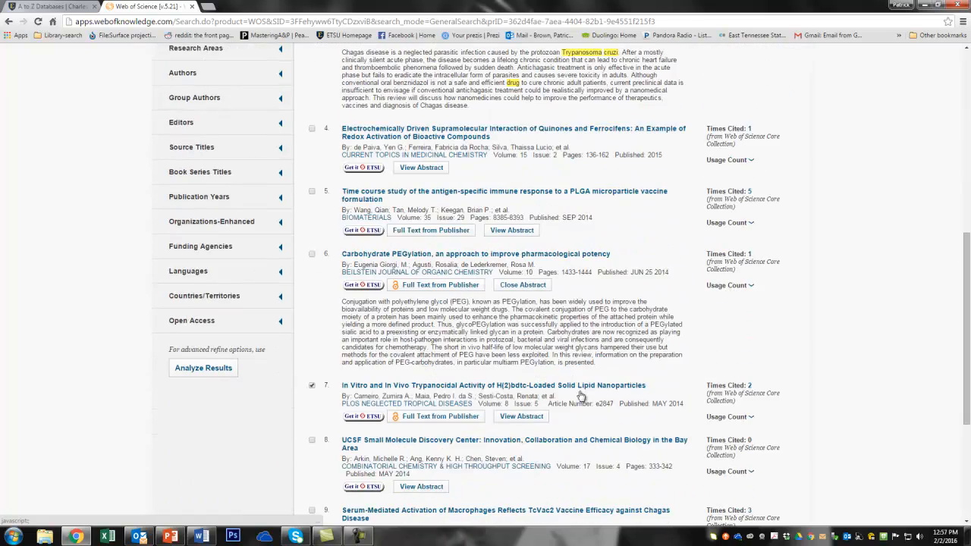
scroll(down, 3)
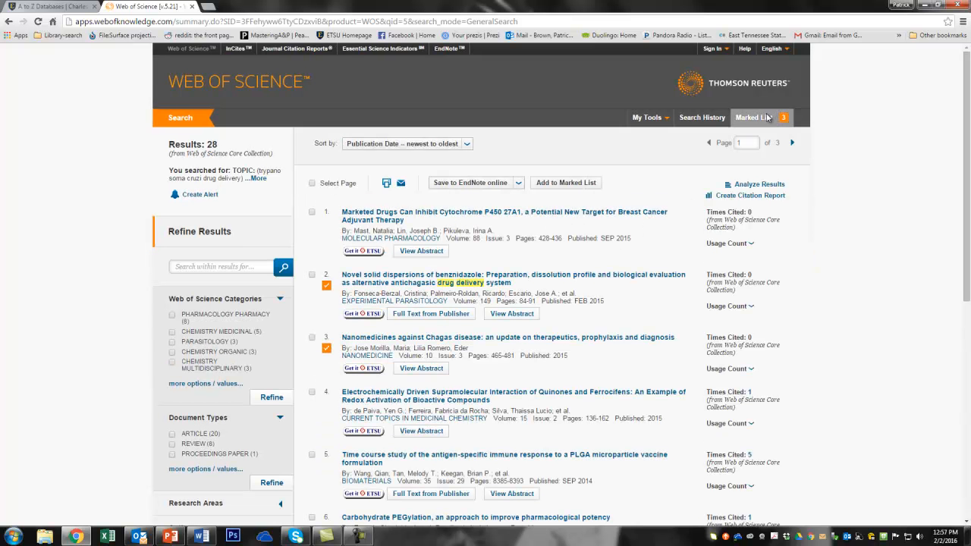
mouse_move(759, 116)
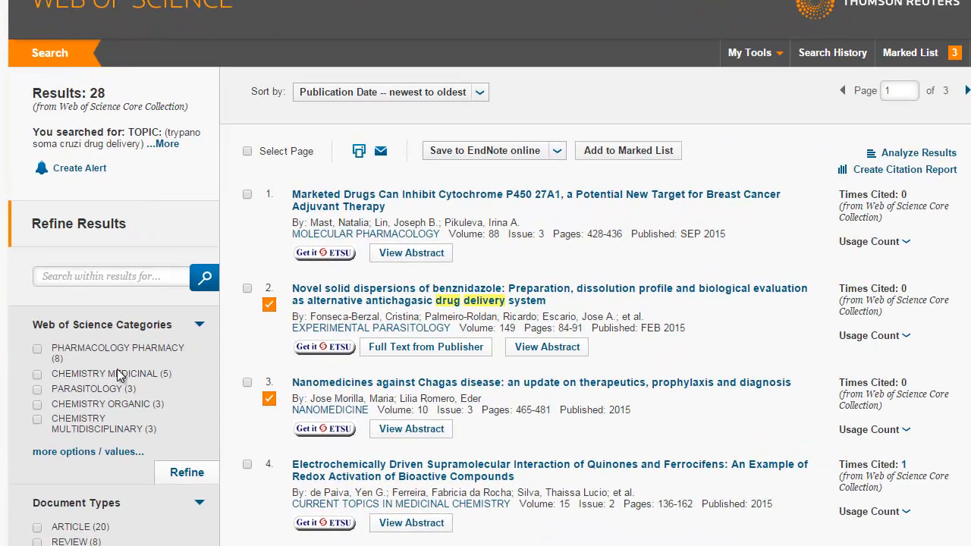
- Back on the search form, change the query to trypanosoma nanoparticle and run it for 12 results
click(50, 52)
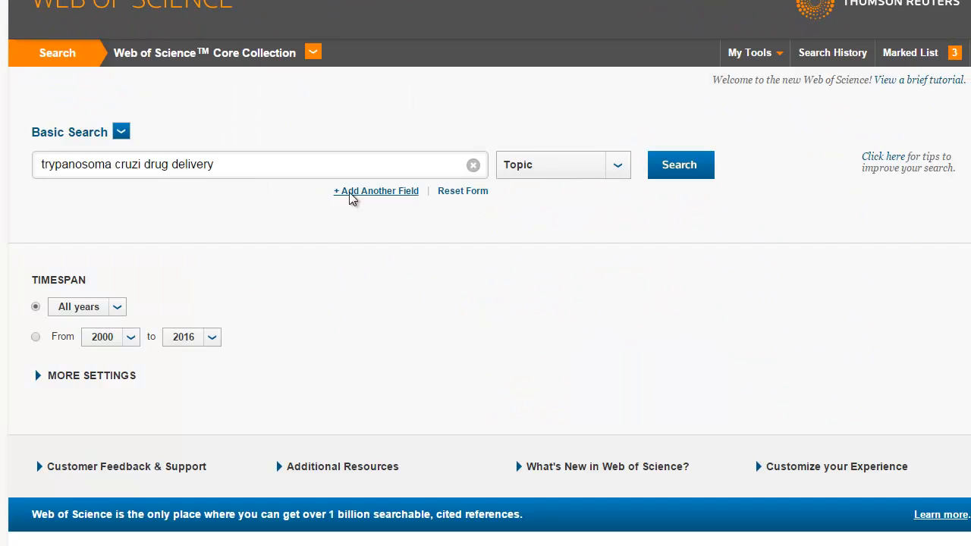
double_click(127, 164)
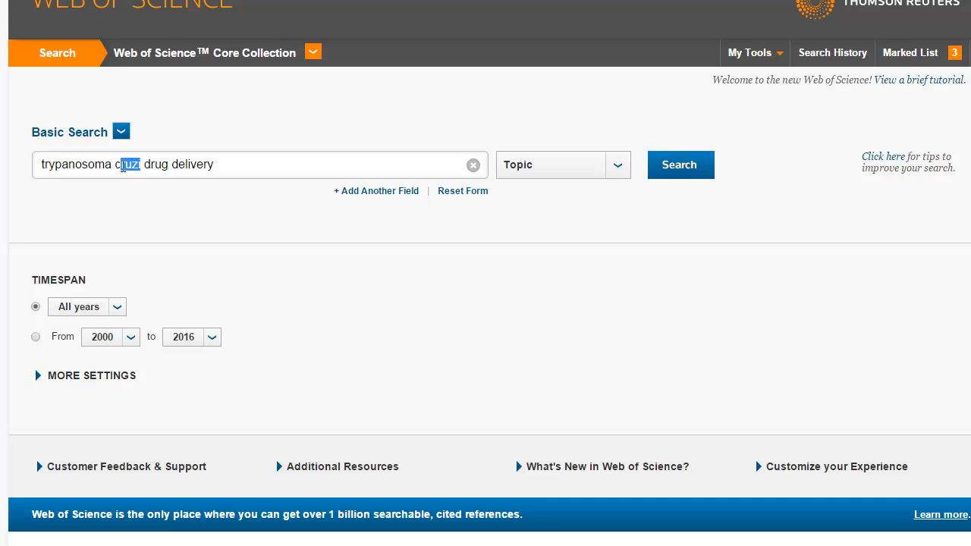
drag(121, 163, 214, 164)
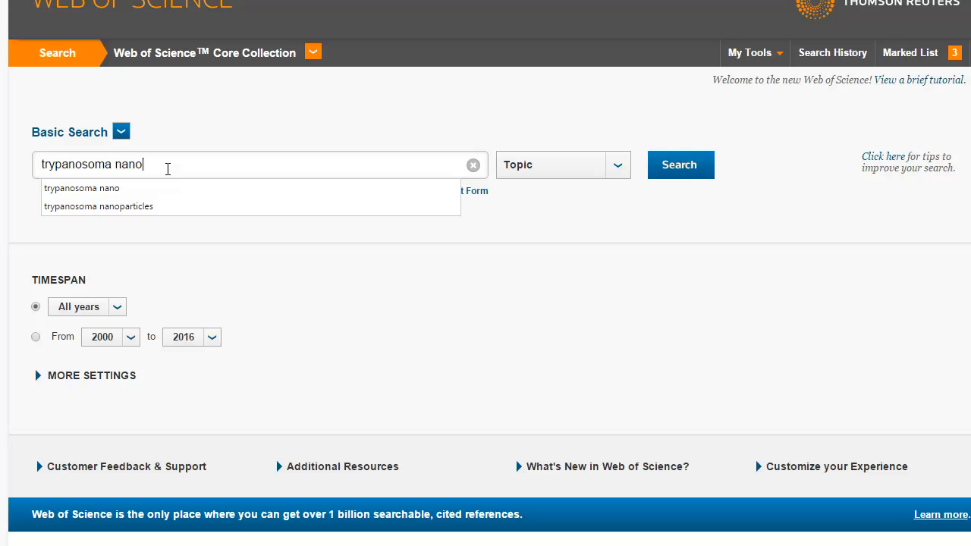
text(particle)
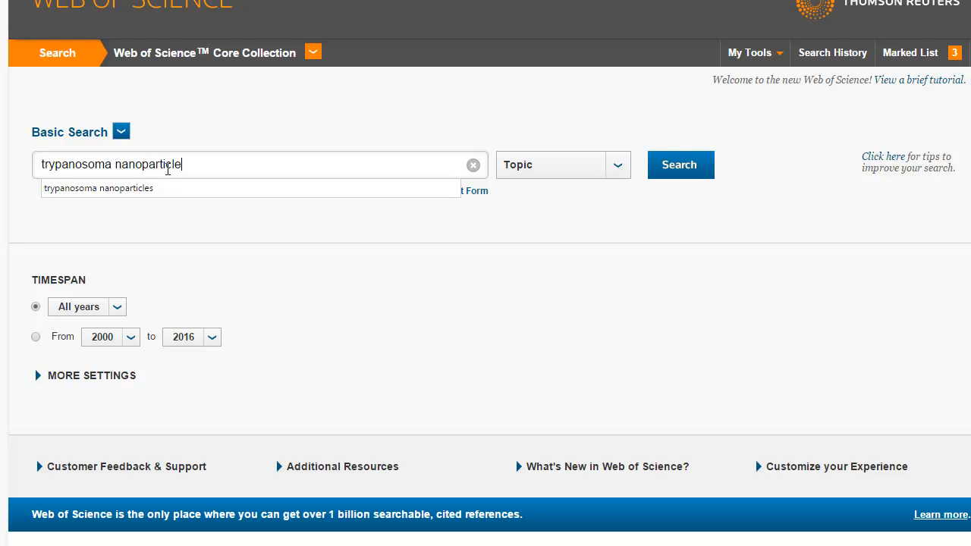
click(680, 164)
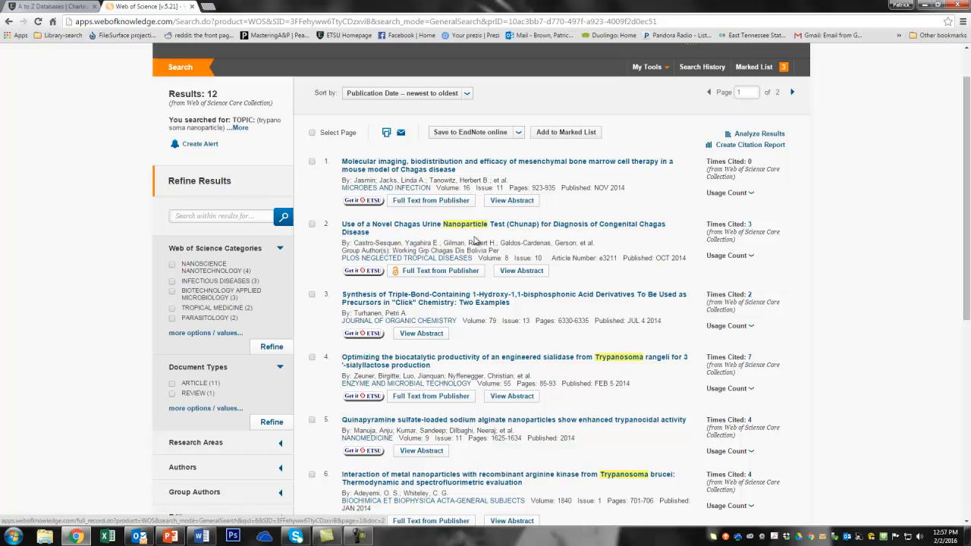
- Mark the Chagas urine nanoparticle test article and scroll down toward the quinapyramine article
scroll(down, 3)
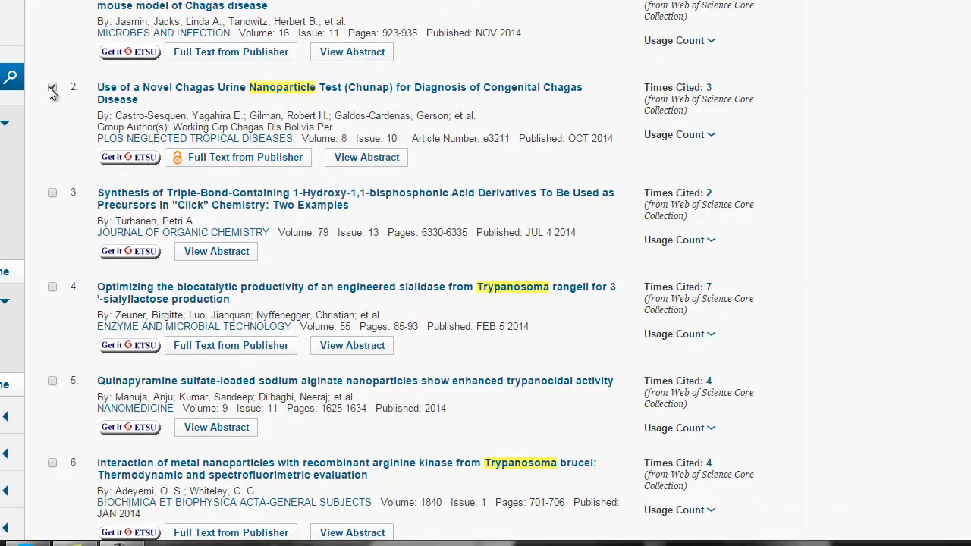
click(52, 87)
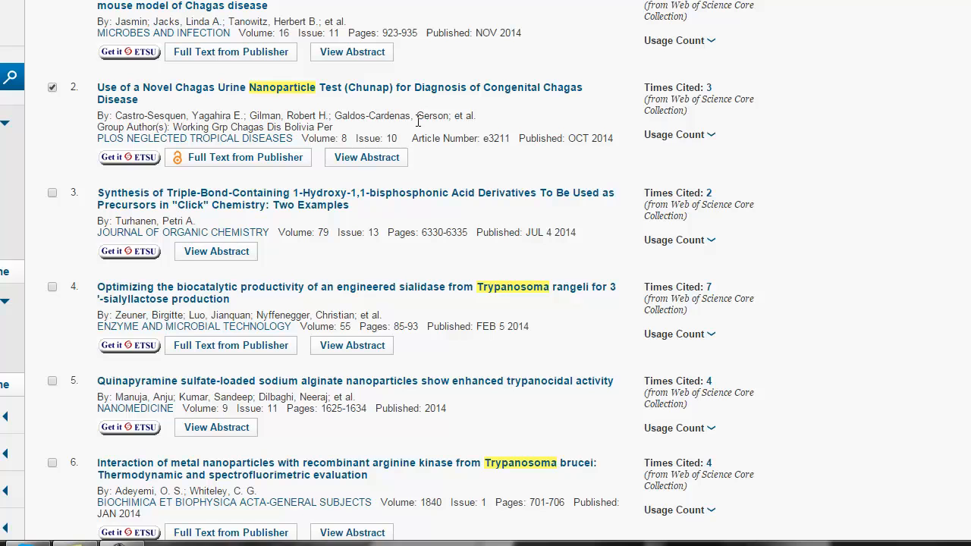
mouse_move(491, 249)
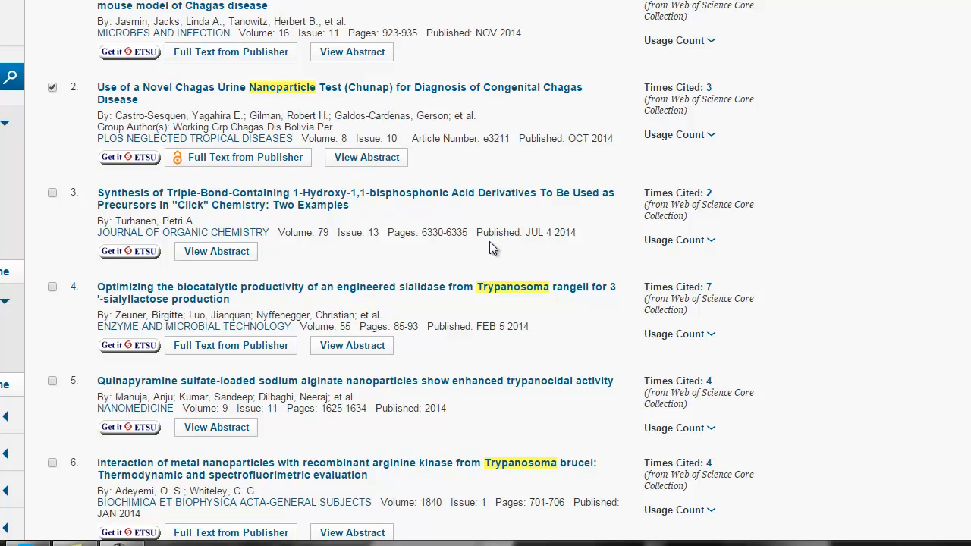
mouse_move(448, 258)
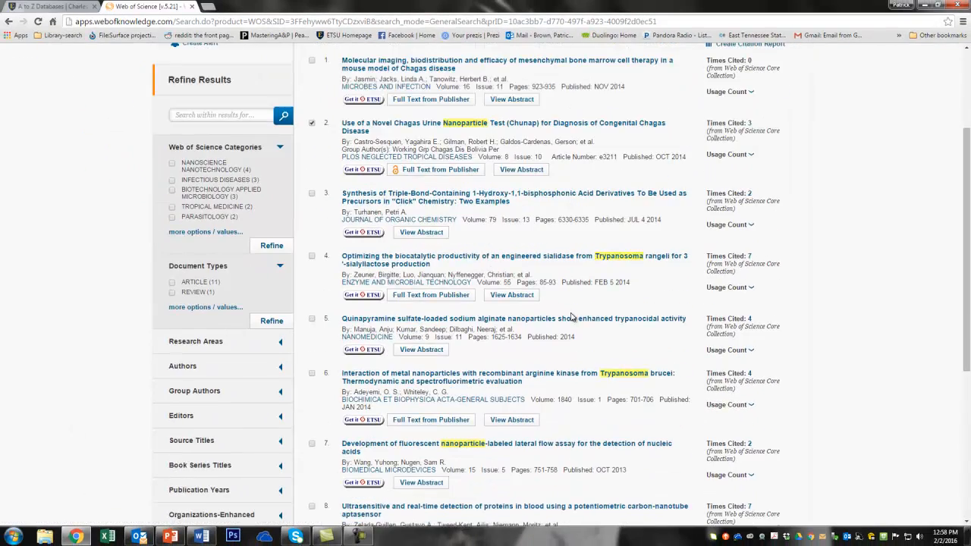
scroll(down, 3)
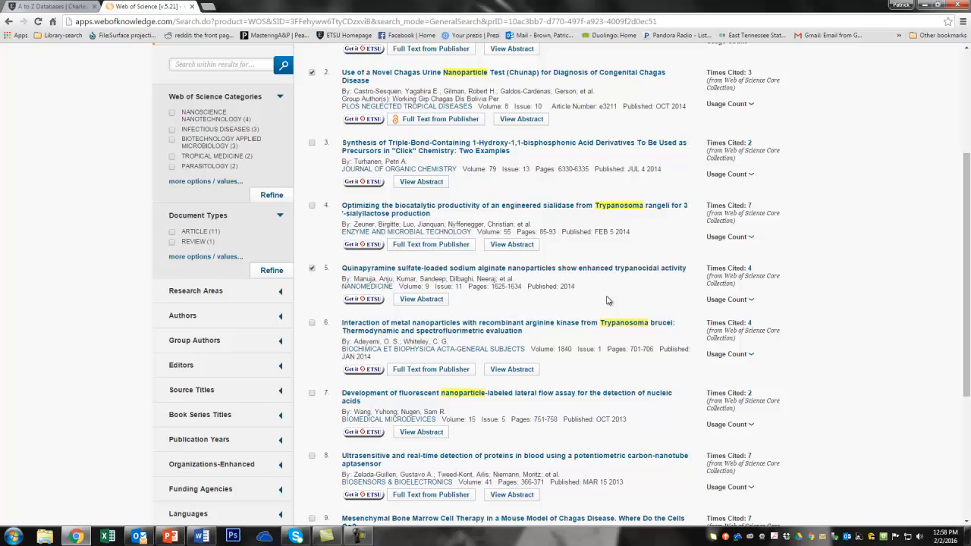
scroll(down, 3)
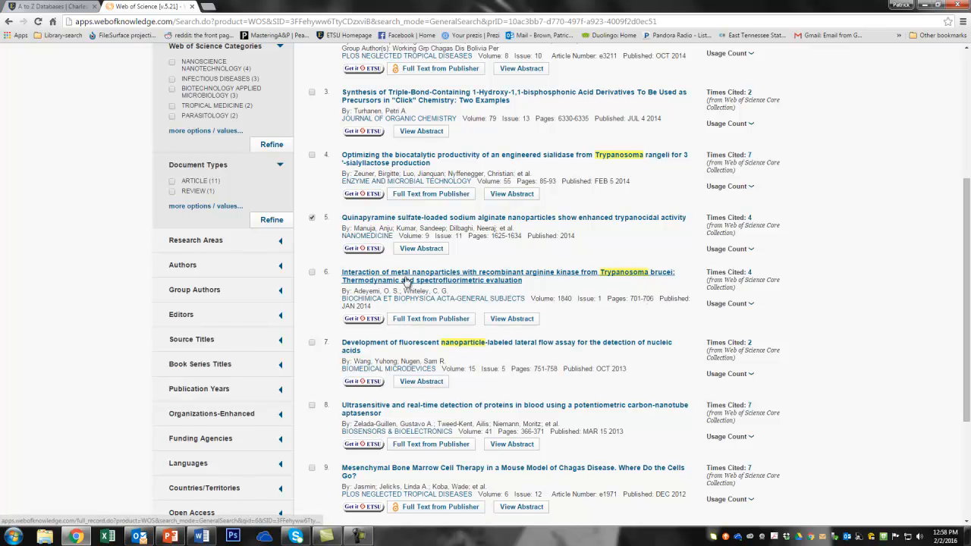
scroll(down, 3)
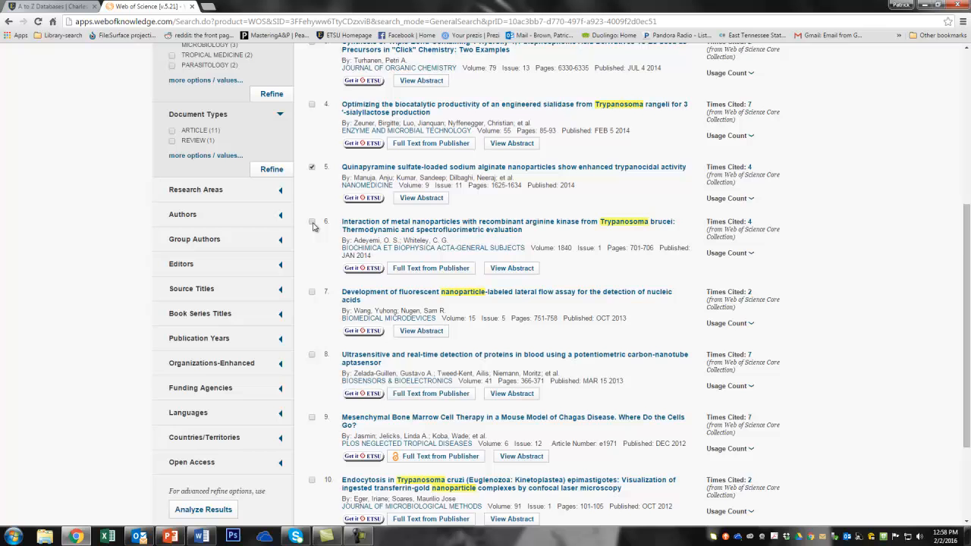
scroll(down, 3)
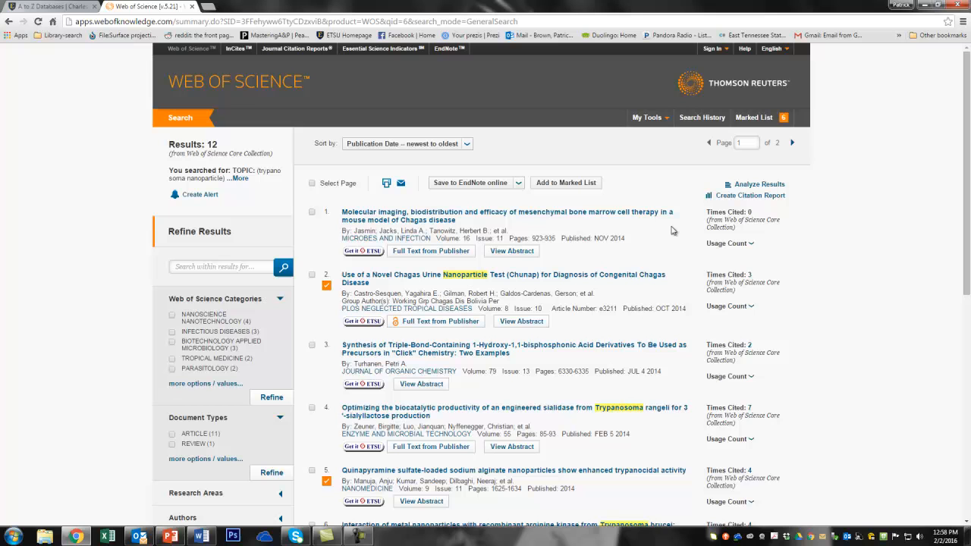
mouse_move(599, 320)
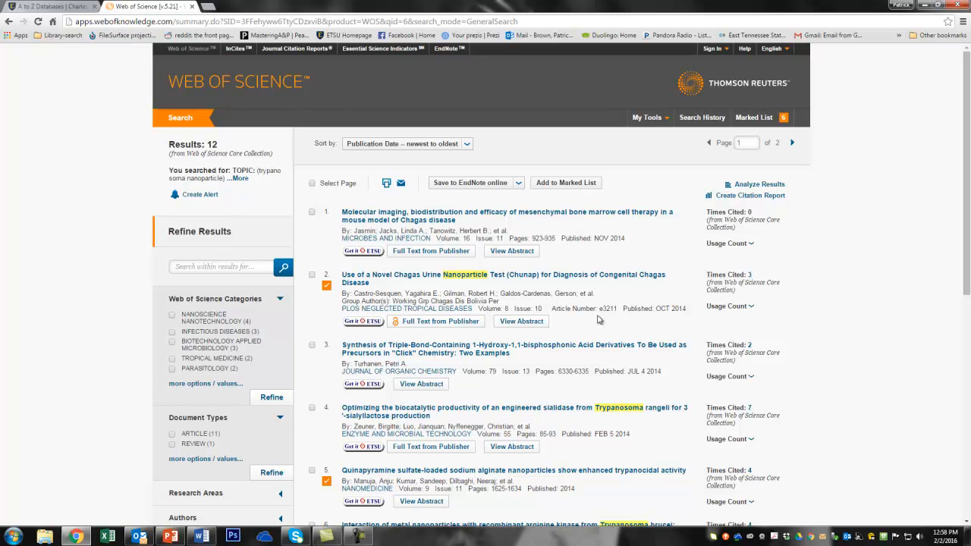
mouse_move(562, 280)
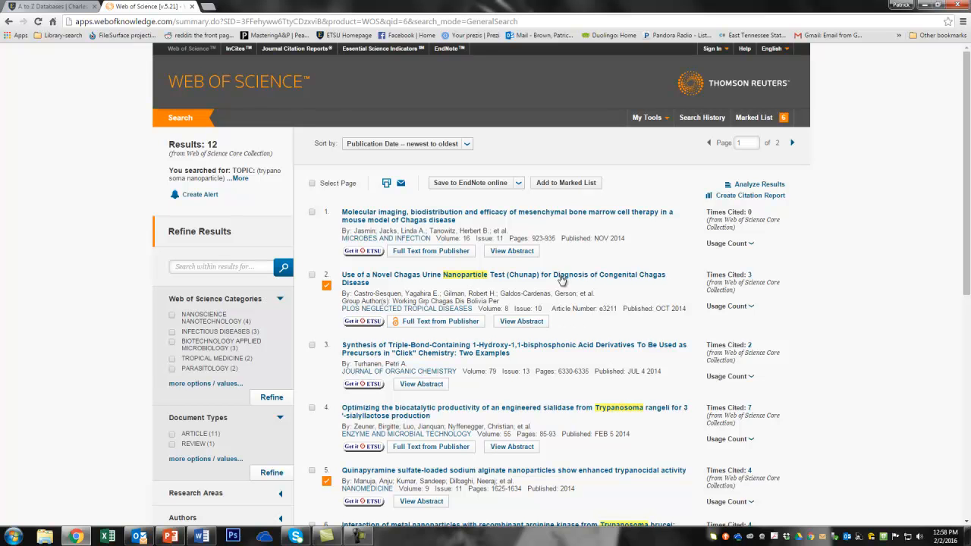
mouse_move(393, 274)
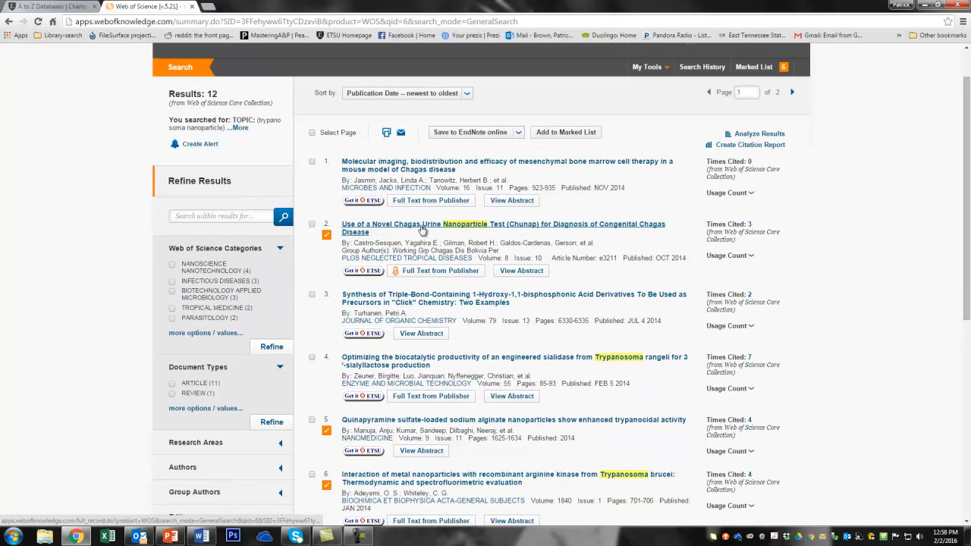
- View the Chunap article's full record and list its 3 citing articles
click(504, 227)
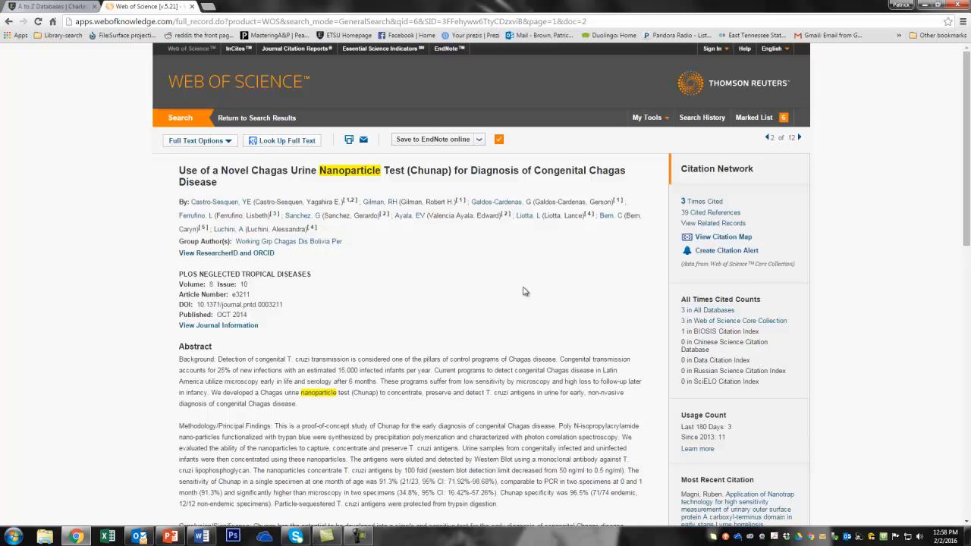
mouse_move(703, 200)
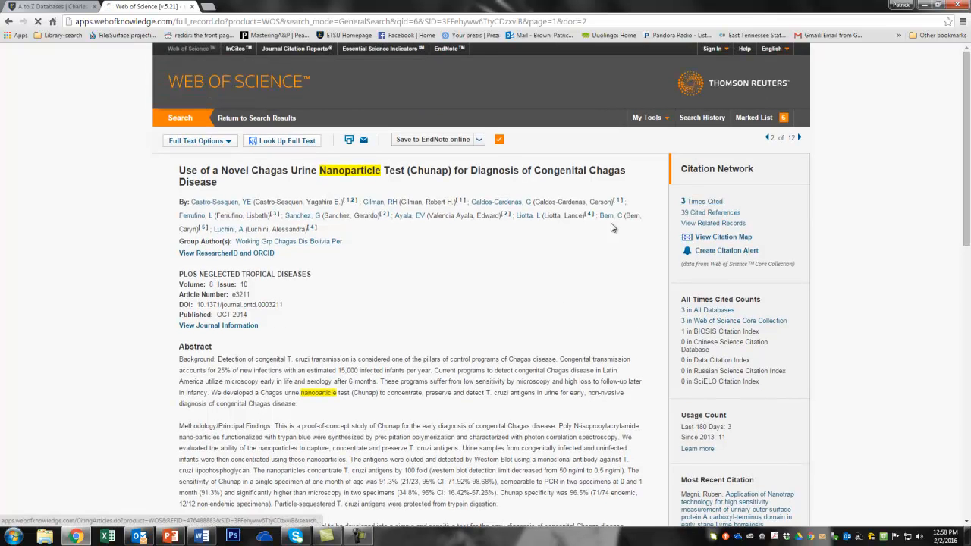
click(701, 201)
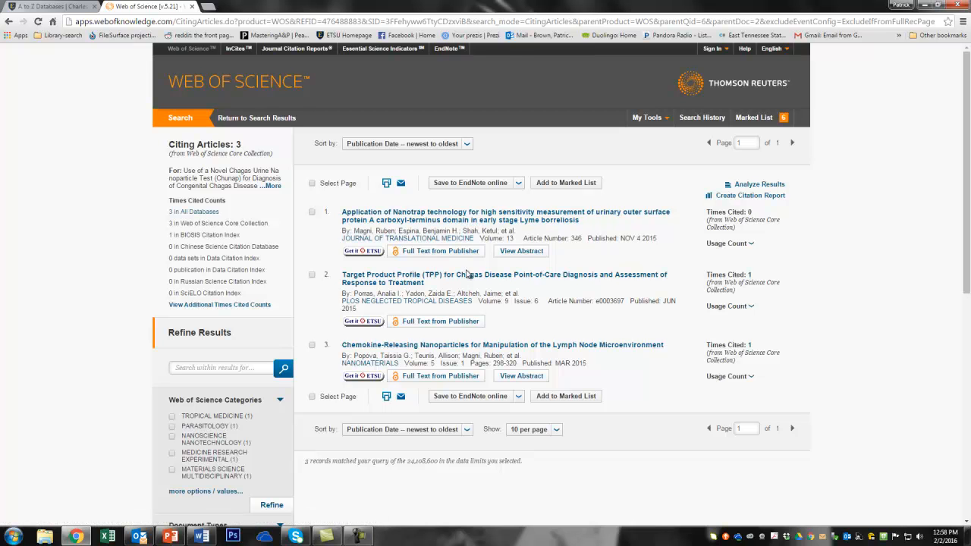
mouse_move(422, 294)
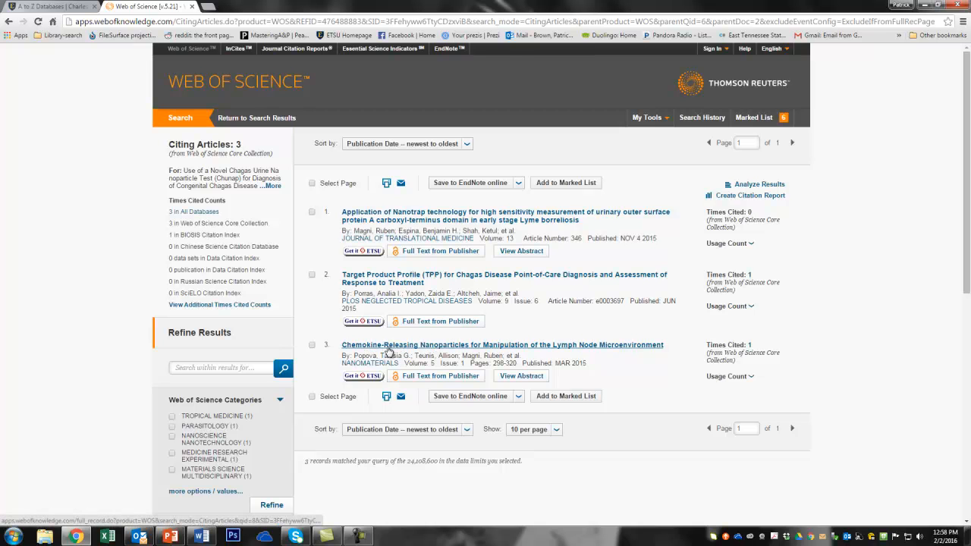
- Mark the chemokine-releasing nanoparticles article among the 3 citing articles
click(312, 345)
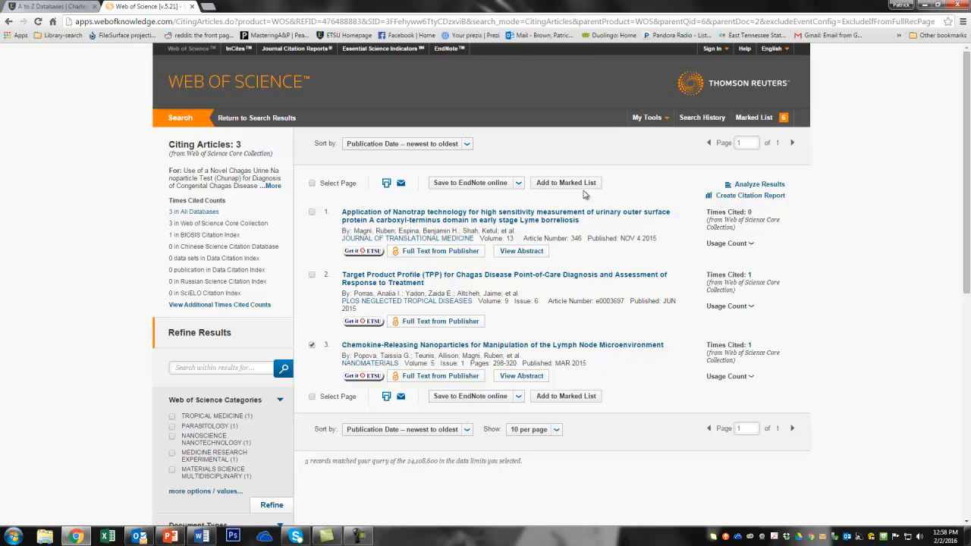
mouse_move(509, 432)
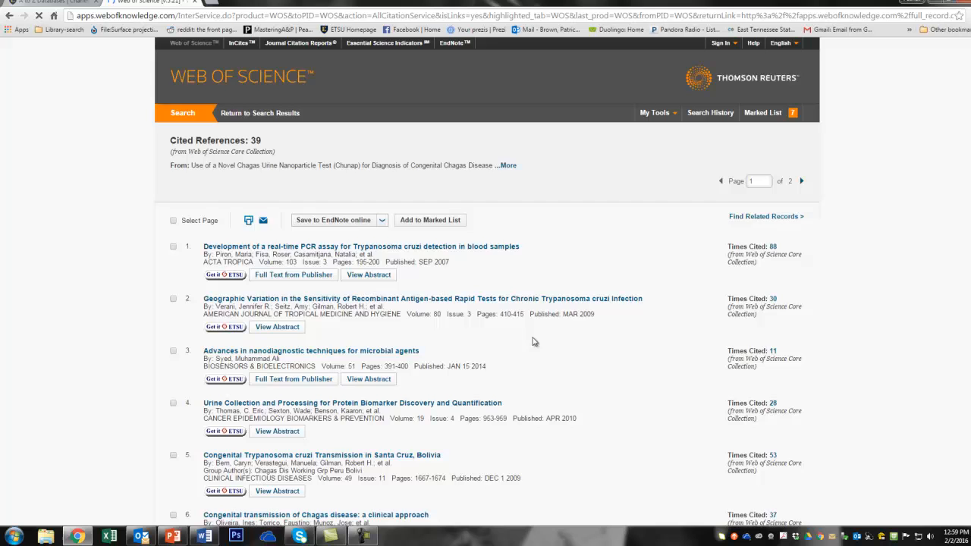
- Mark cited reference 26 on nanoparticle technology and protein biomarker discovery for the marked list
scroll(down, 3)
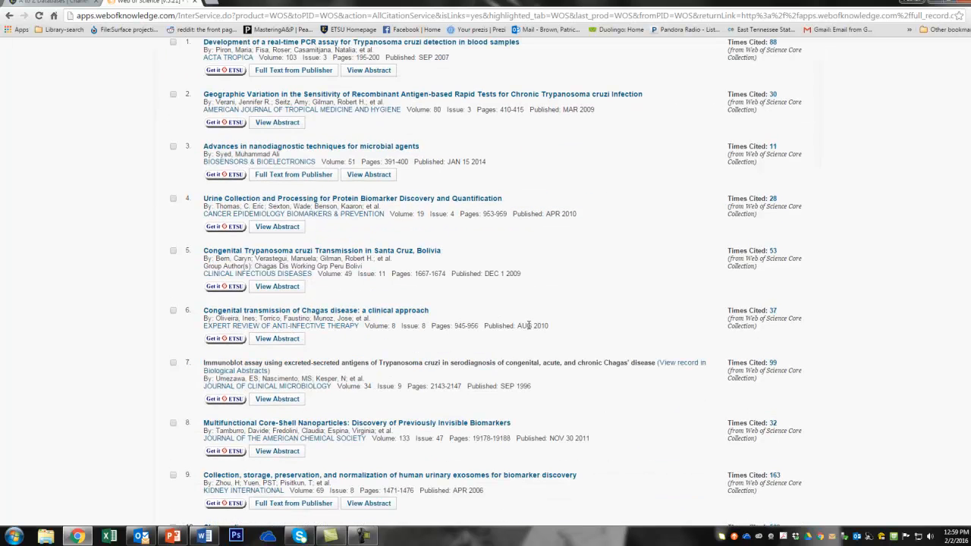
scroll(down, 3)
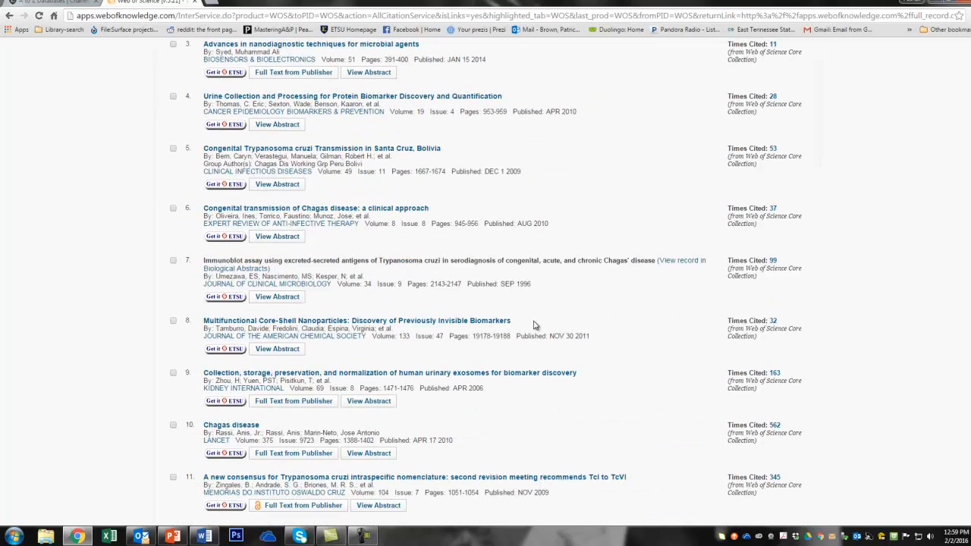
scroll(down, 3)
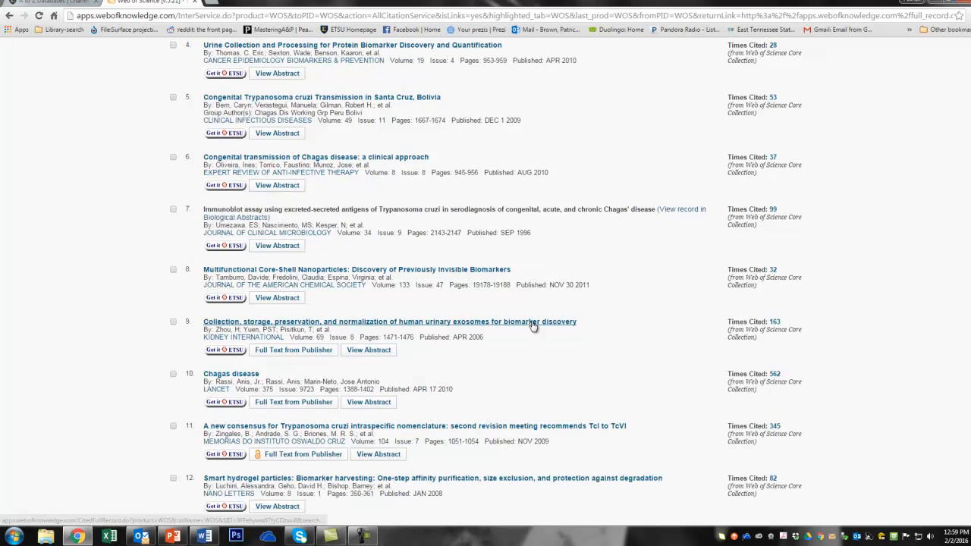
scroll(down, 3)
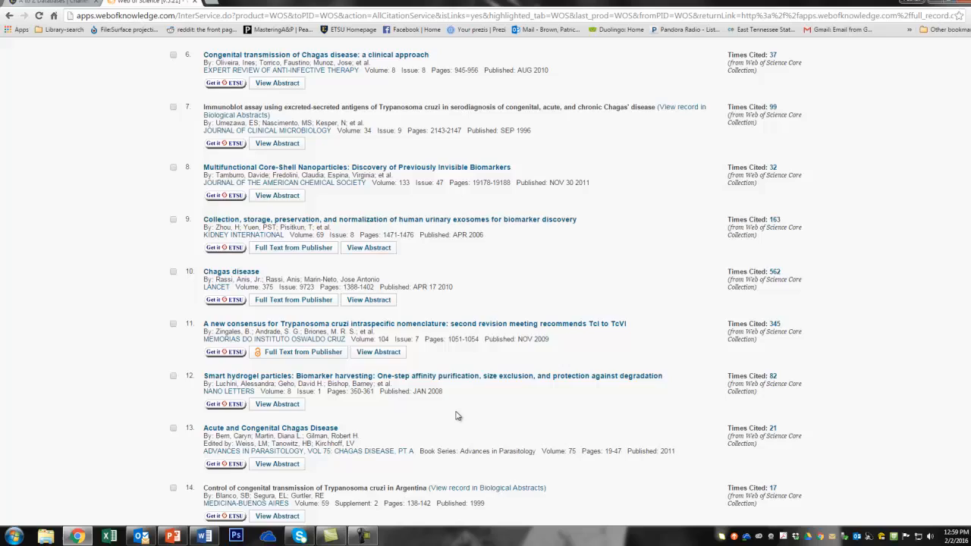
scroll(down, 3)
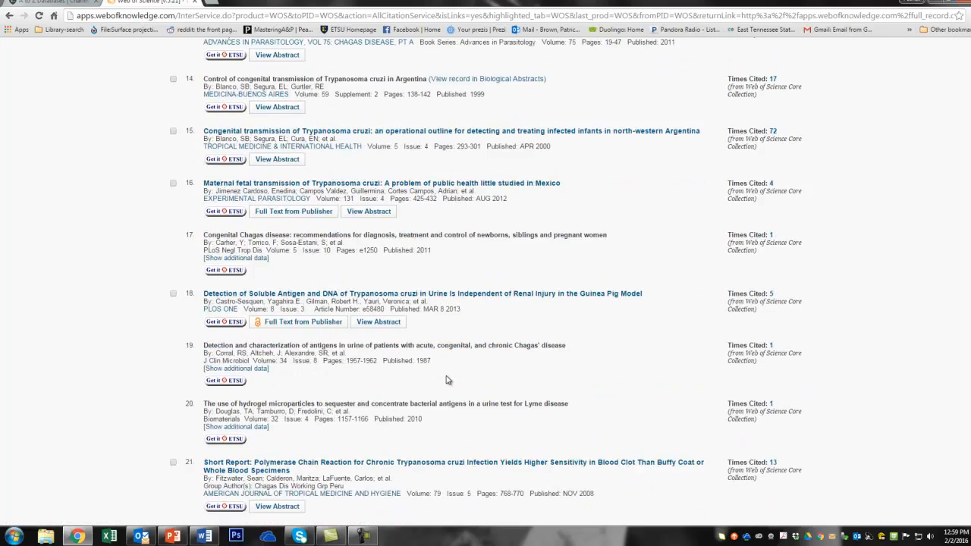
scroll(down, 3)
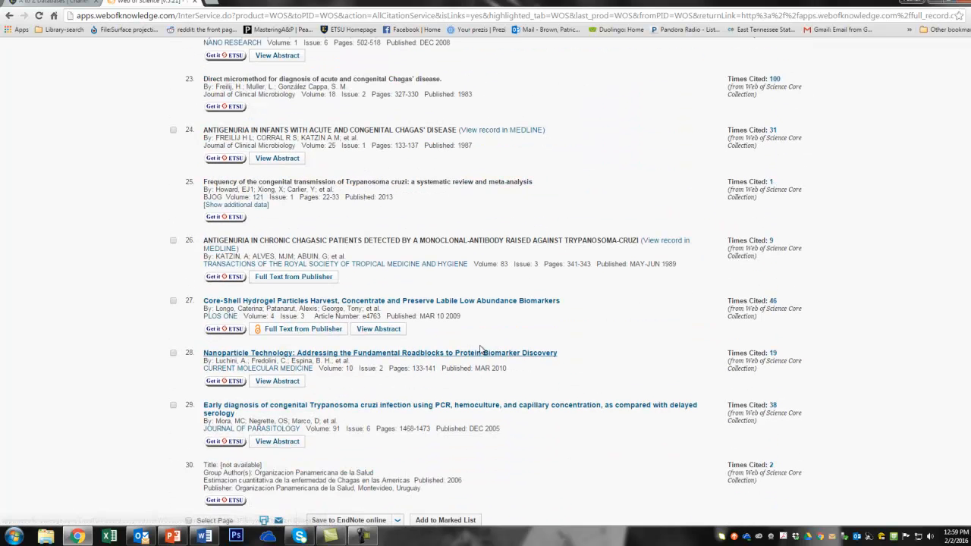
click(173, 352)
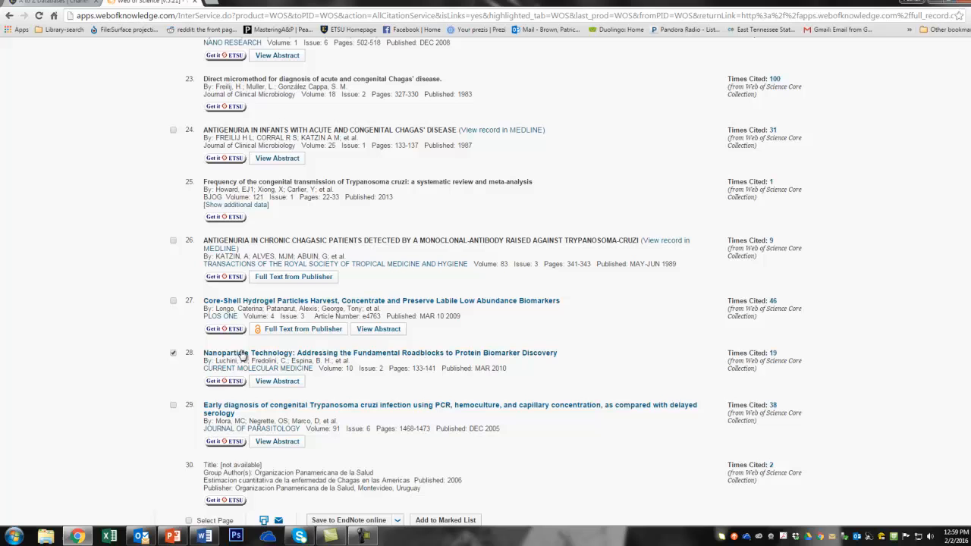
mouse_move(371, 432)
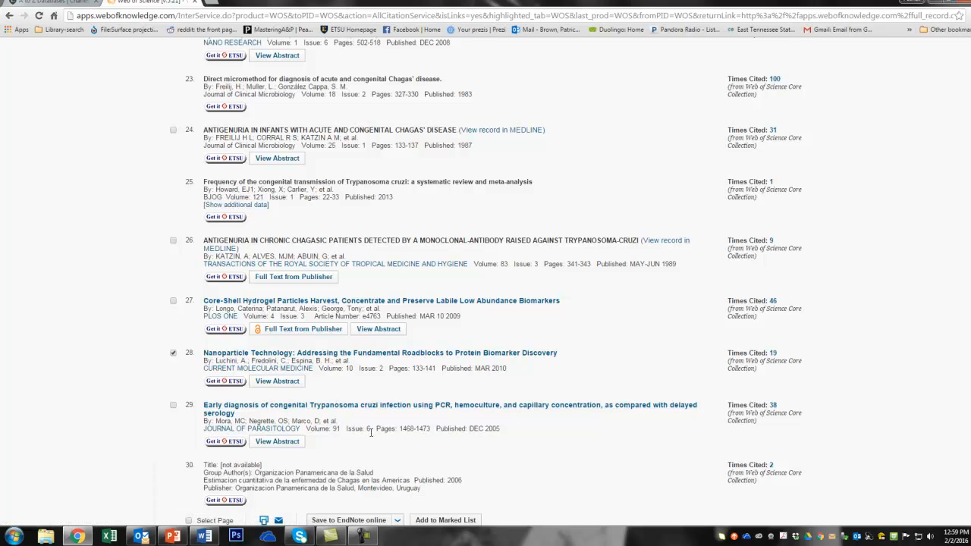
scroll(down, 3)
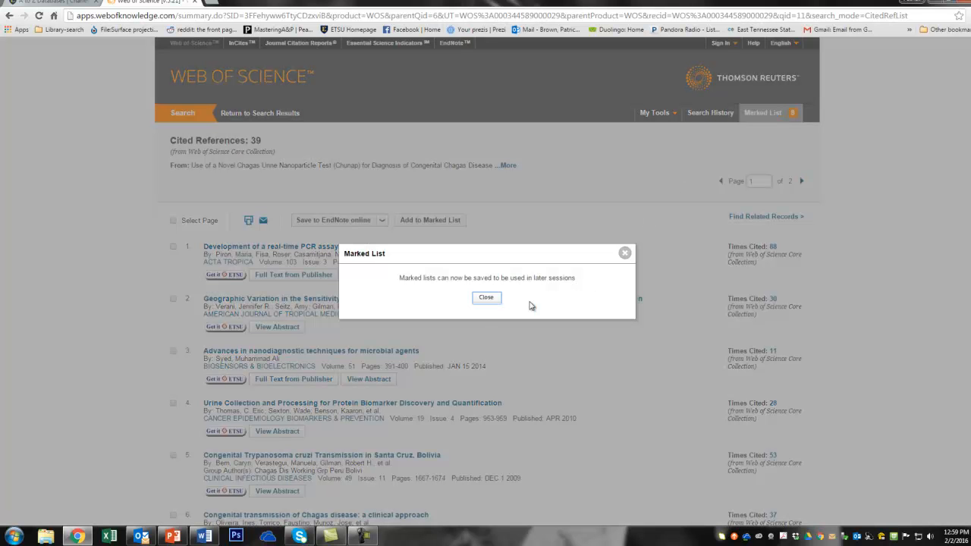
- Show the marked list of 8 records and begin an e-mail export with 'email@' before abandoning it
click(486, 295)
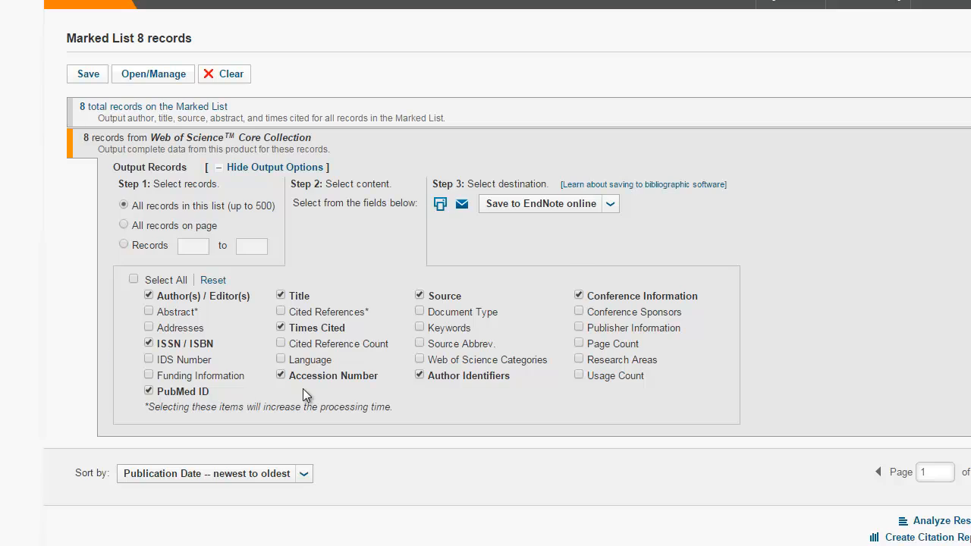
scroll(down, 3)
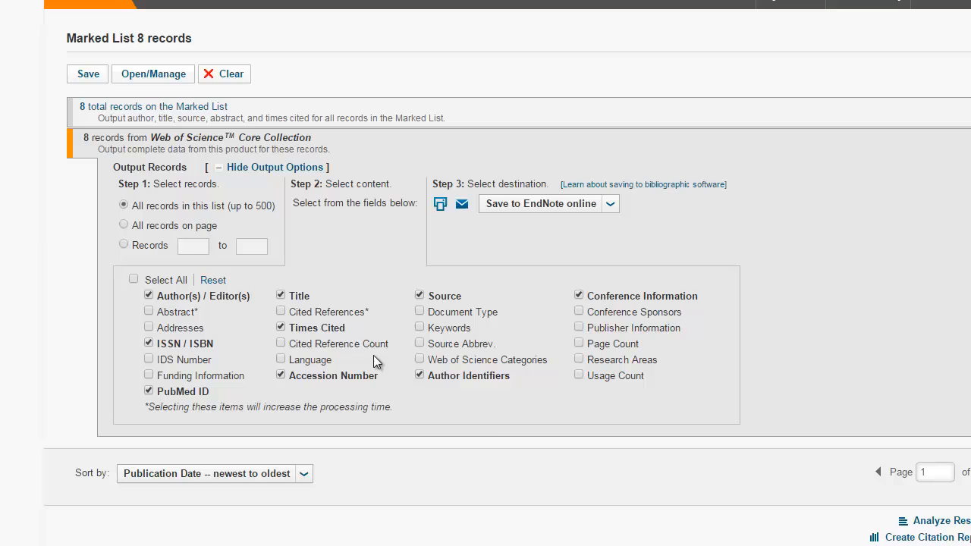
mouse_move(151, 230)
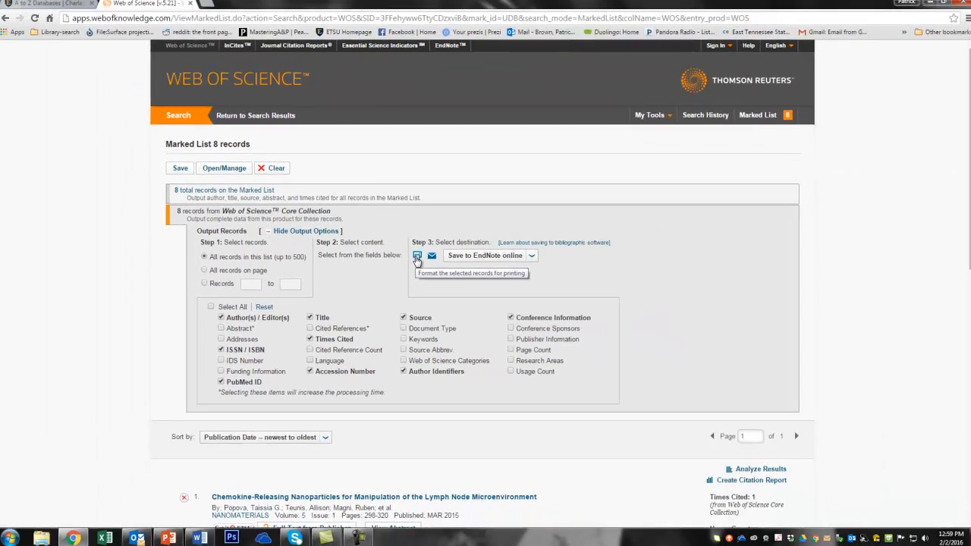
click(417, 255)
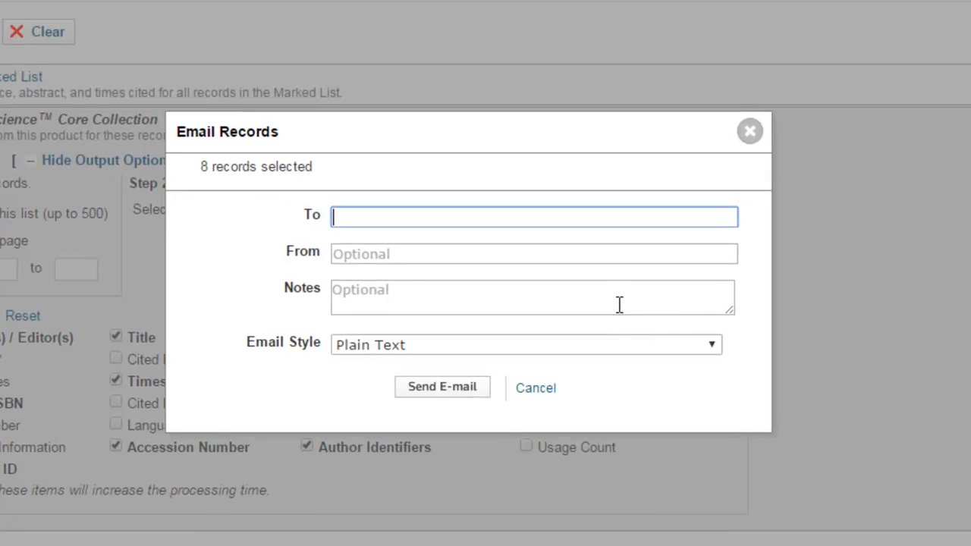
mouse_move(614, 300)
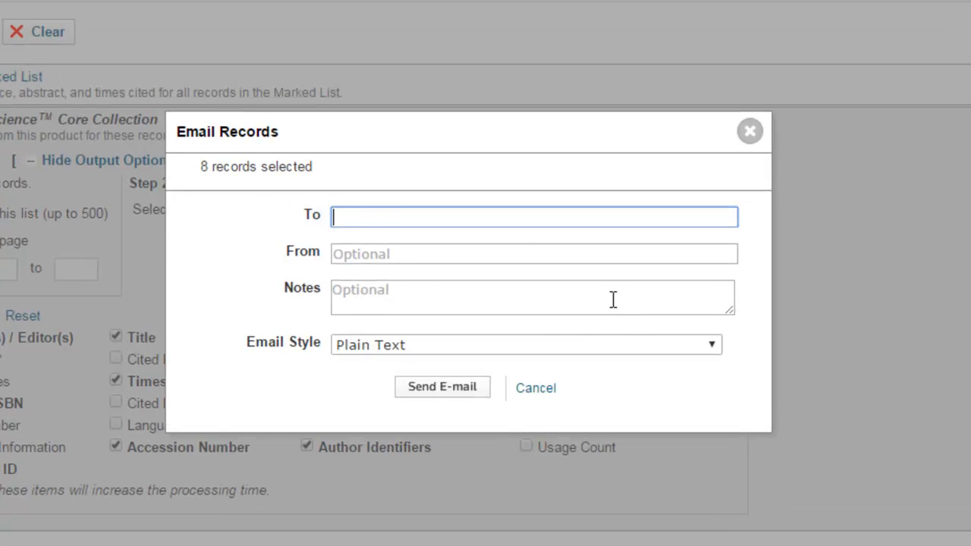
text(email@)
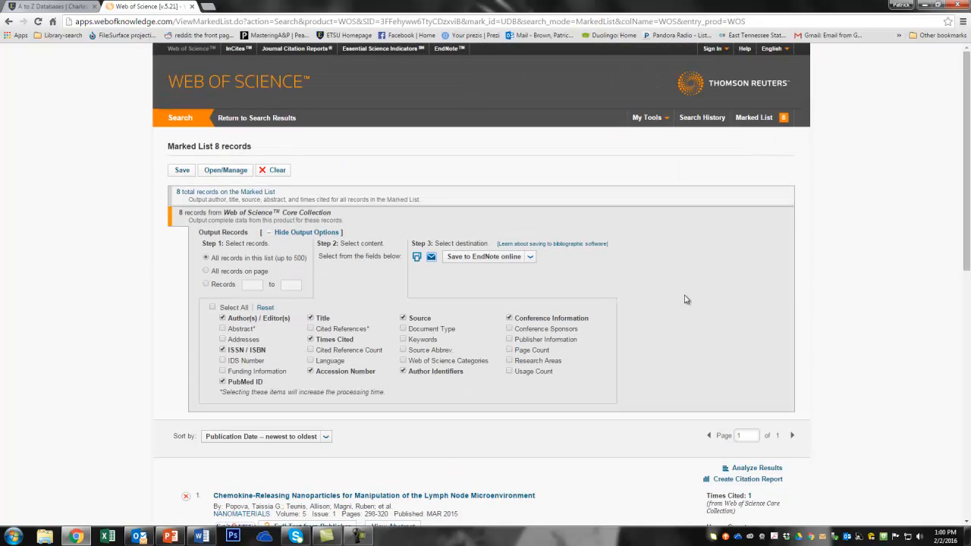
scroll(down, 3)
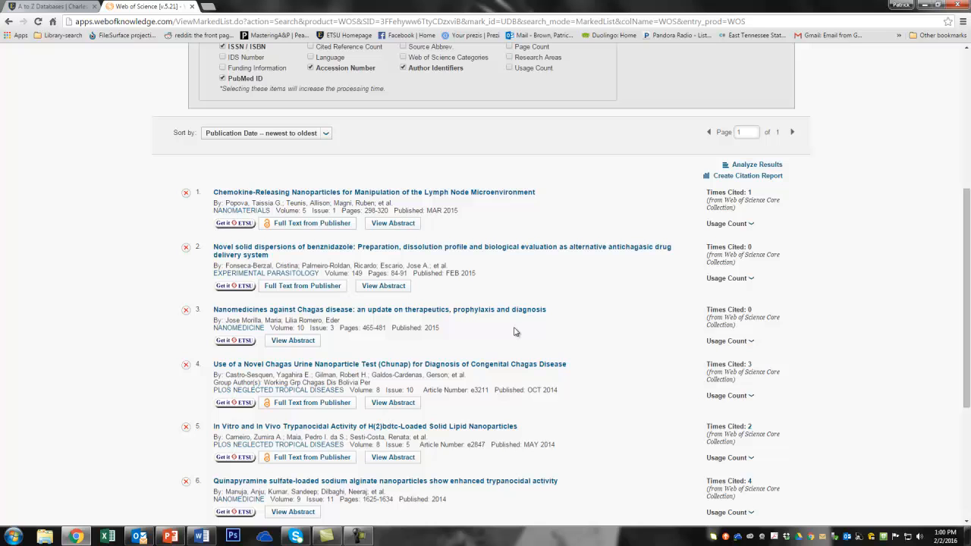
- Write the title 'Advances in nanotechnology for the diagnosis and treatment of Trypanosoma-related diseases.' correcting 'related'
click(200, 537)
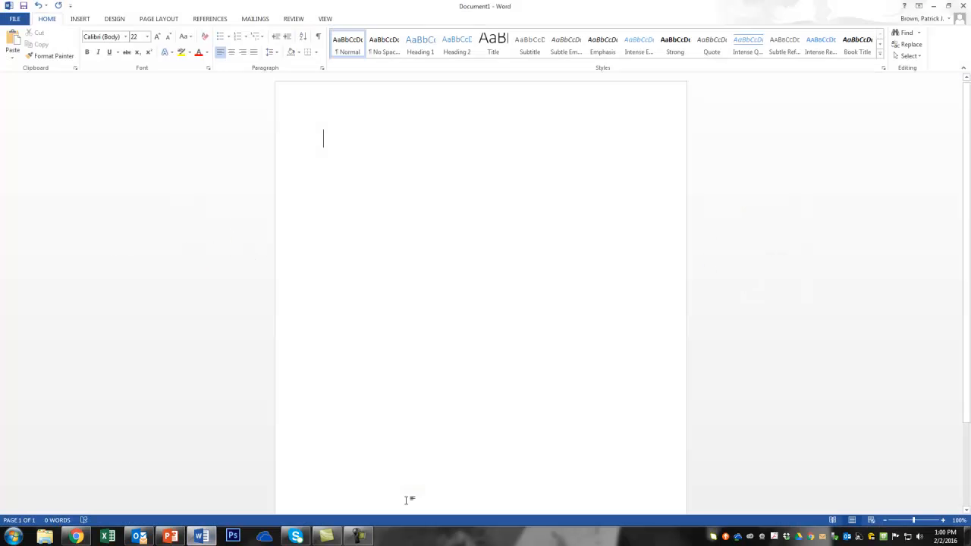
text(Advances in nanotechnology for the diagnosis a)
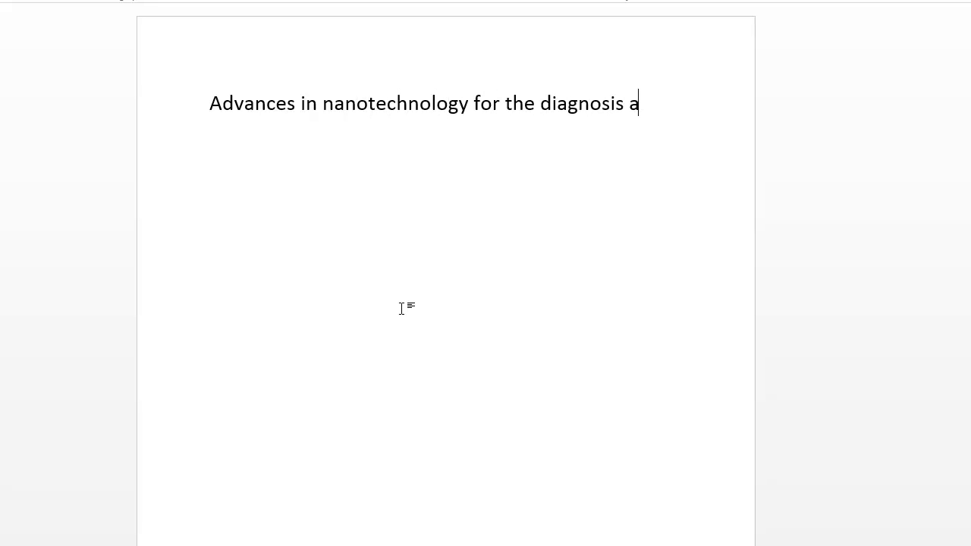
text(nd treatment of)
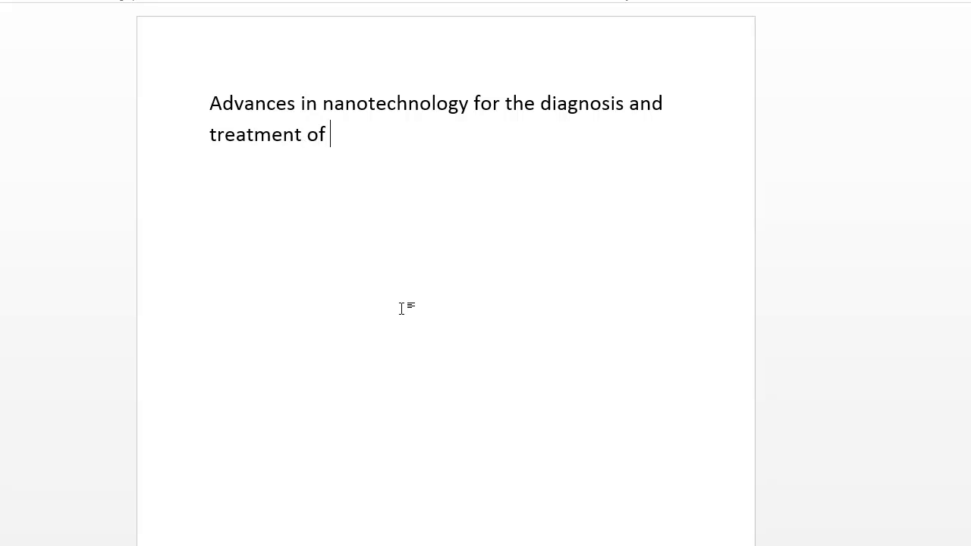
text(Trypano)
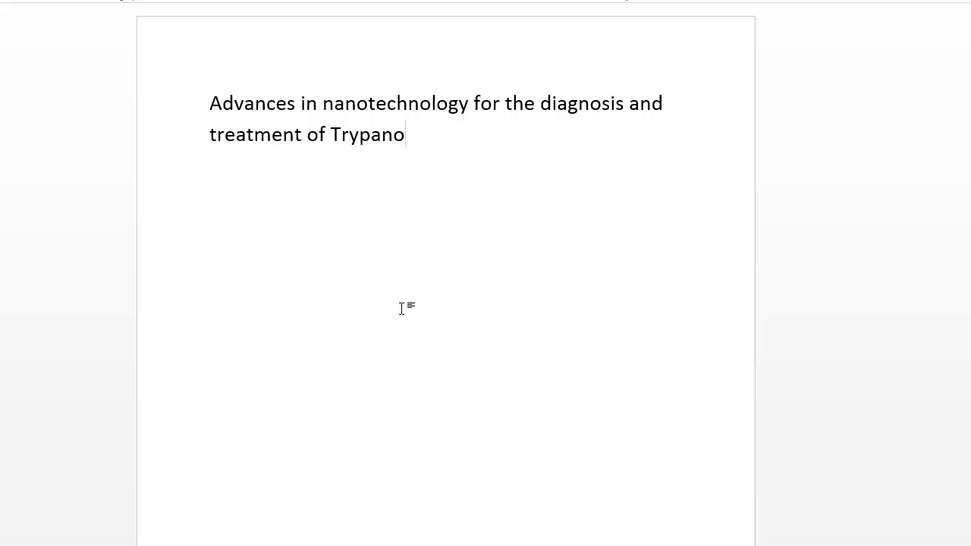
text(soma-rea)
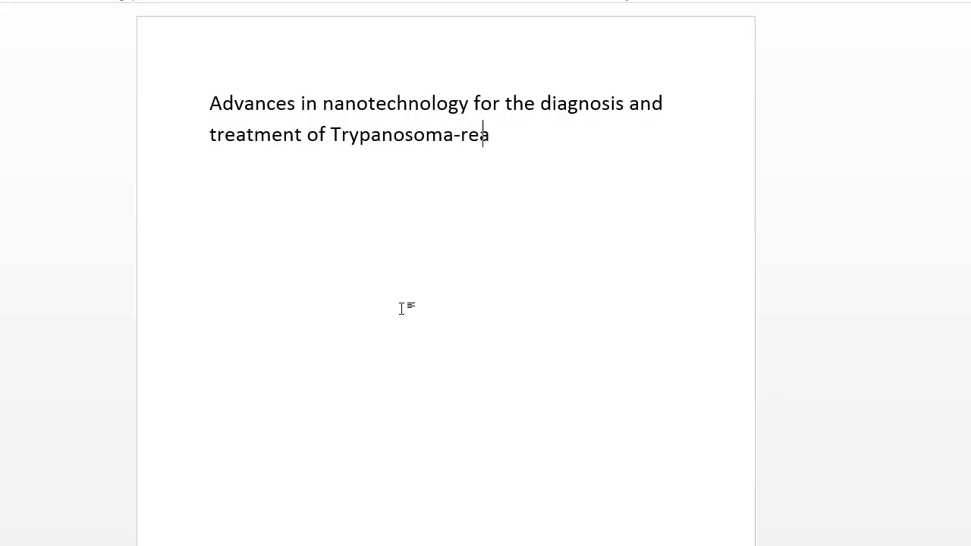
text(lted disease)
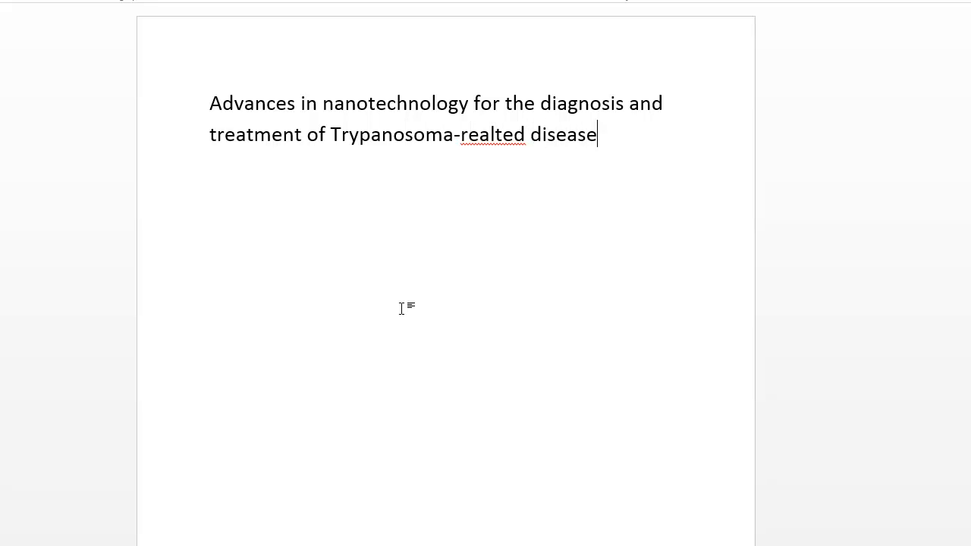
key(BackSpace)
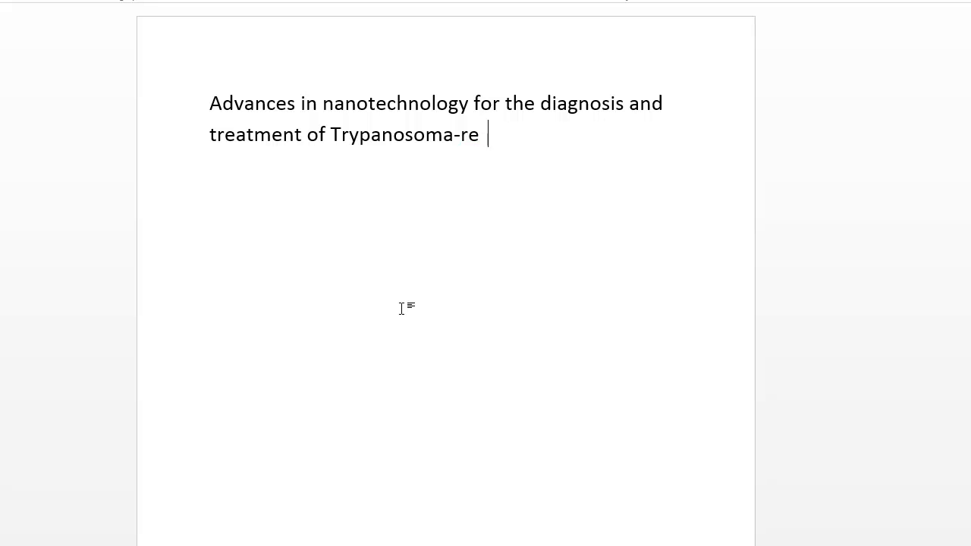
text(la)
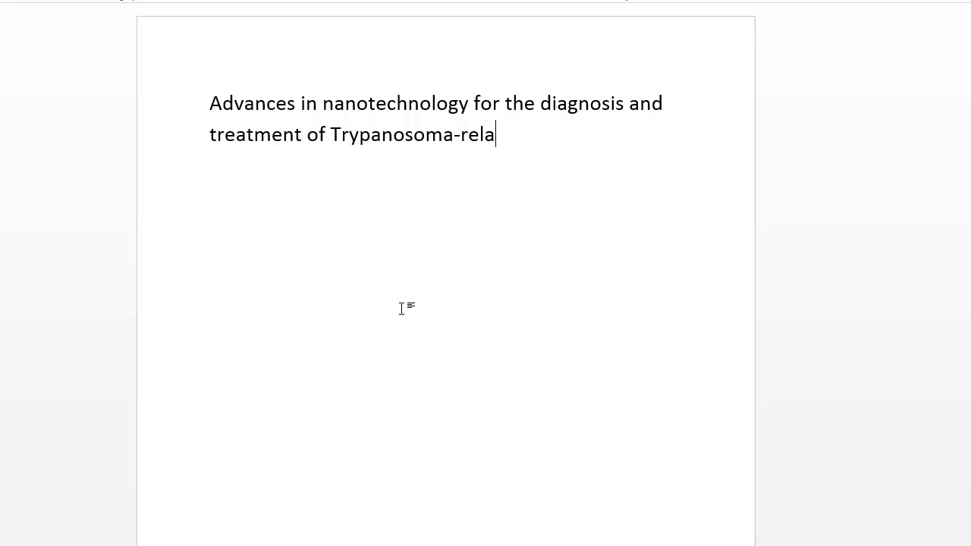
text(te)
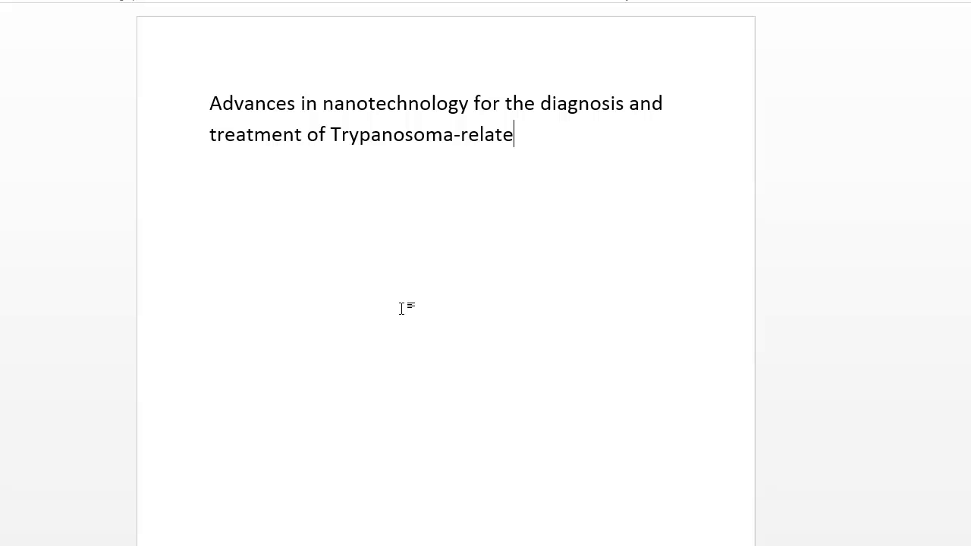
text(d diseases)
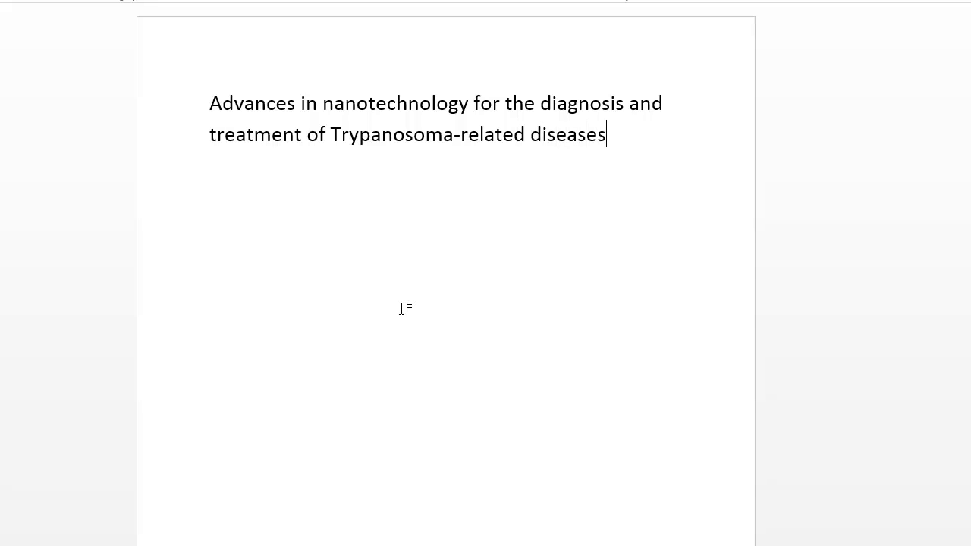
text(.)
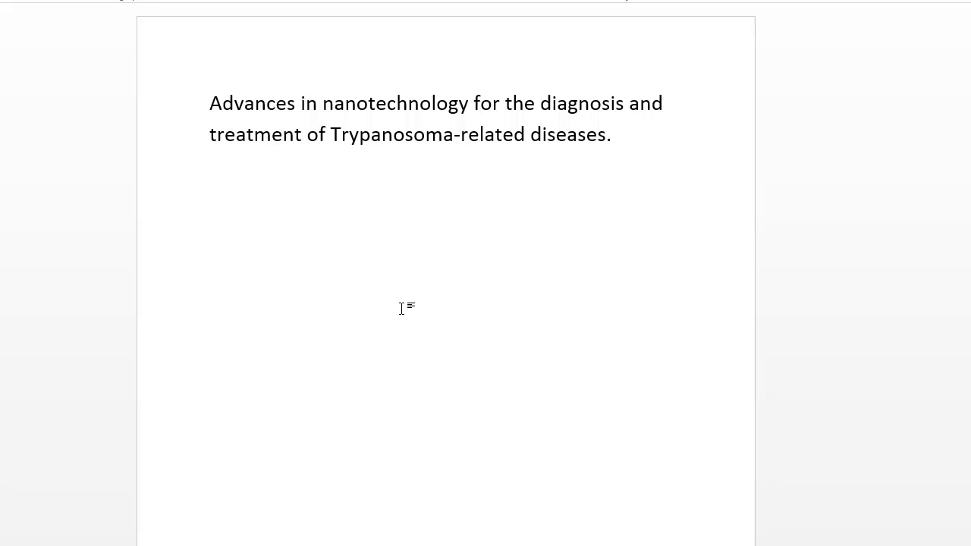
click(610, 133)
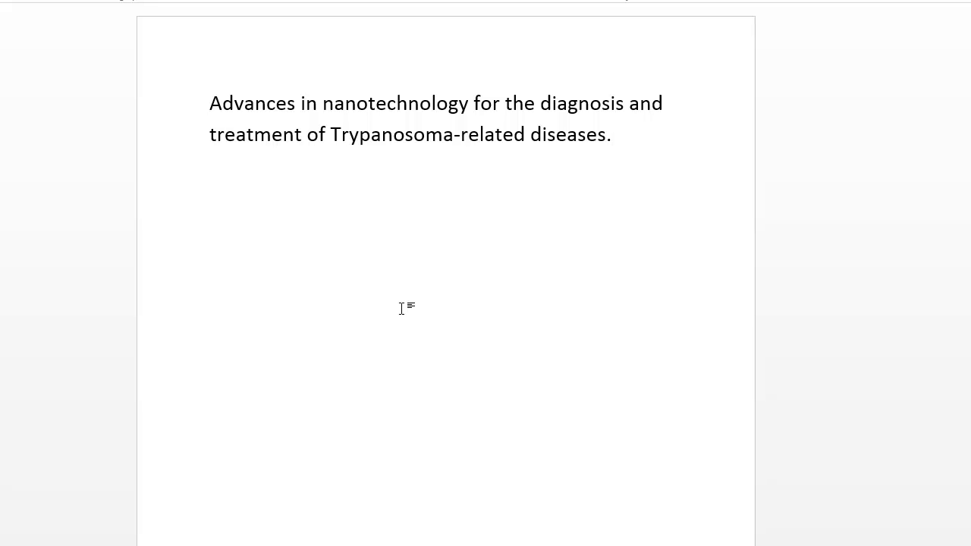
click(610, 134)
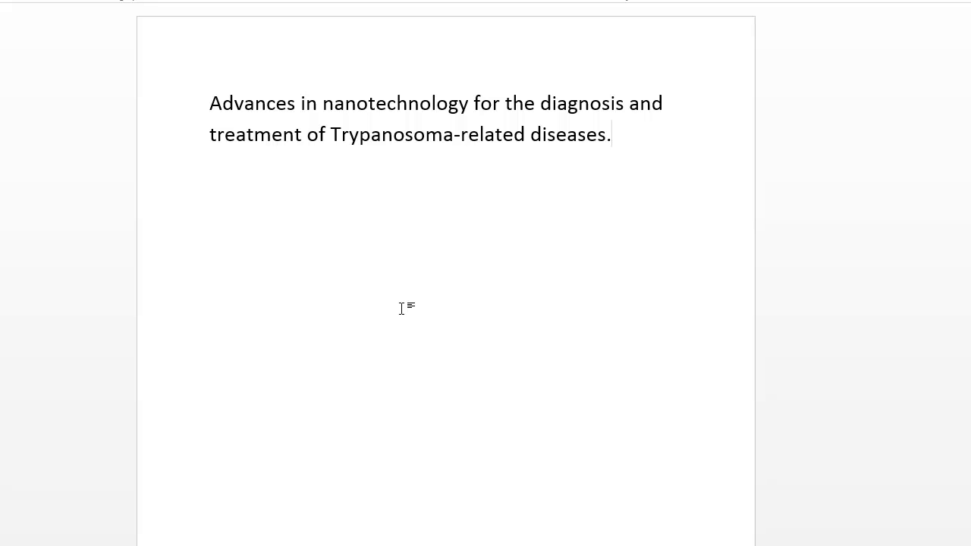
click(611, 133)
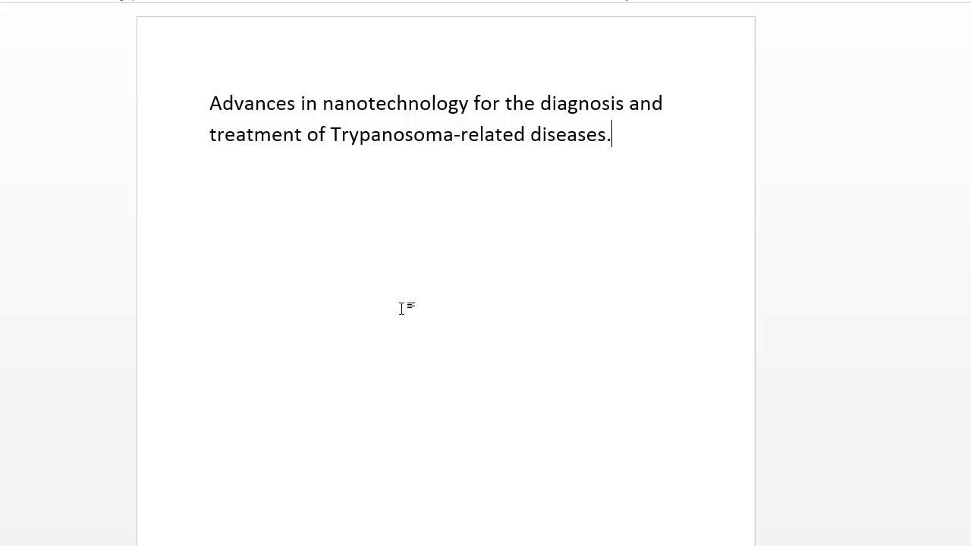